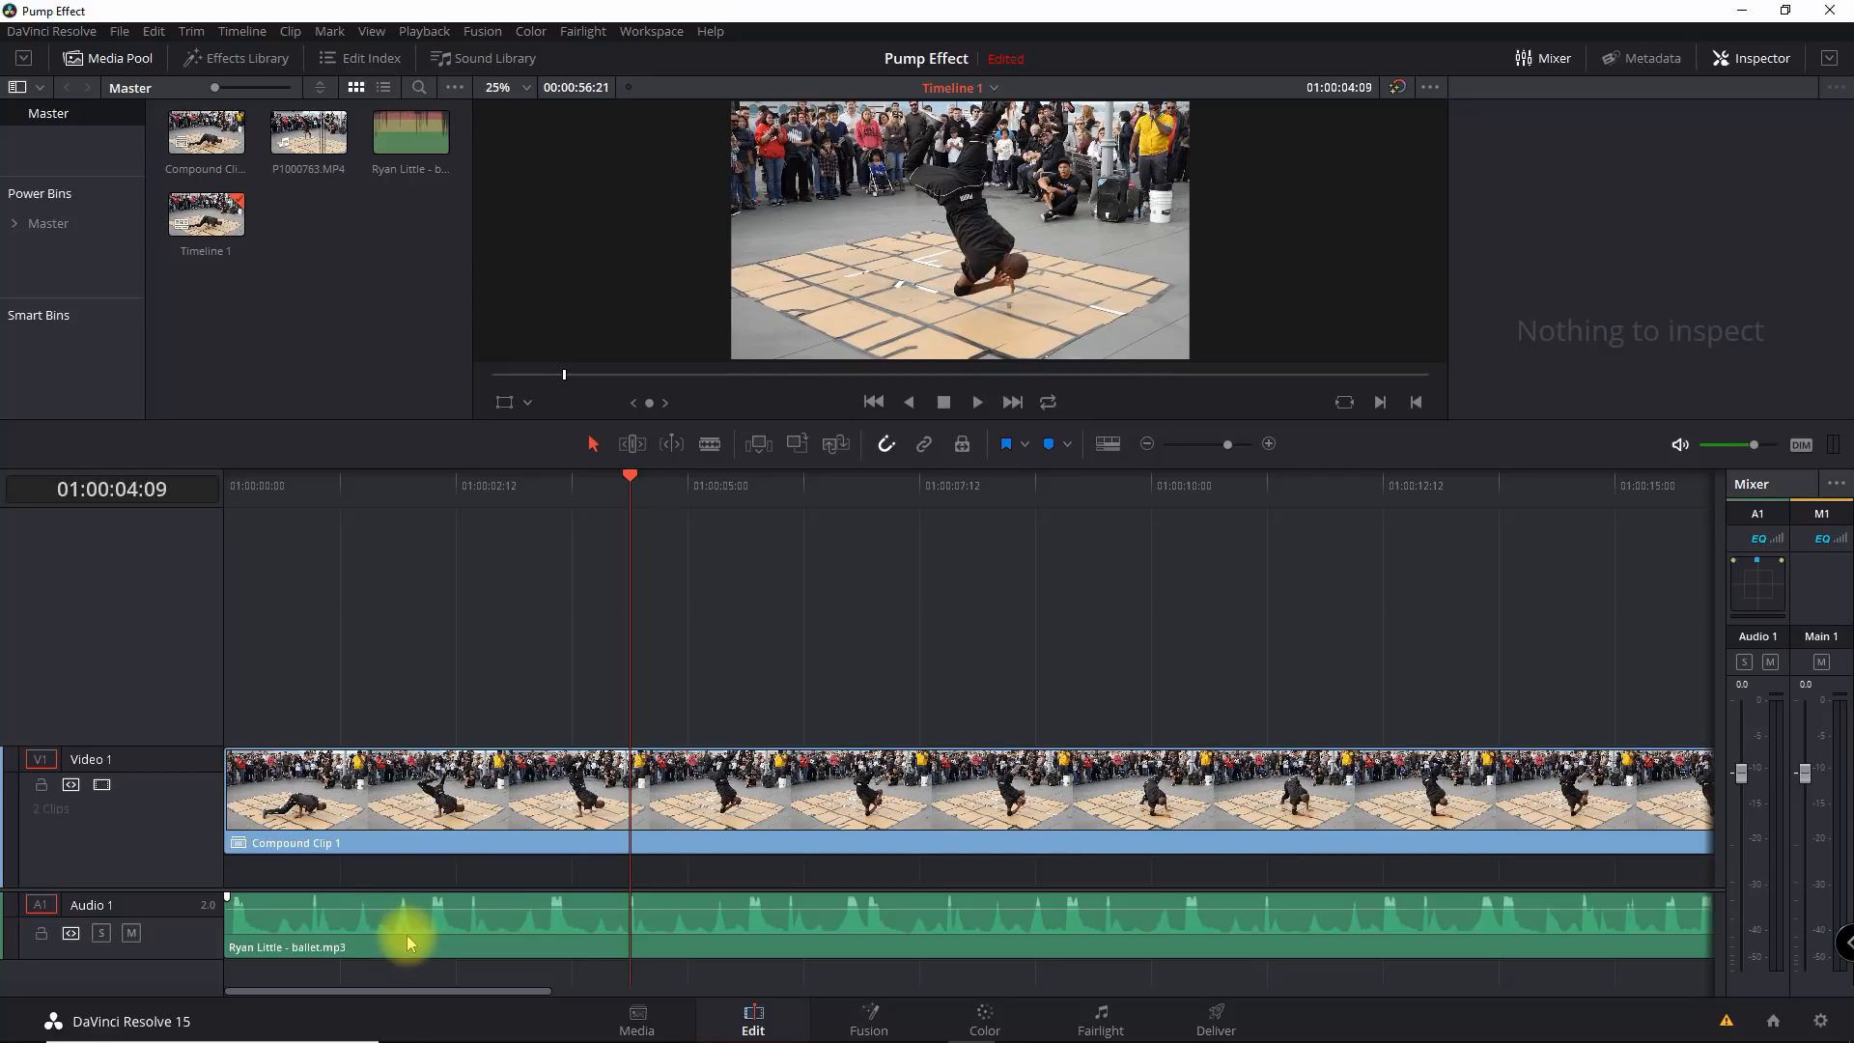
pyautogui.moveTo(483, 718)
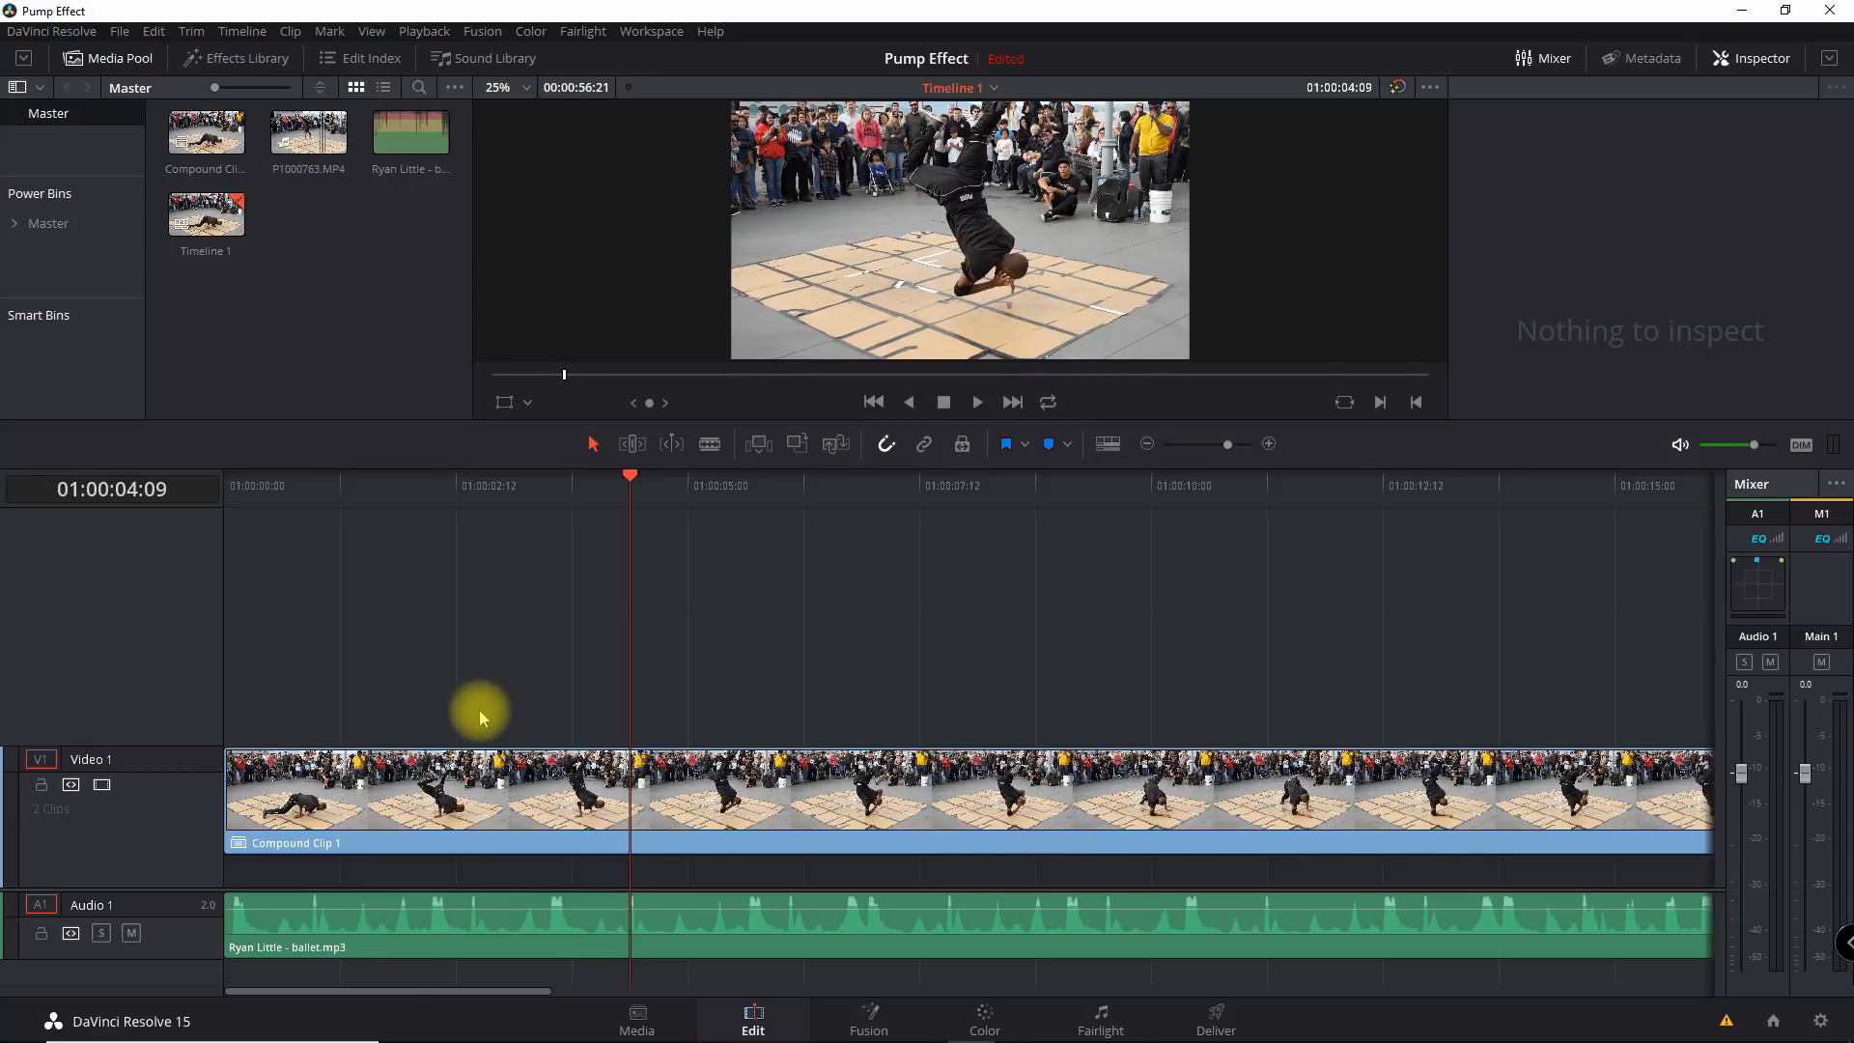
pyautogui.moveTo(380, 517)
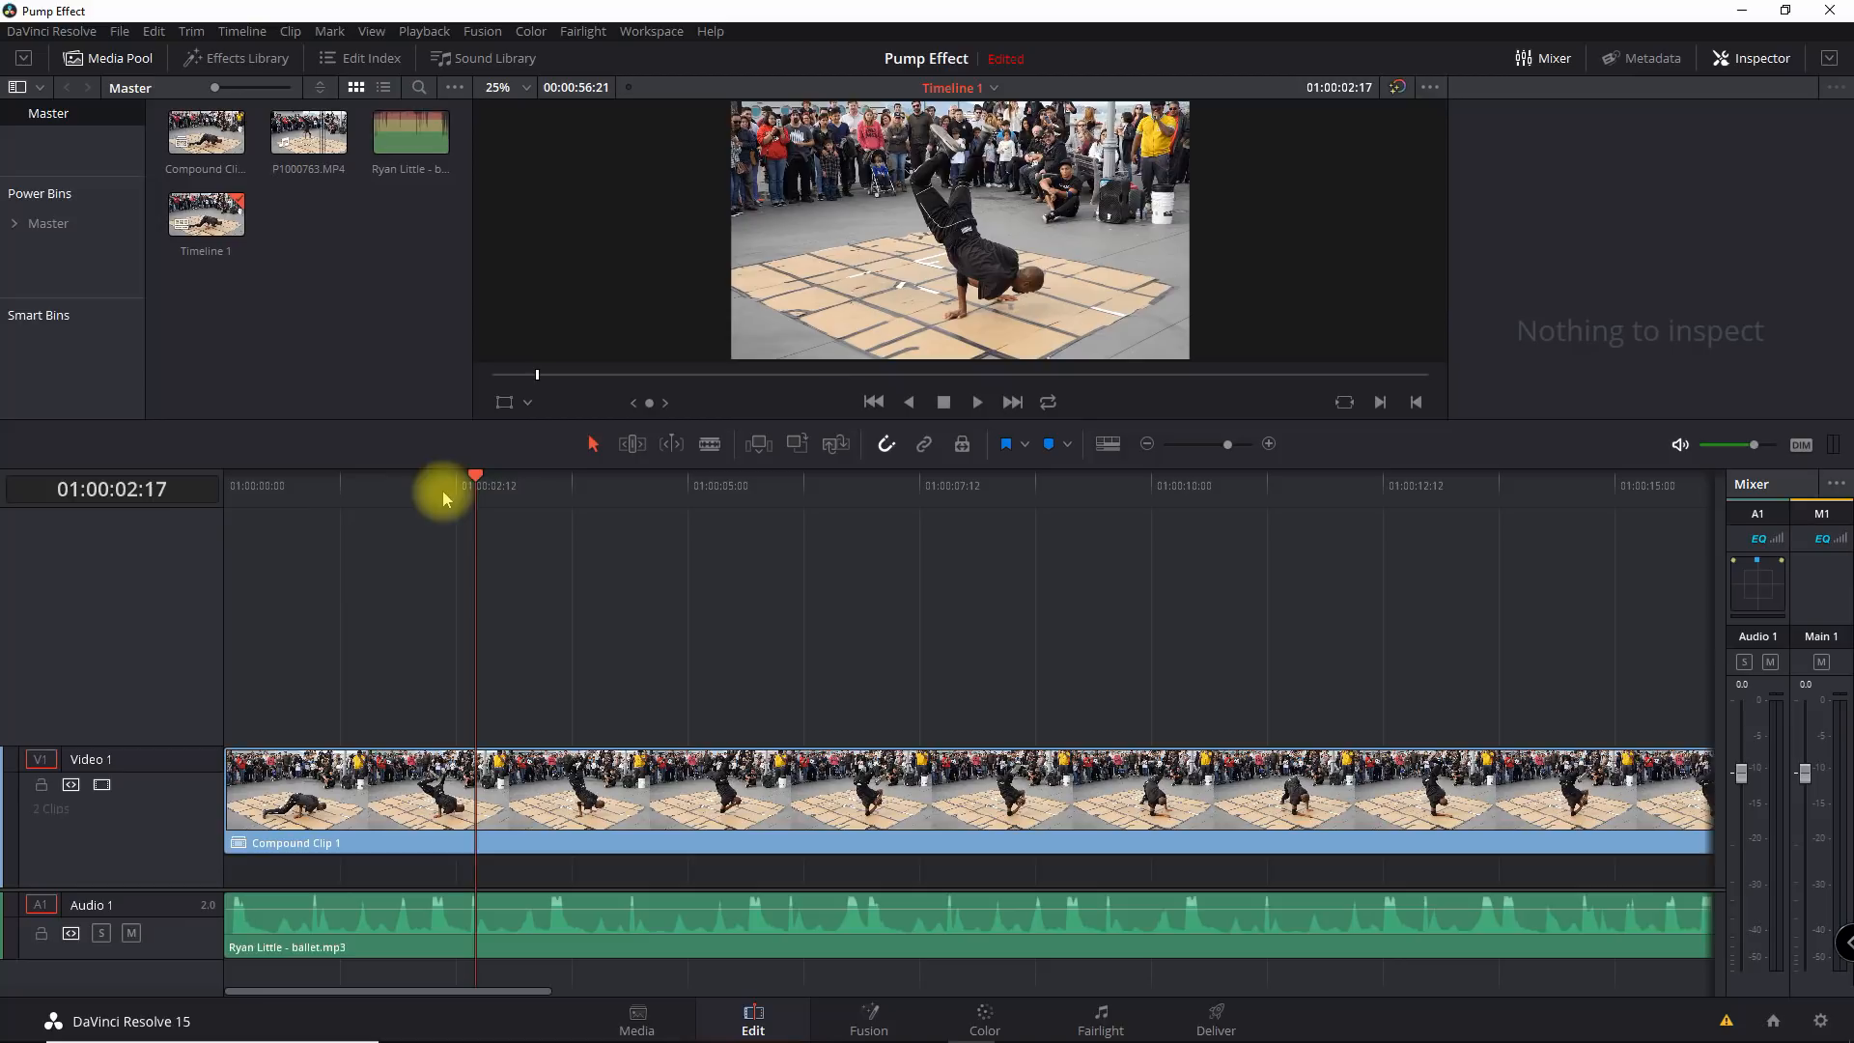
# Place the first beat marker on the bass hit at 01:00:02:06.
pyautogui.press('Left')
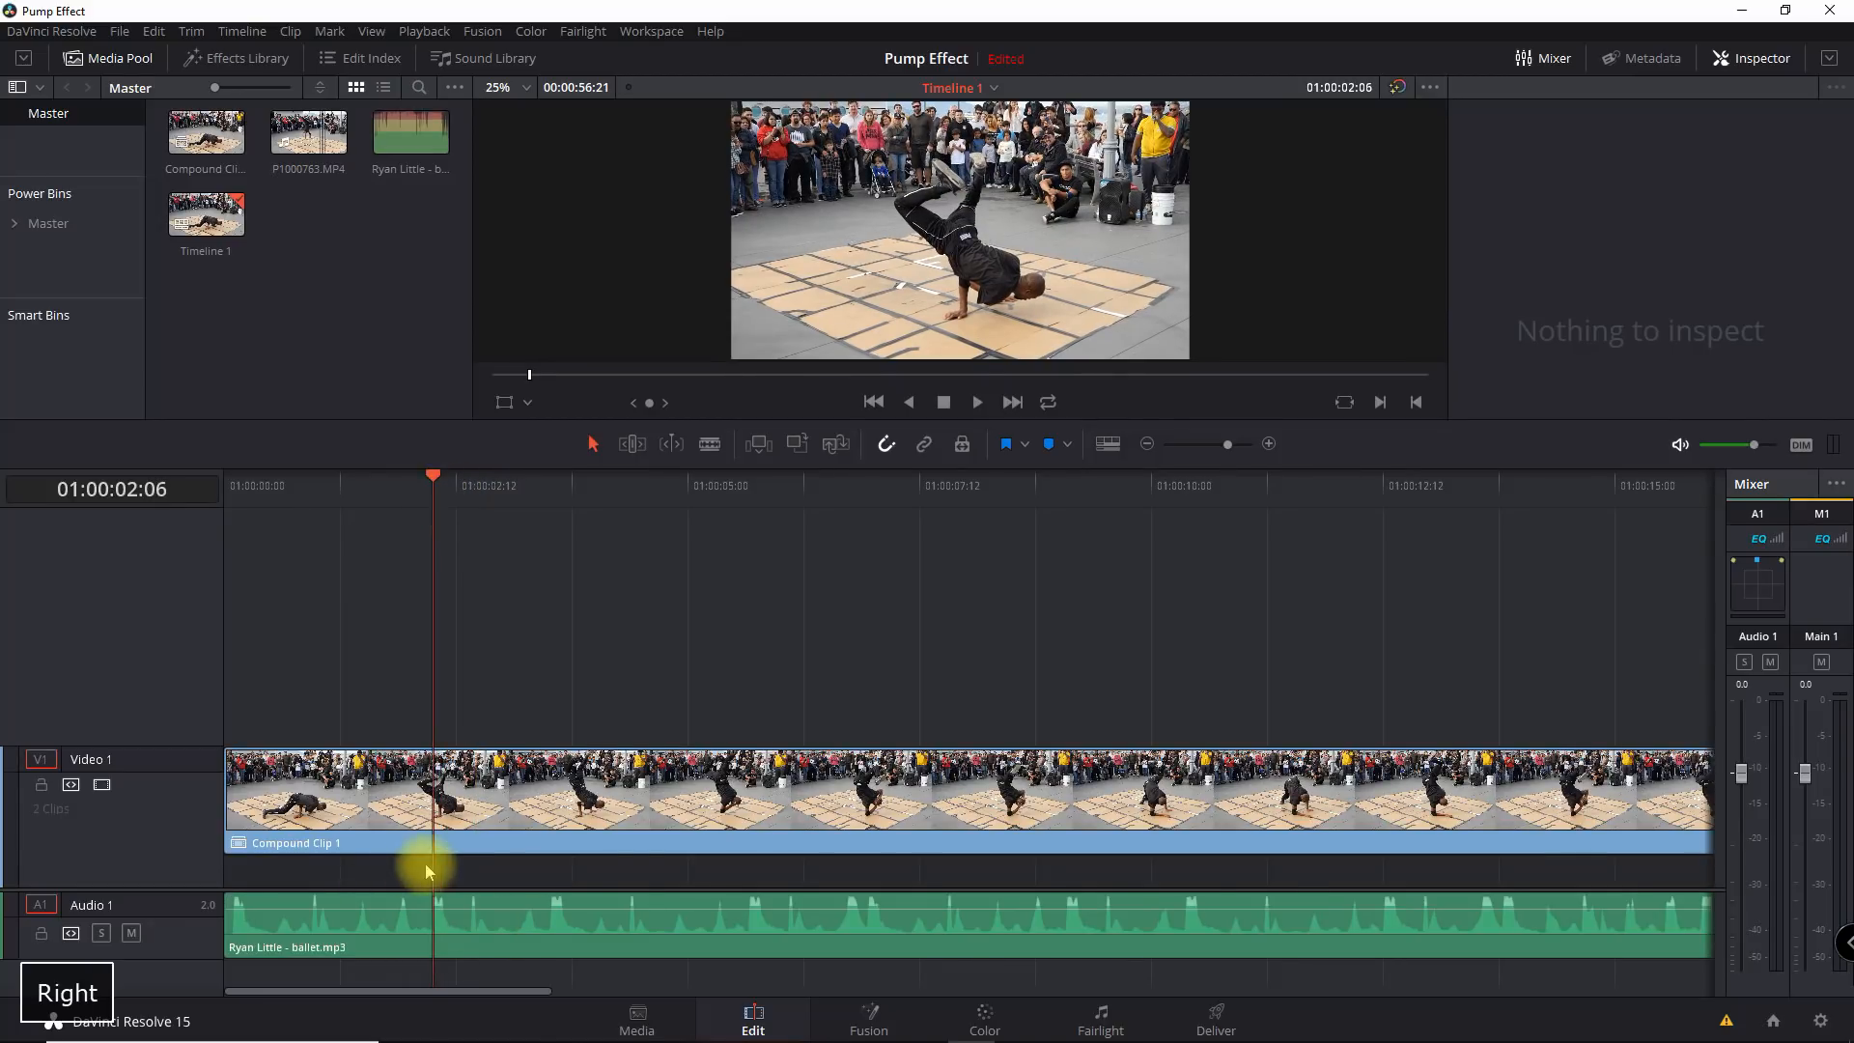
pyautogui.moveTo(1048, 446)
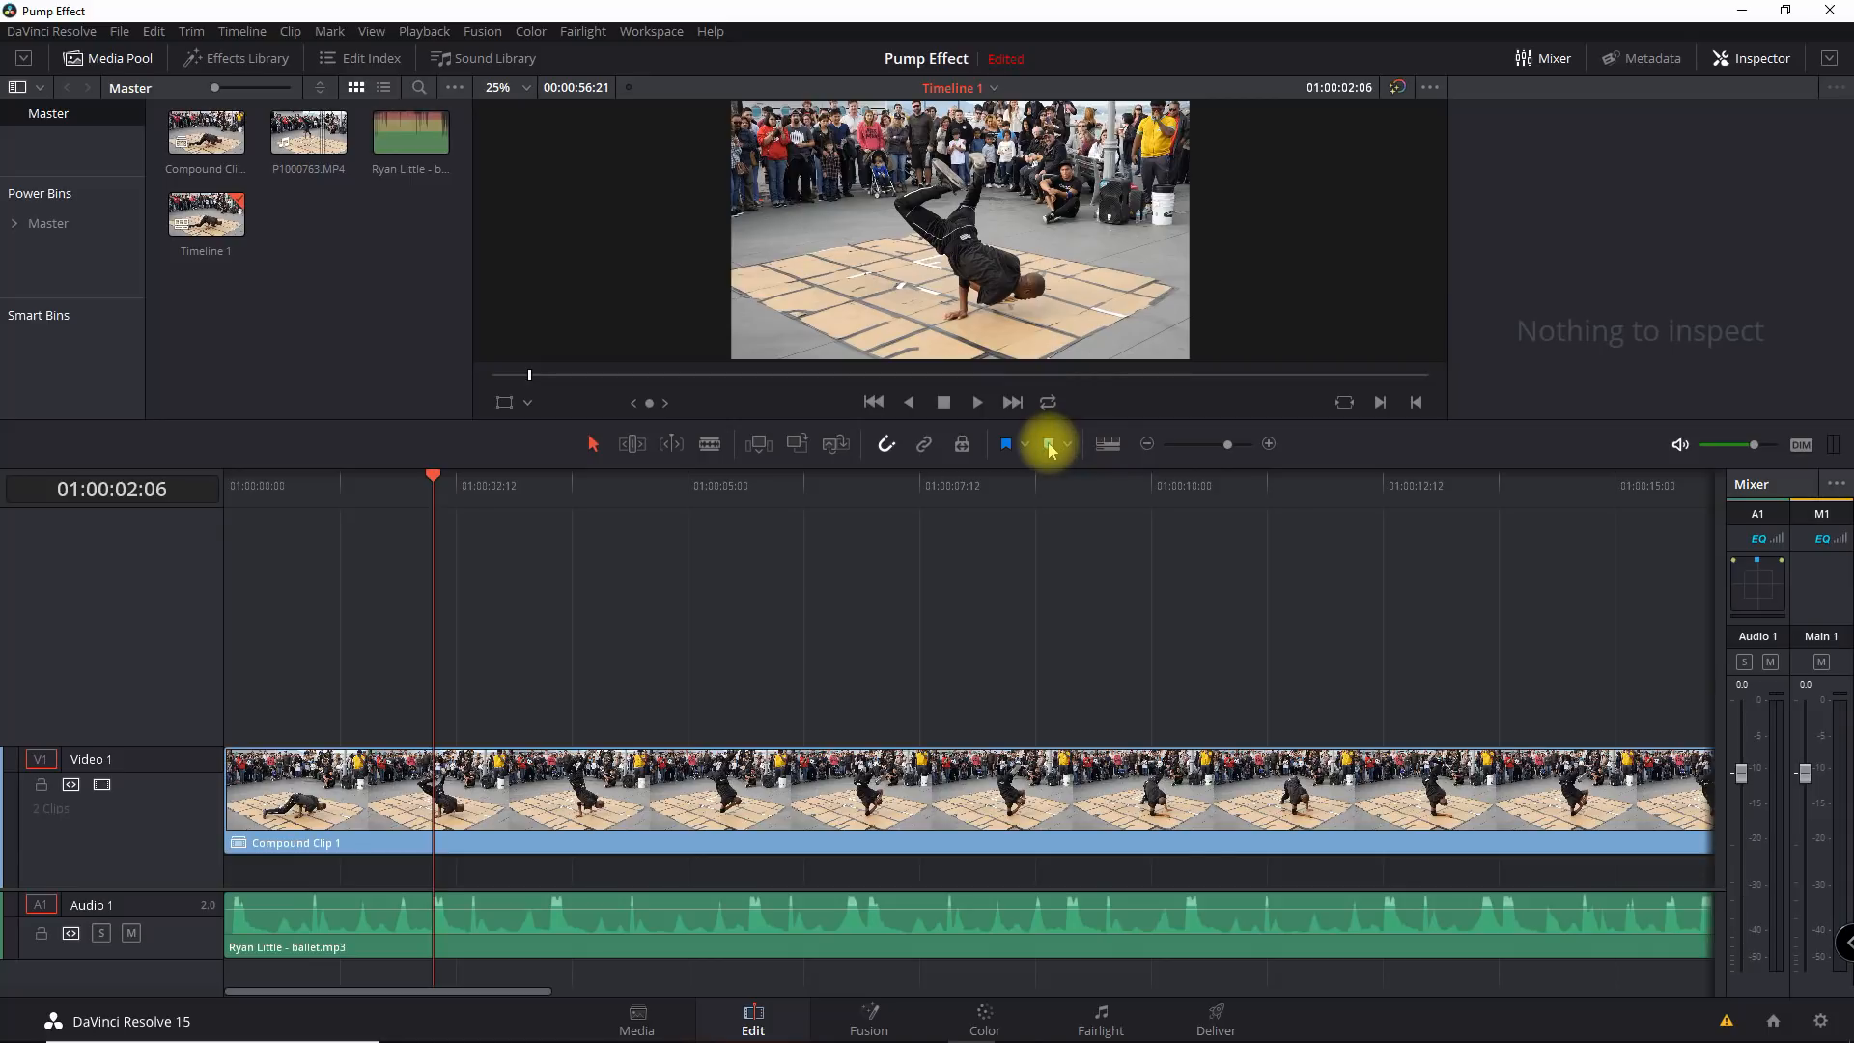
pyautogui.click(1006, 444)
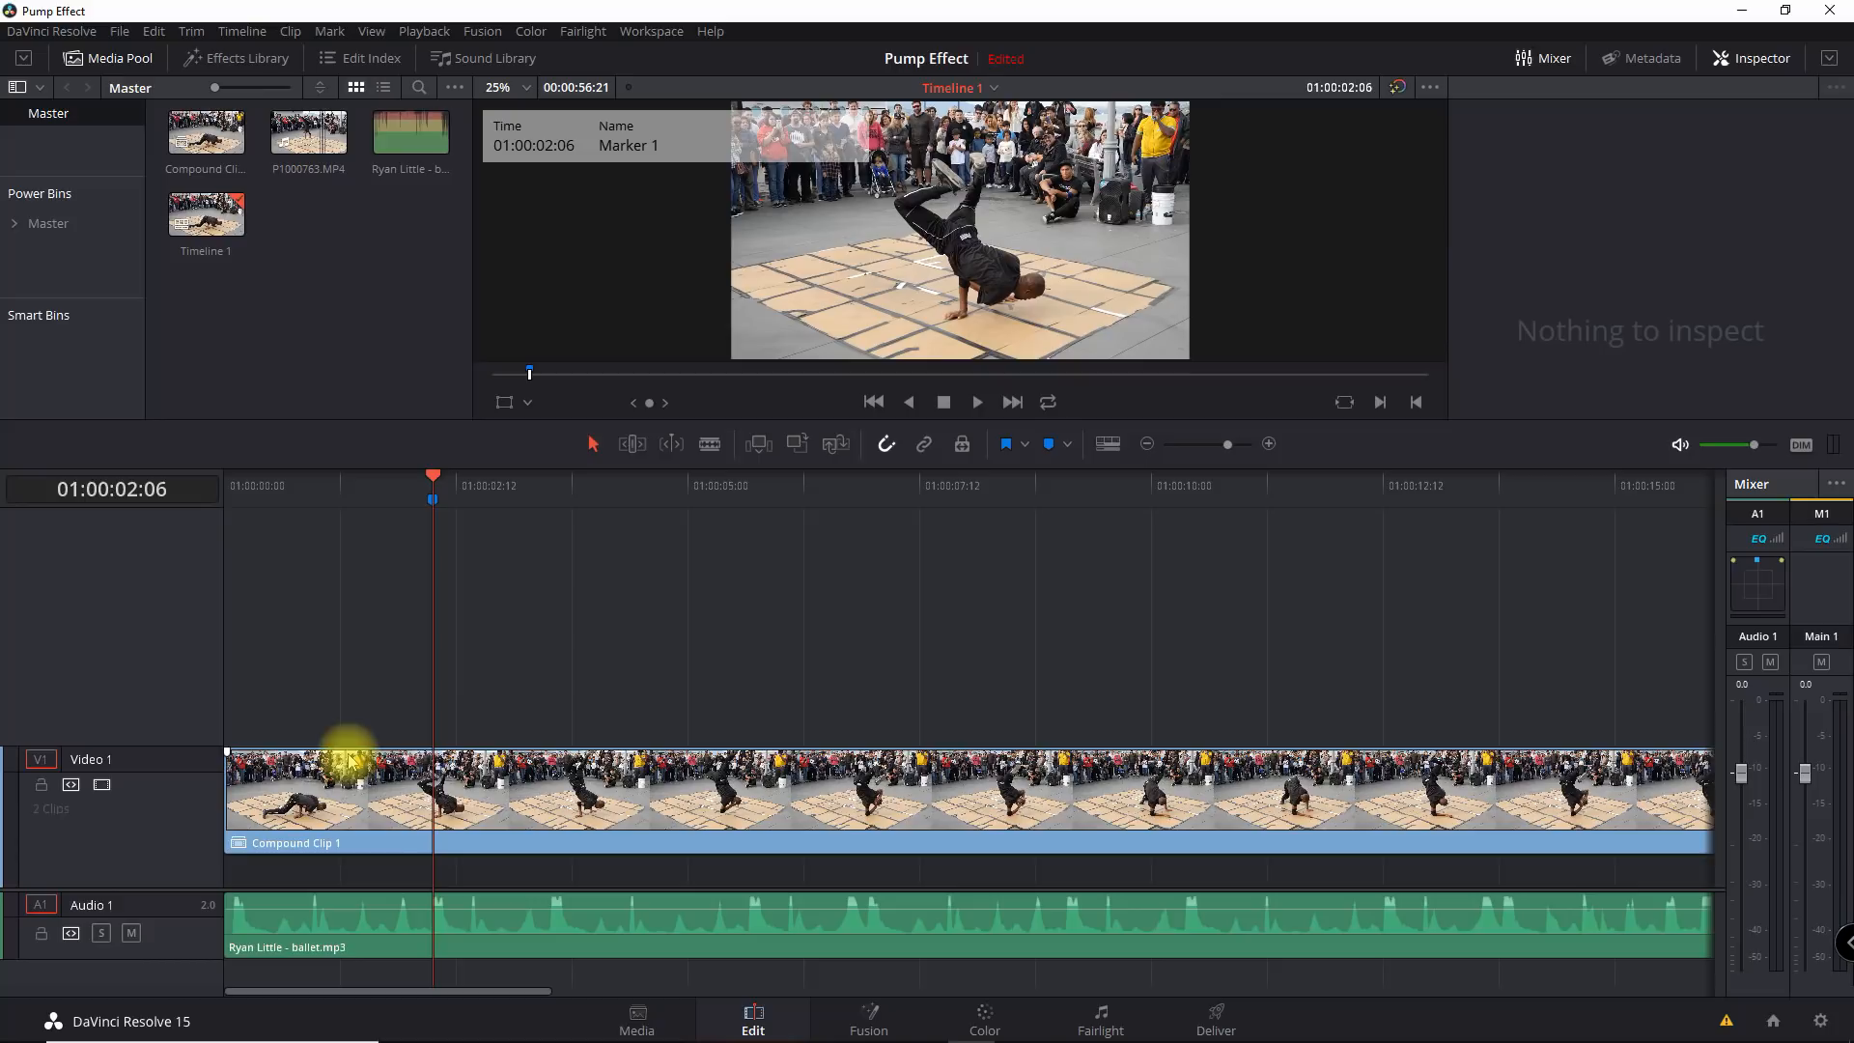
pyautogui.moveTo(556, 491)
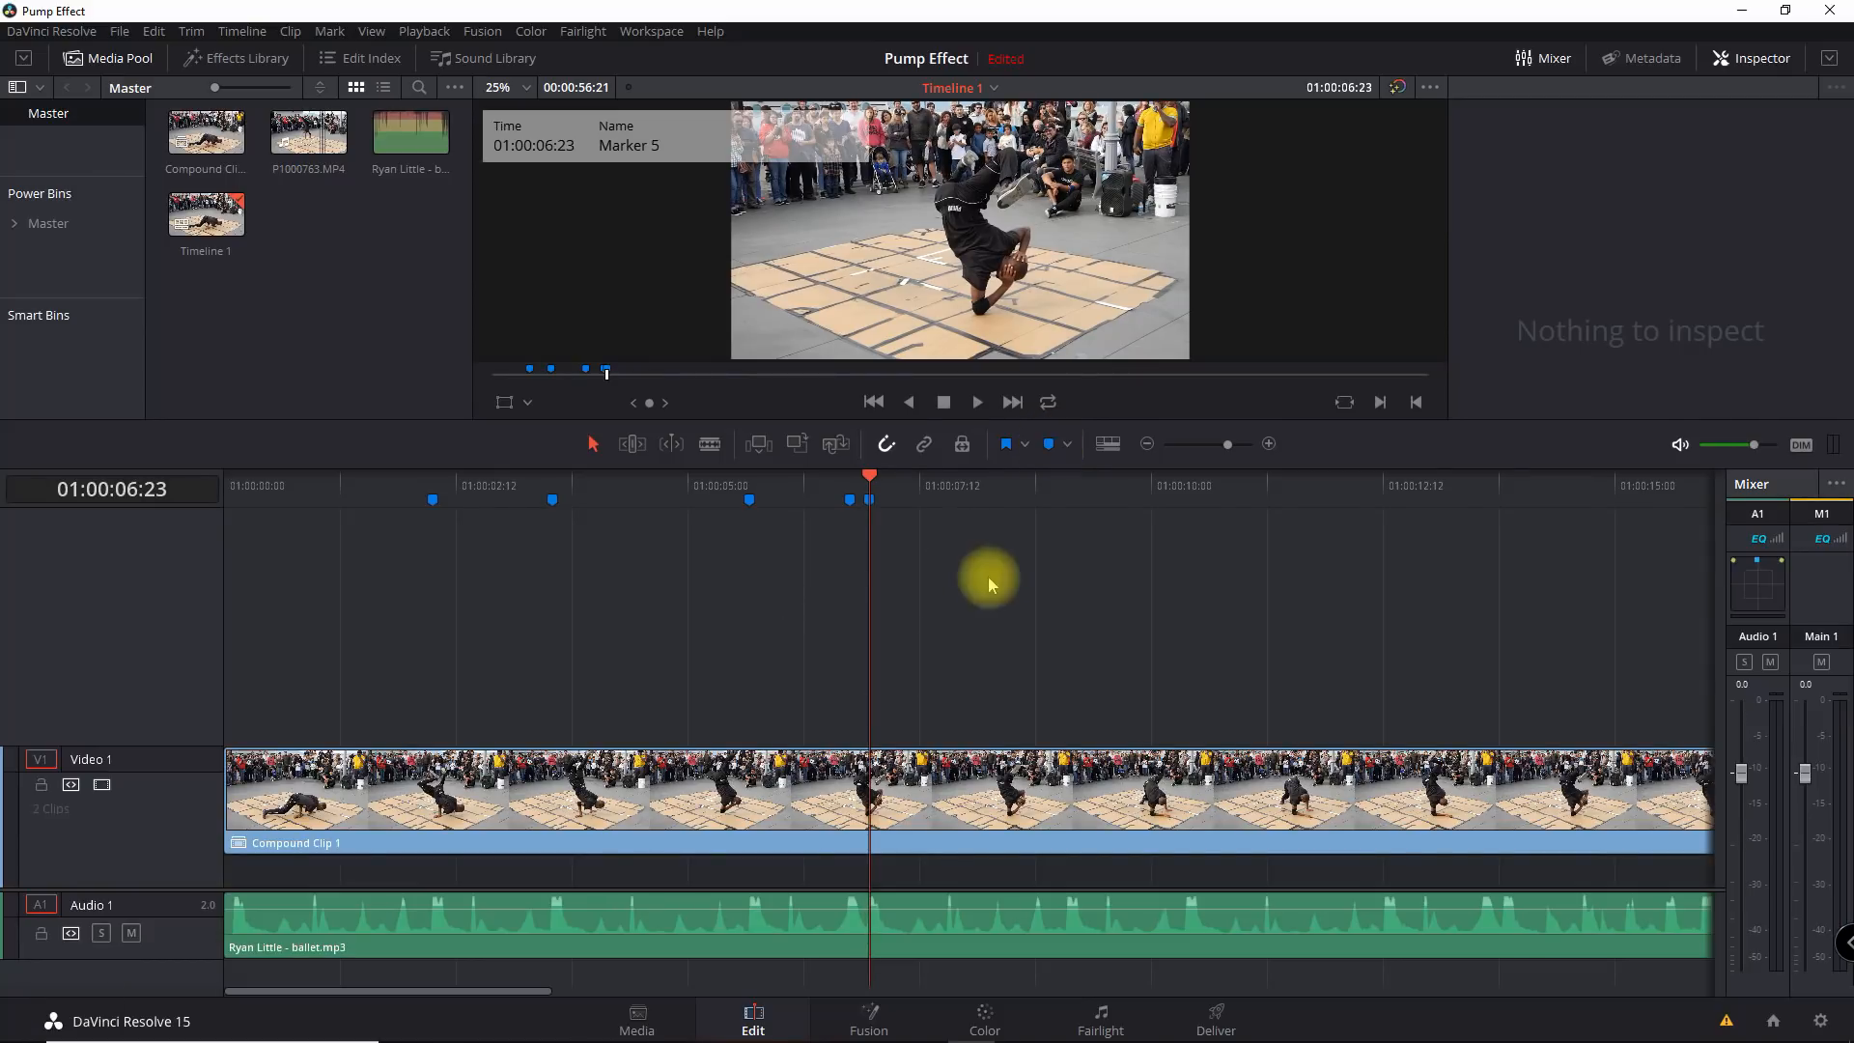
pyautogui.moveTo(494, 551)
pyautogui.write('1.150')
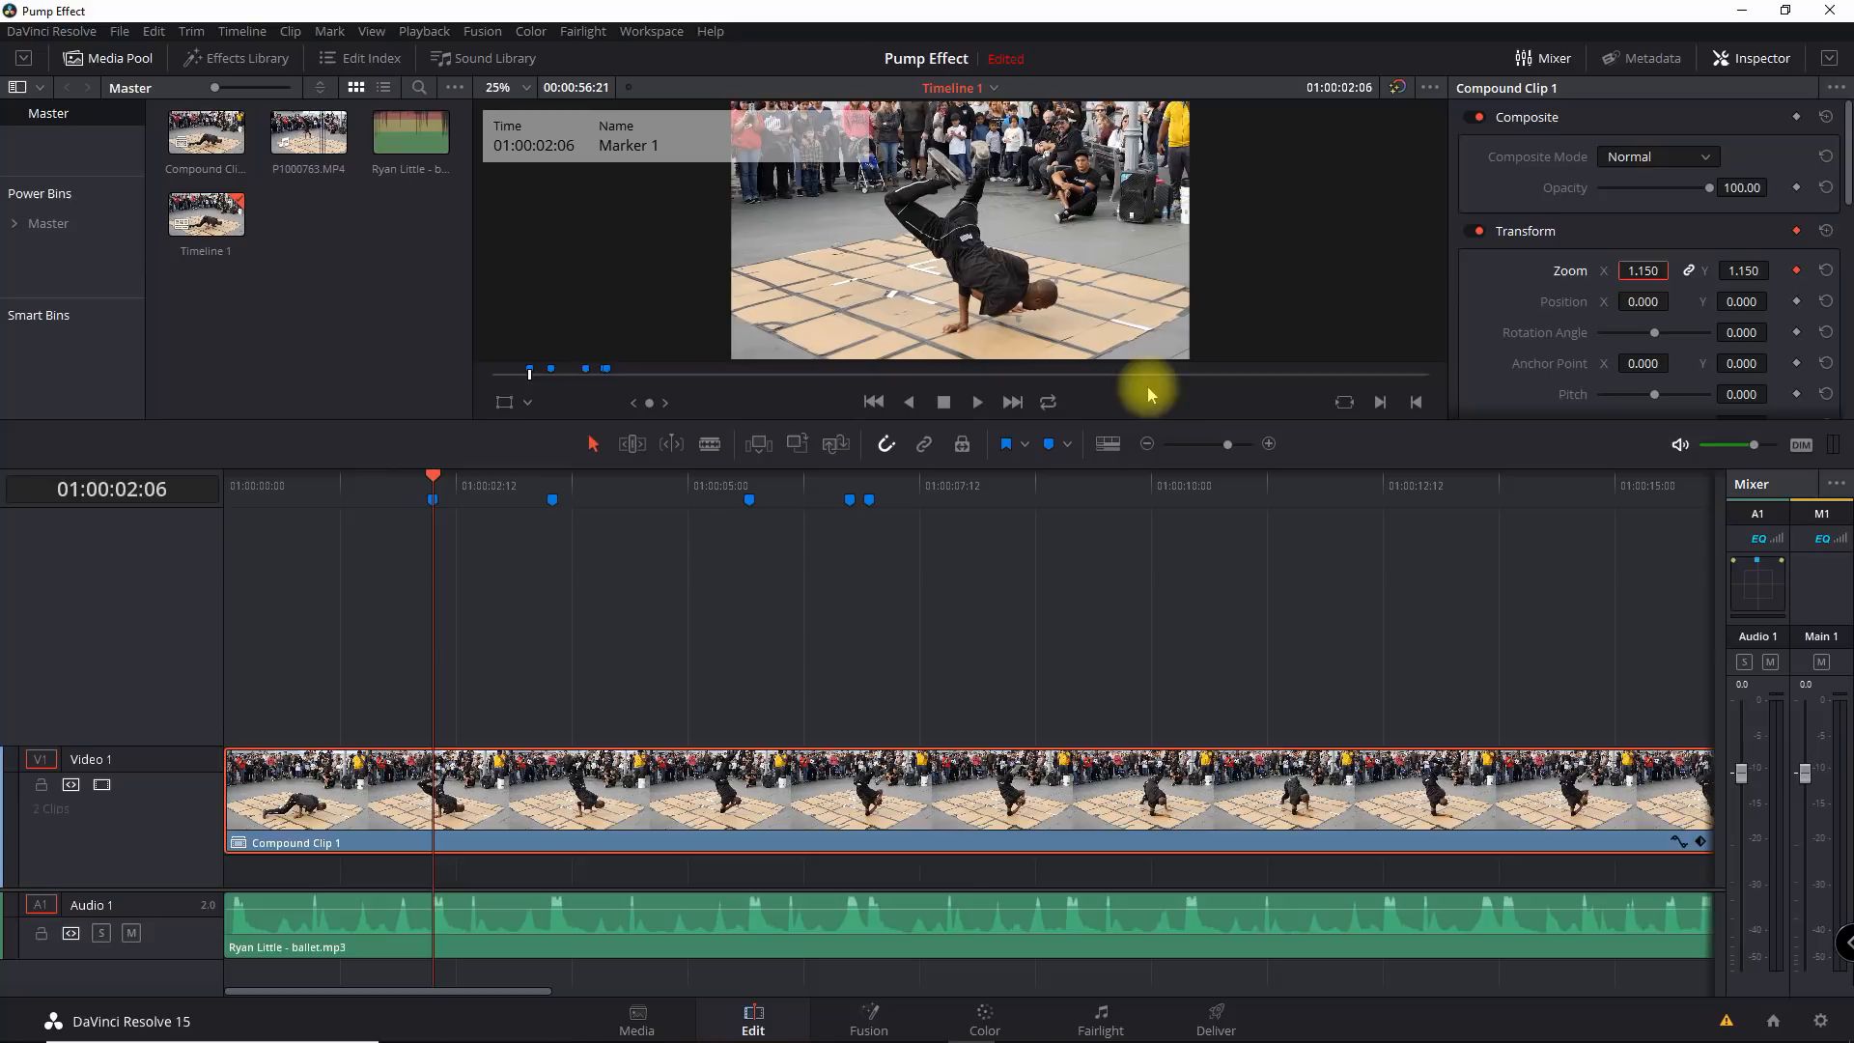
pyautogui.moveTo(734, 435)
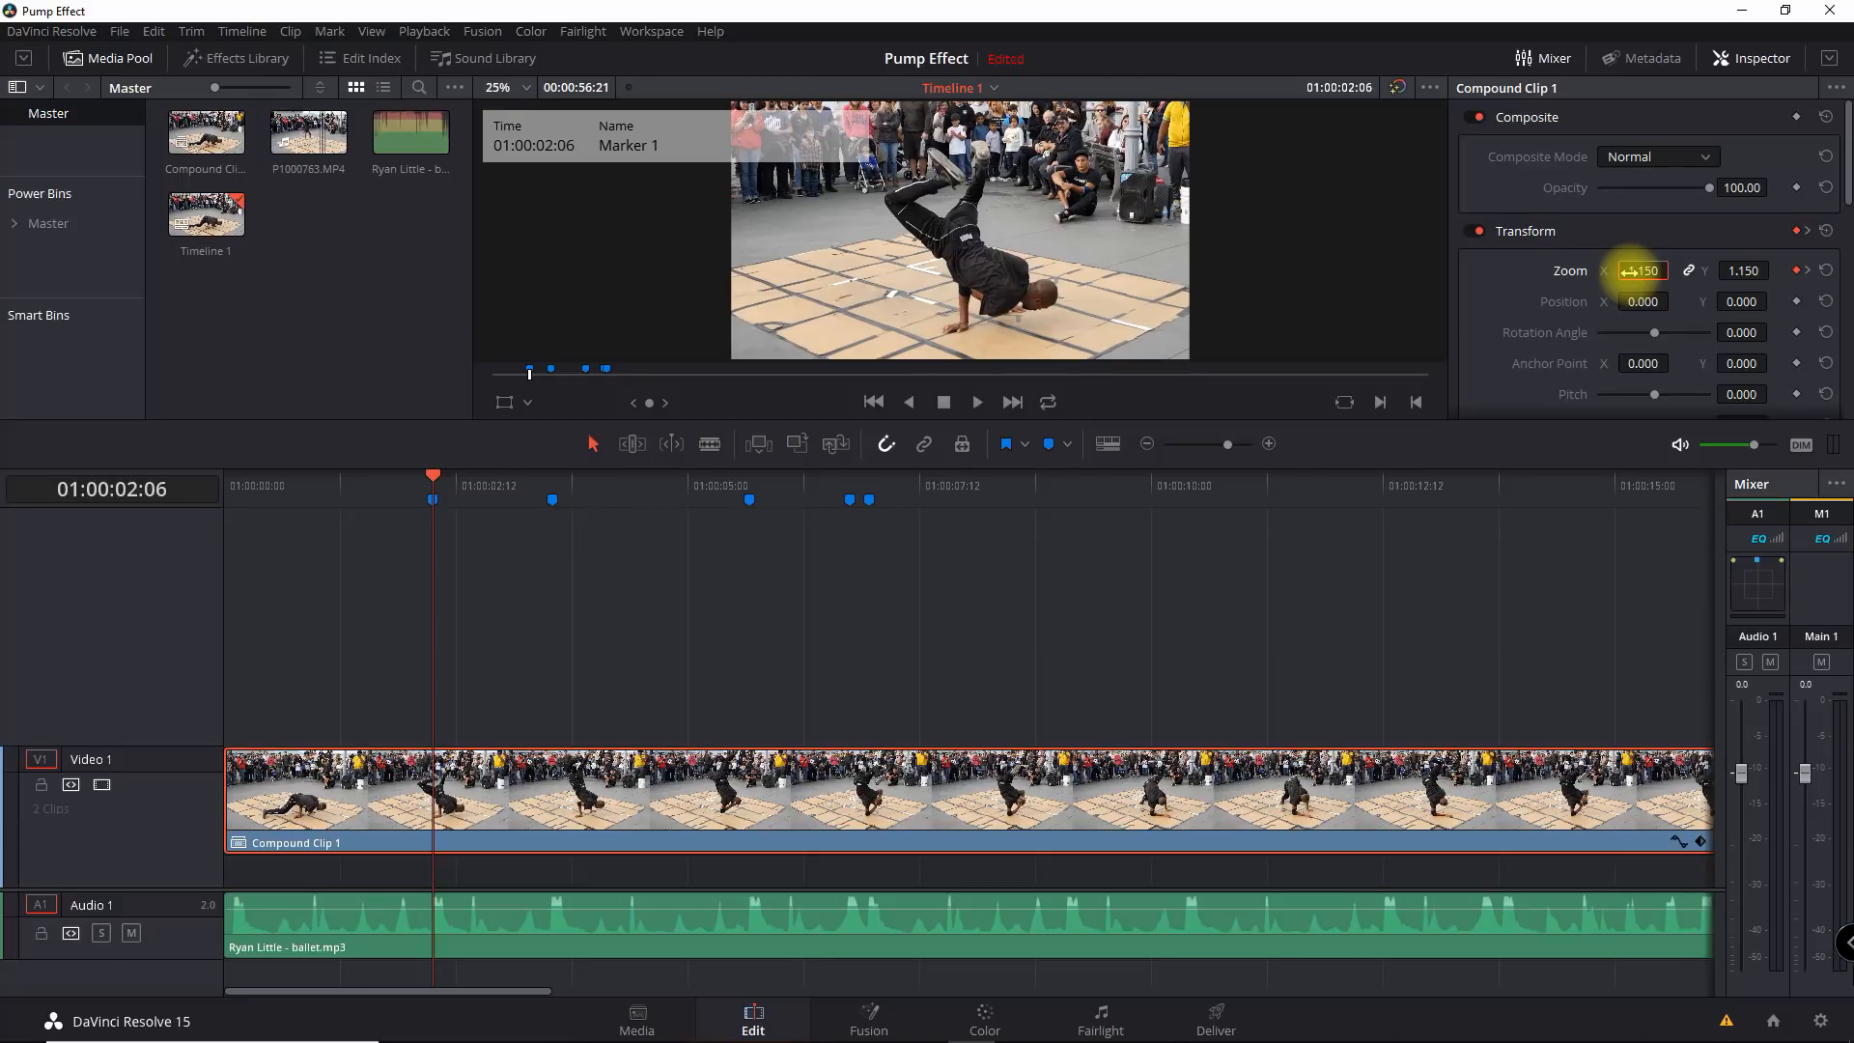
# Keyframe the clip's zoom at 1.000 two frames before the 1.15 beat keyframe.
pyautogui.press('Left')
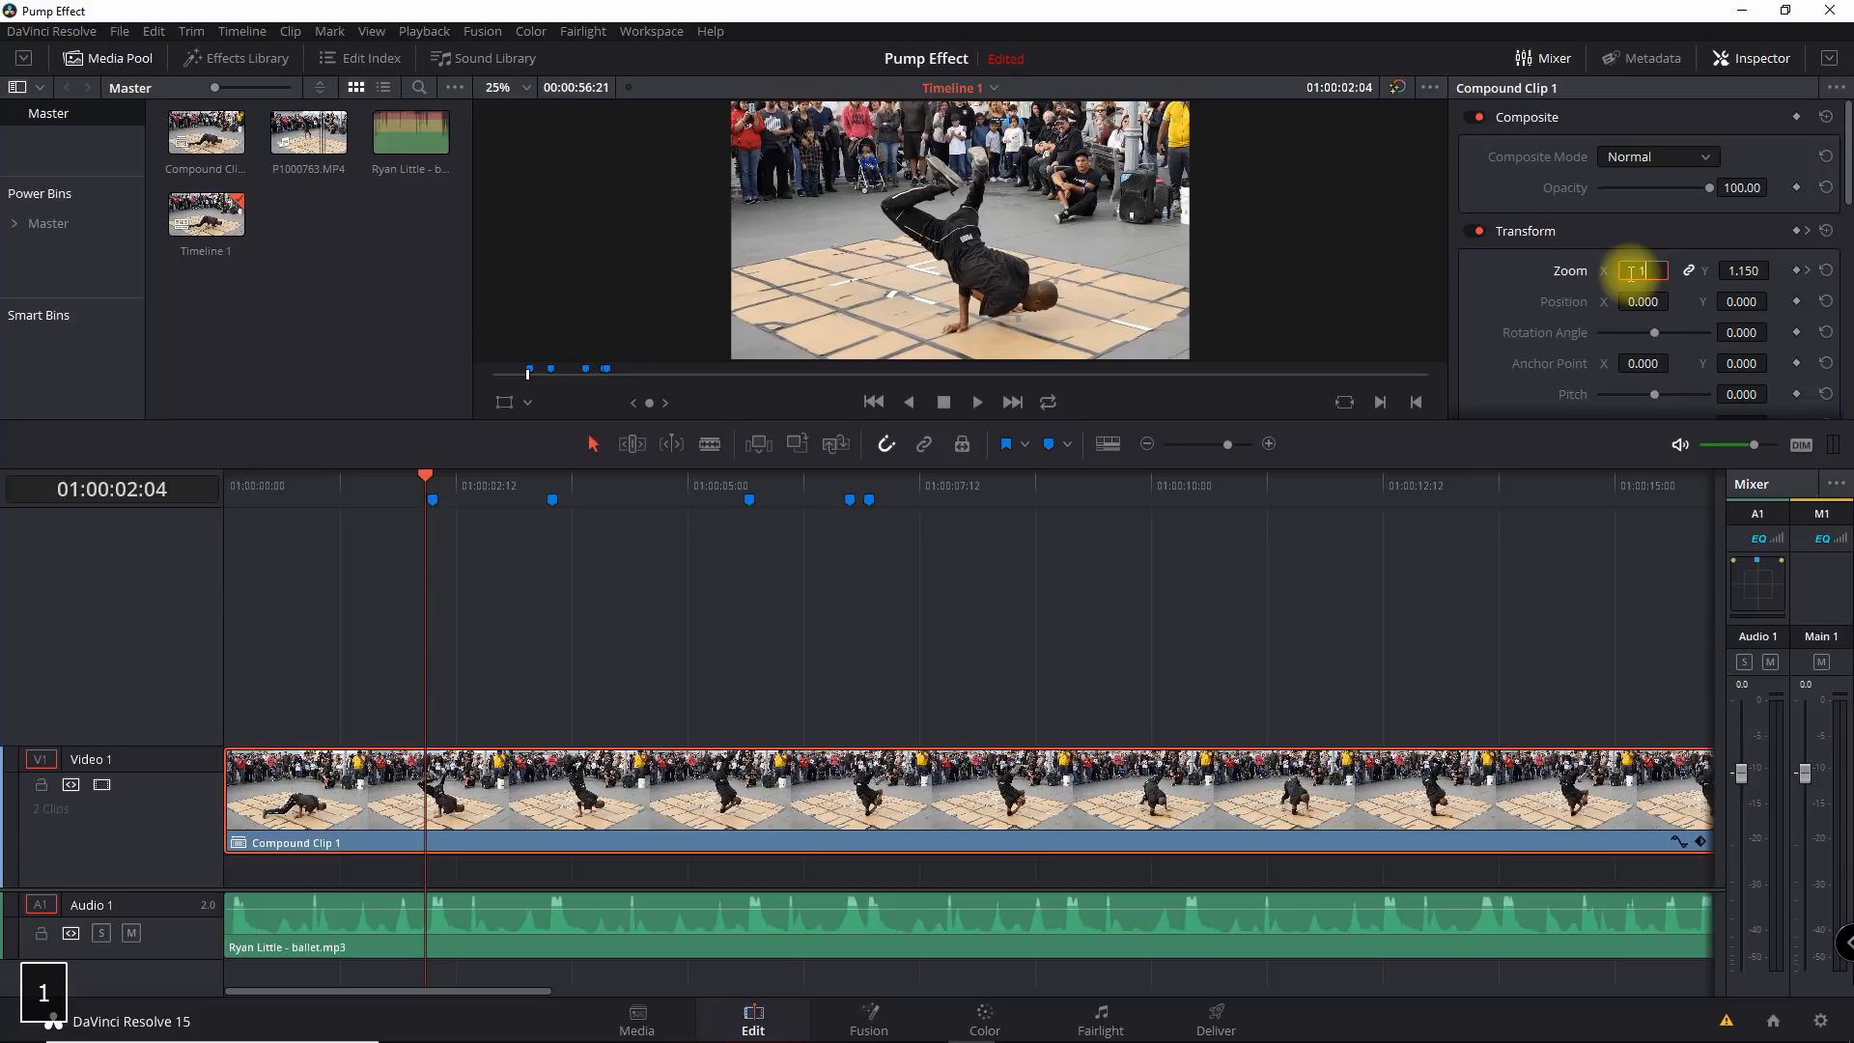
pyautogui.write('1.000')
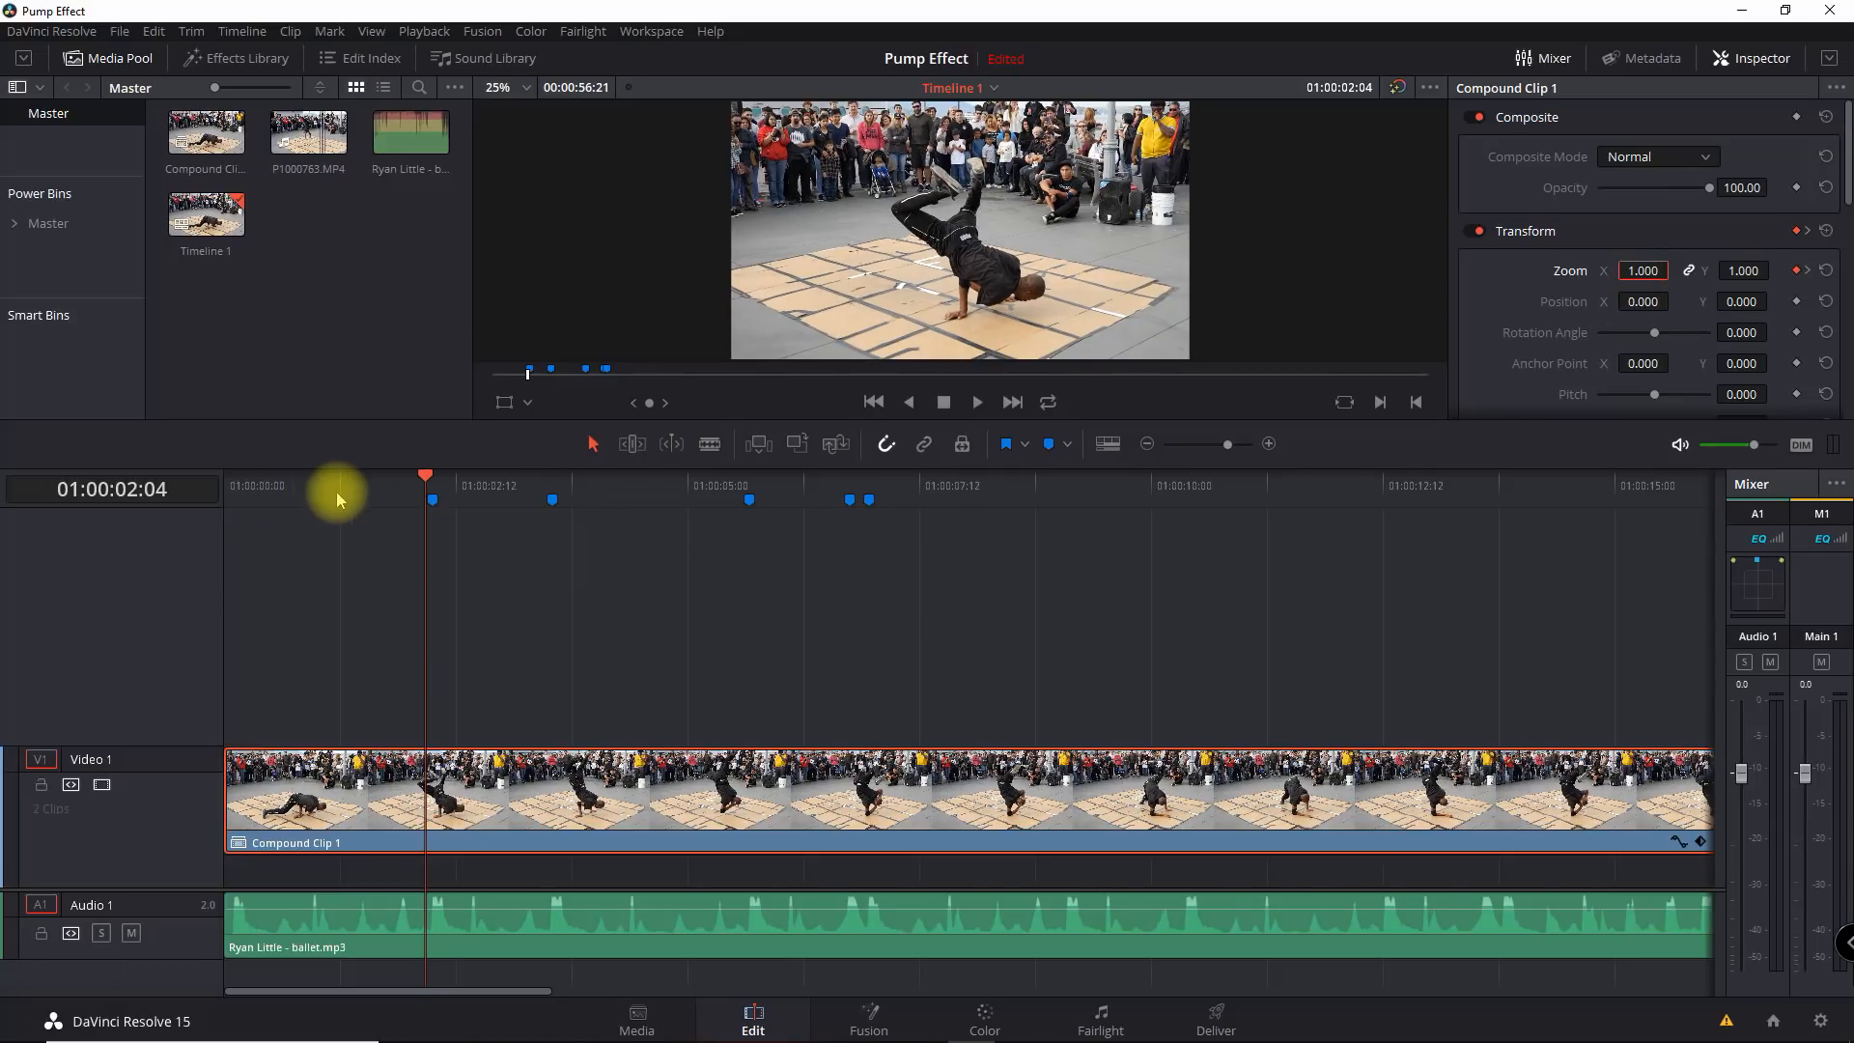
pyautogui.press('space')
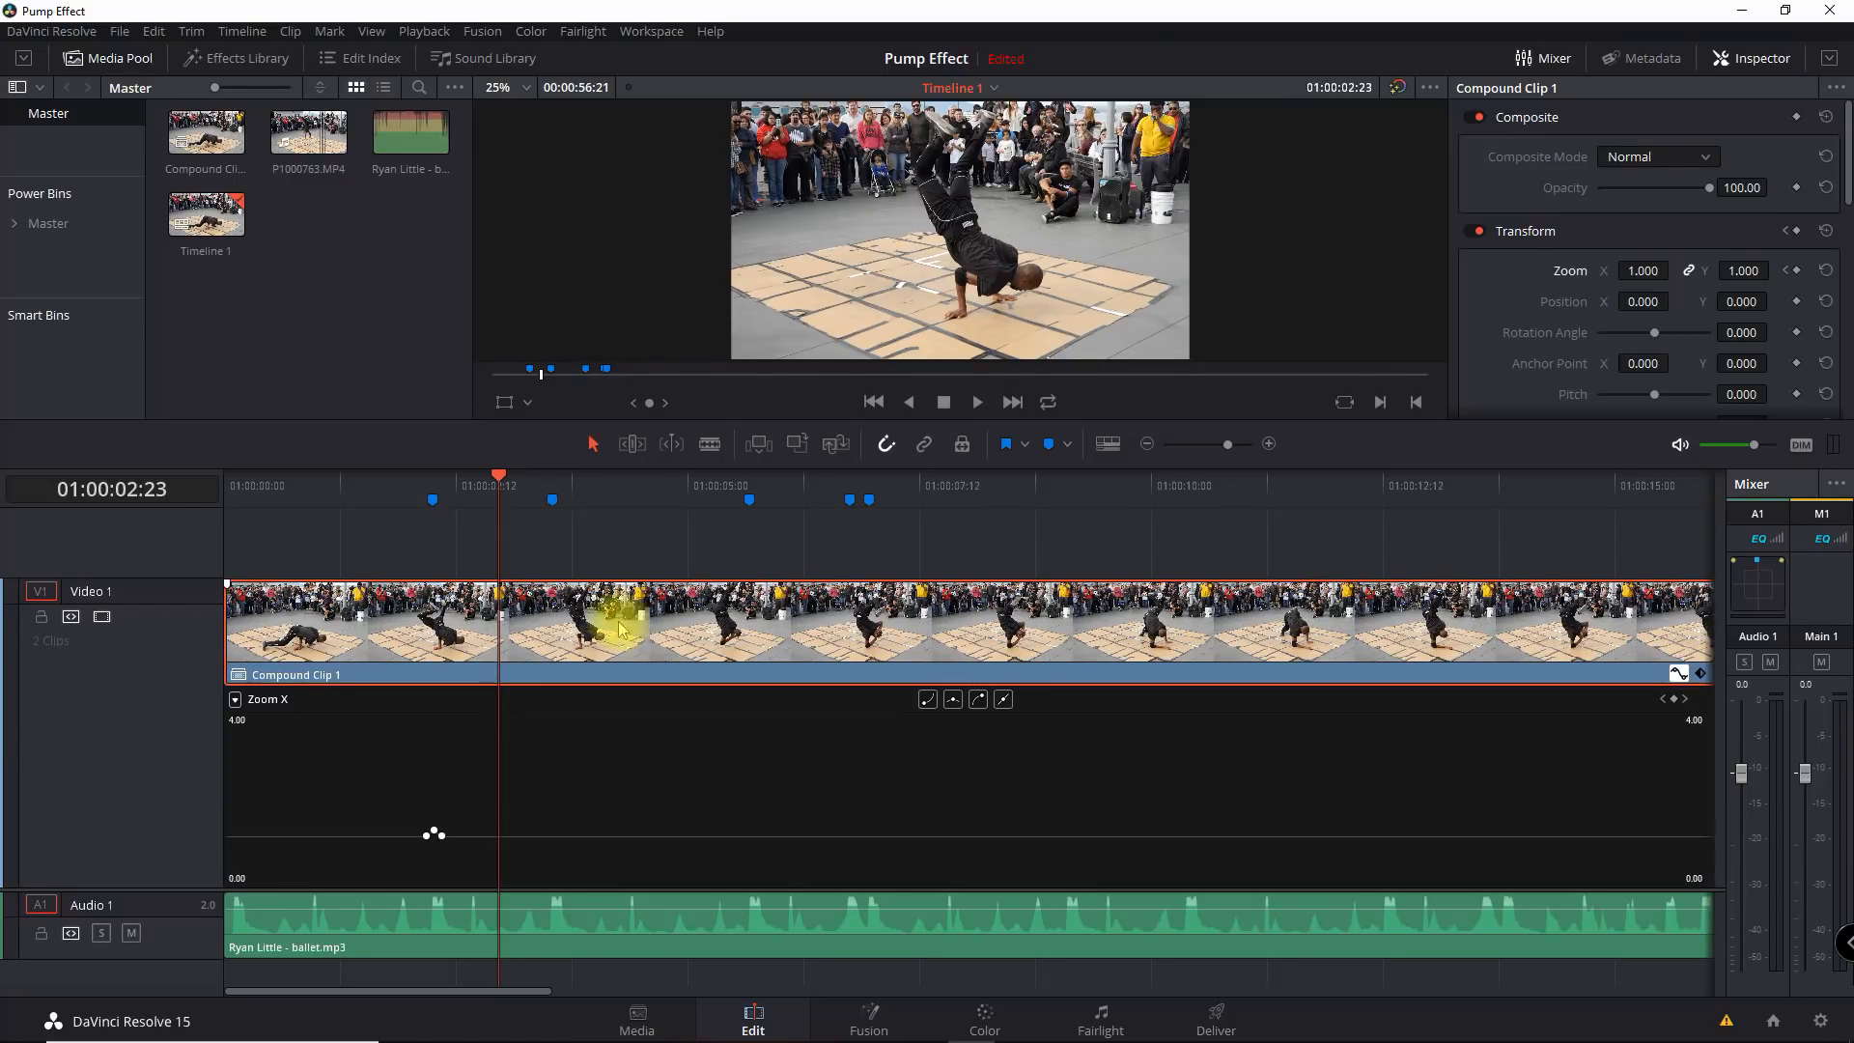
pyautogui.moveTo(461, 778)
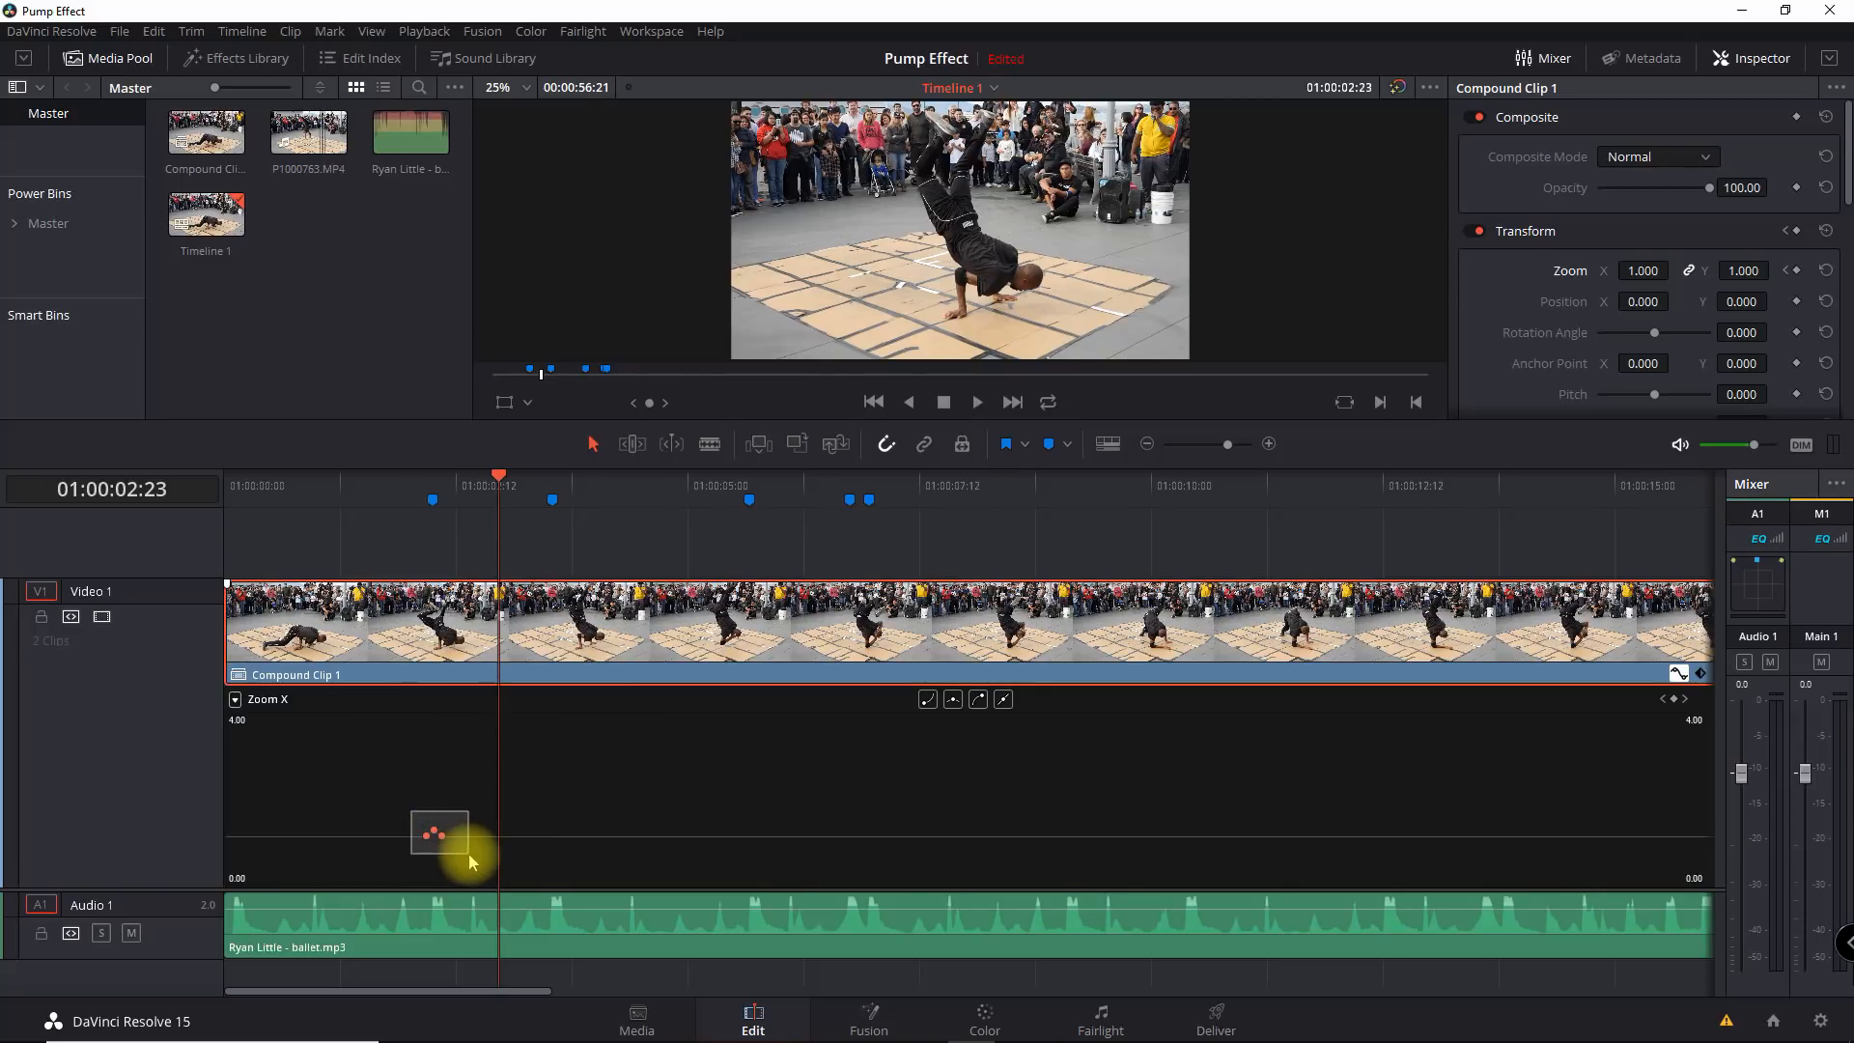
# Copy the zoom pump keyframes and paste them at the second and third beats.
pyautogui.press('ctrl+c')
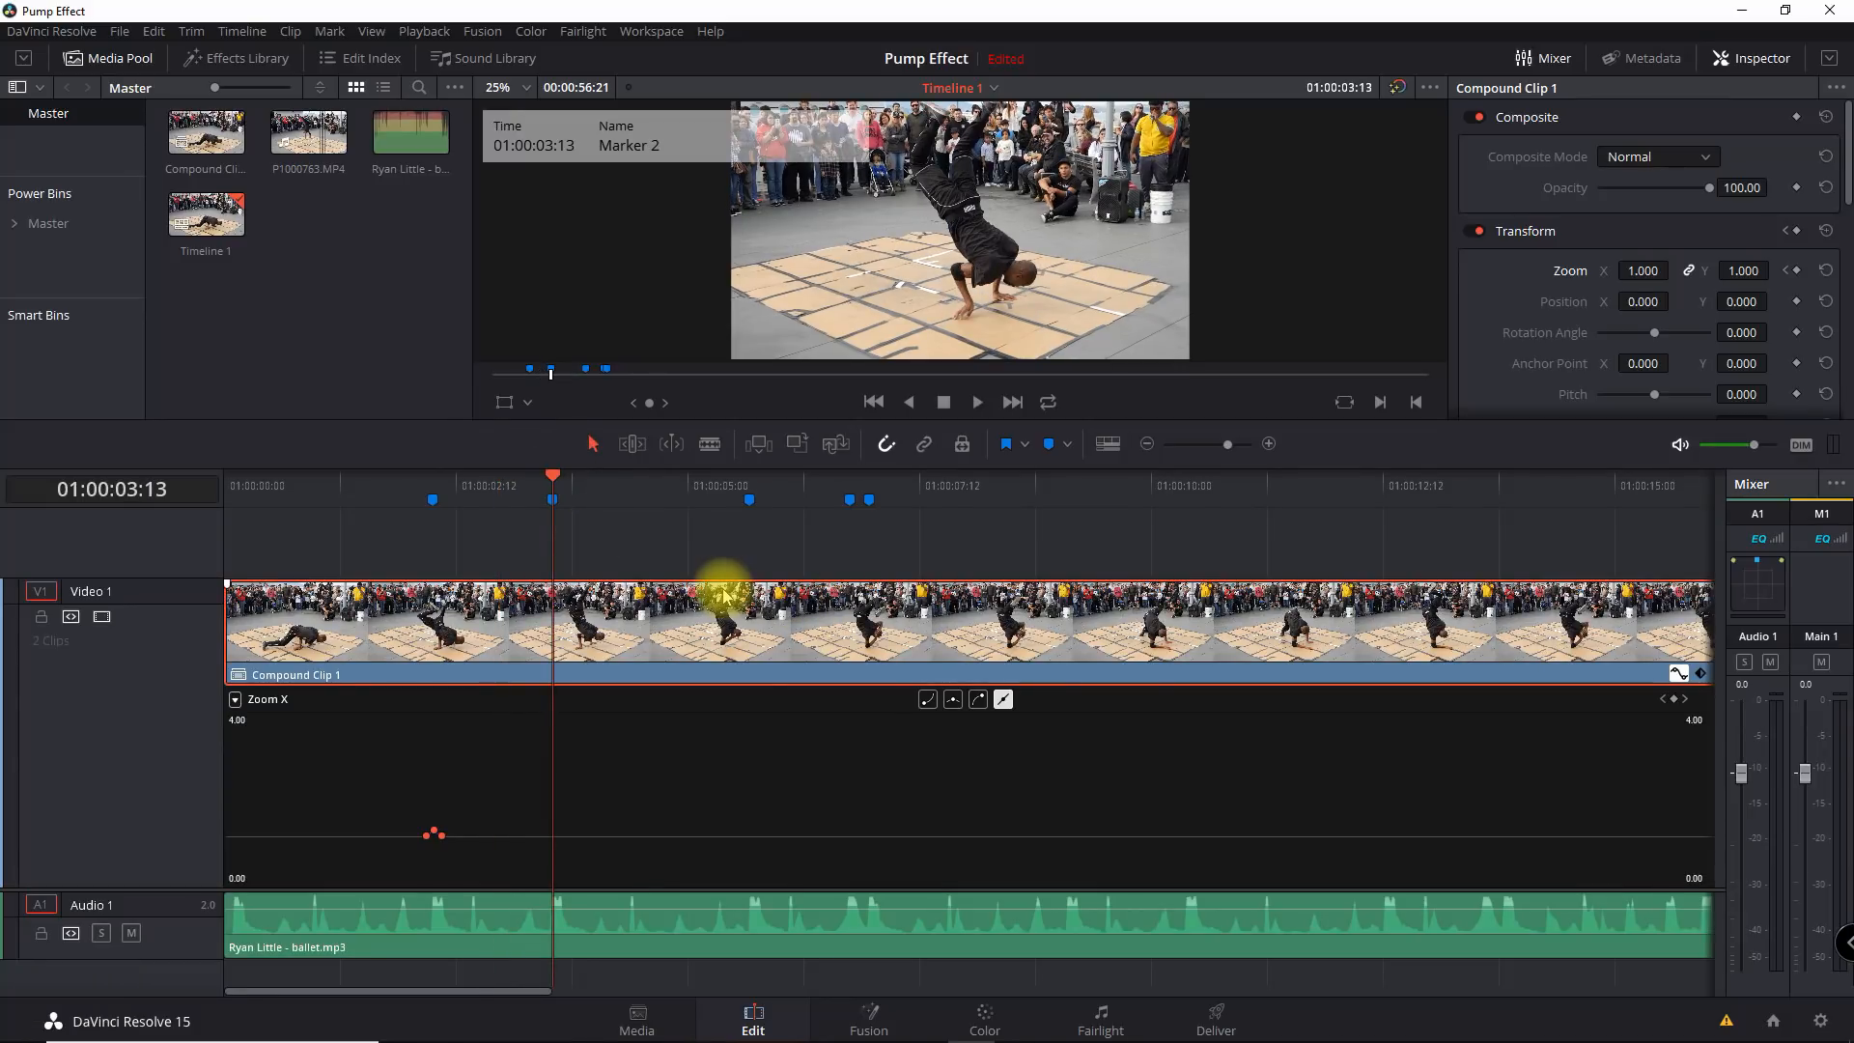
pyautogui.press('Left')
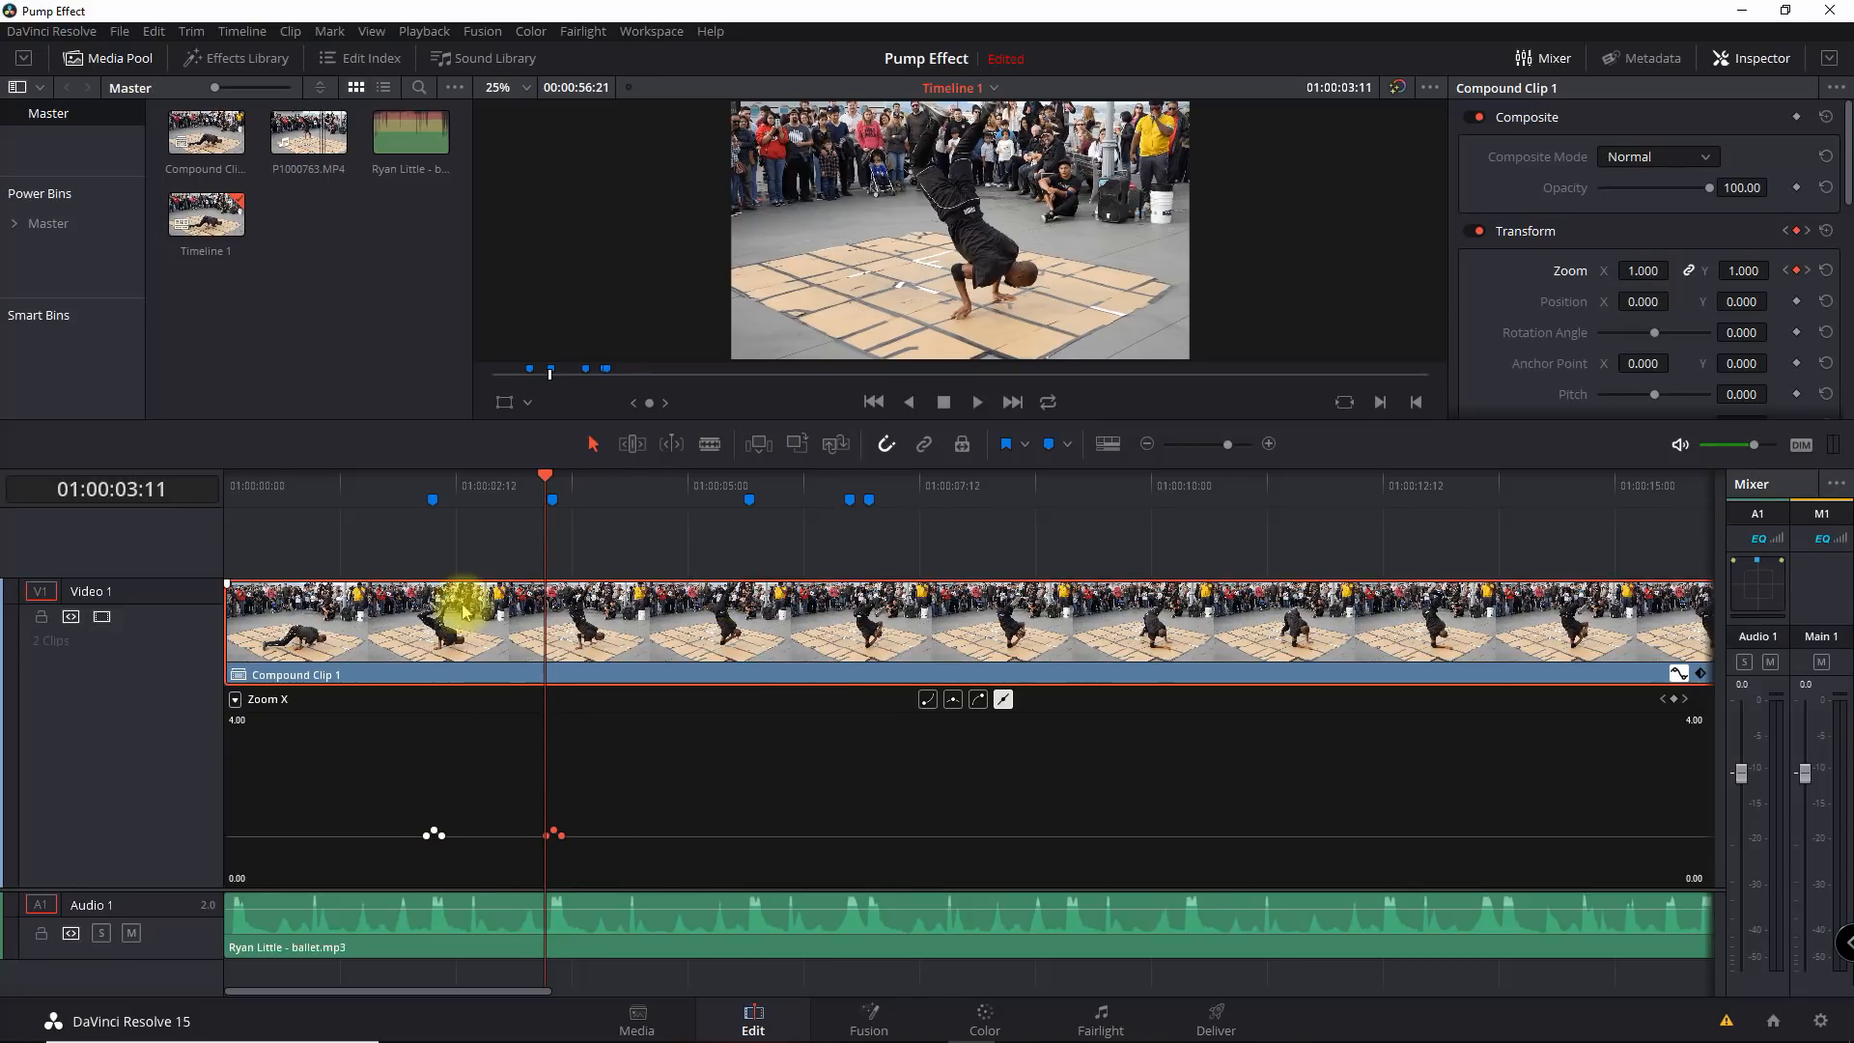
pyautogui.moveTo(423, 494)
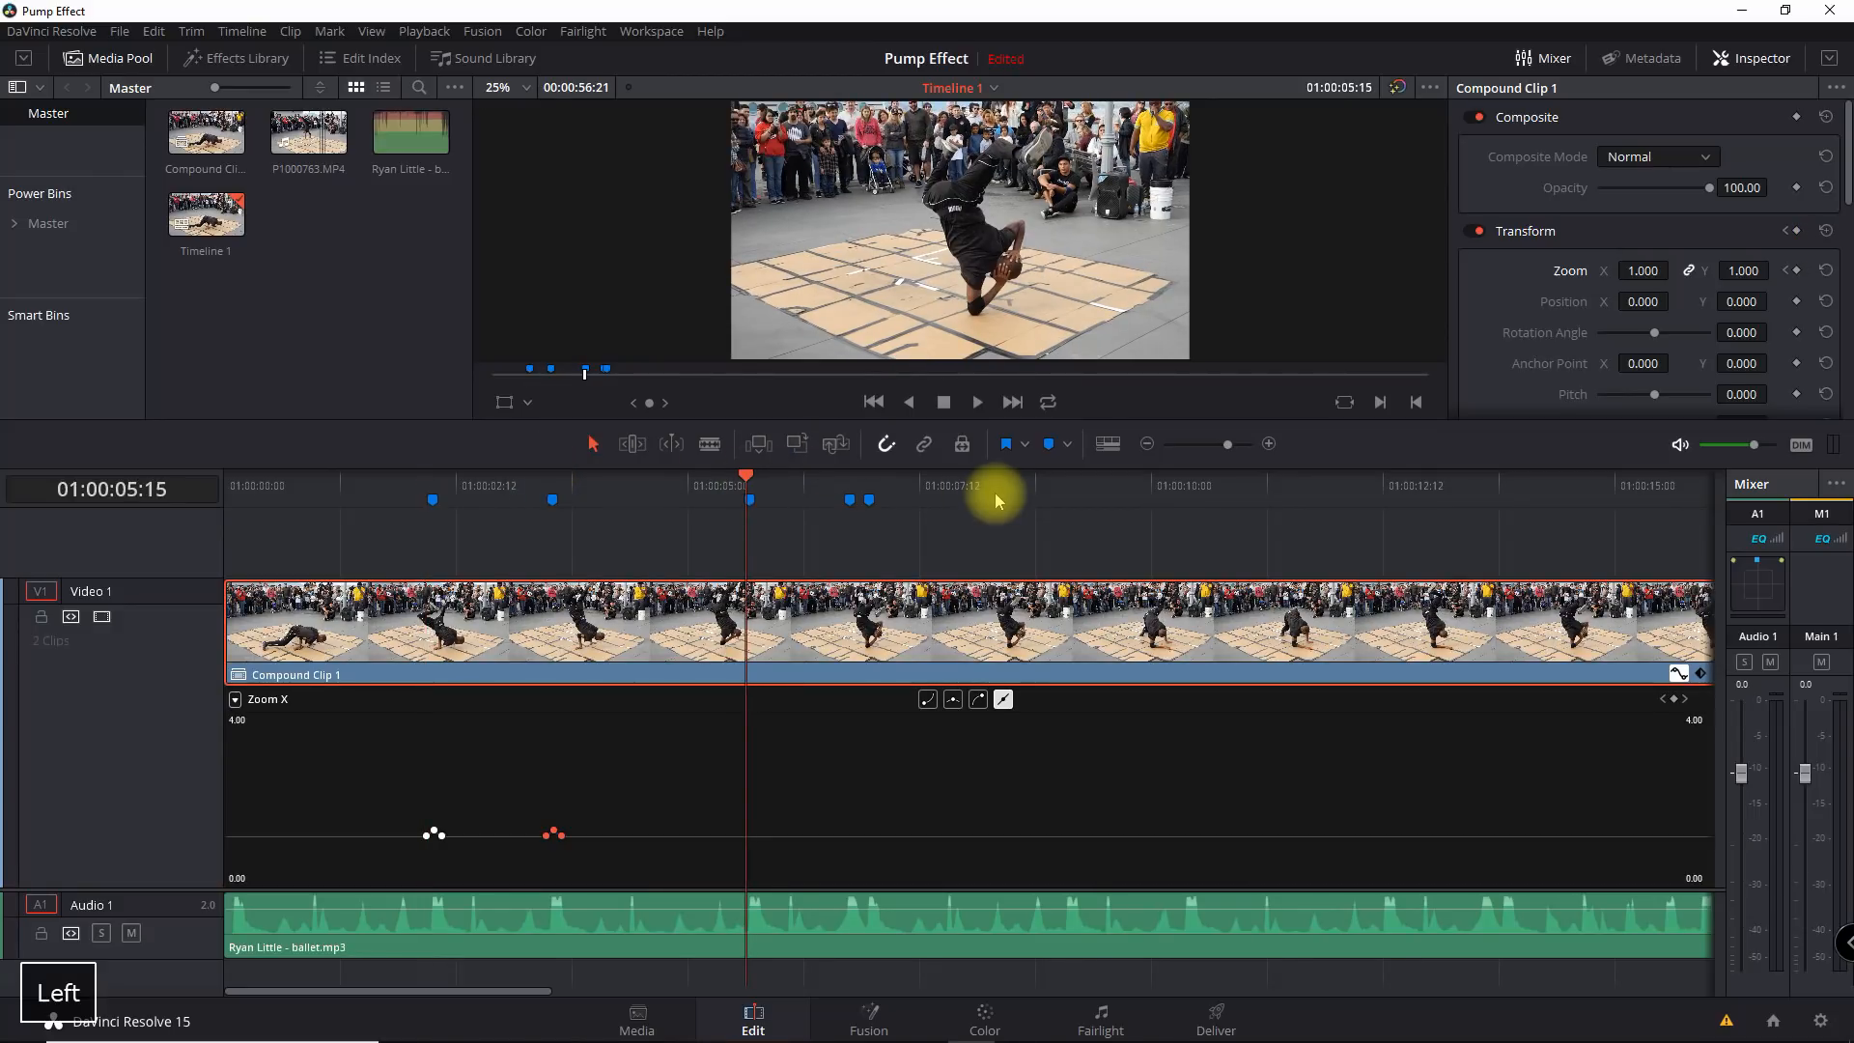
pyautogui.press('ctrl+v')
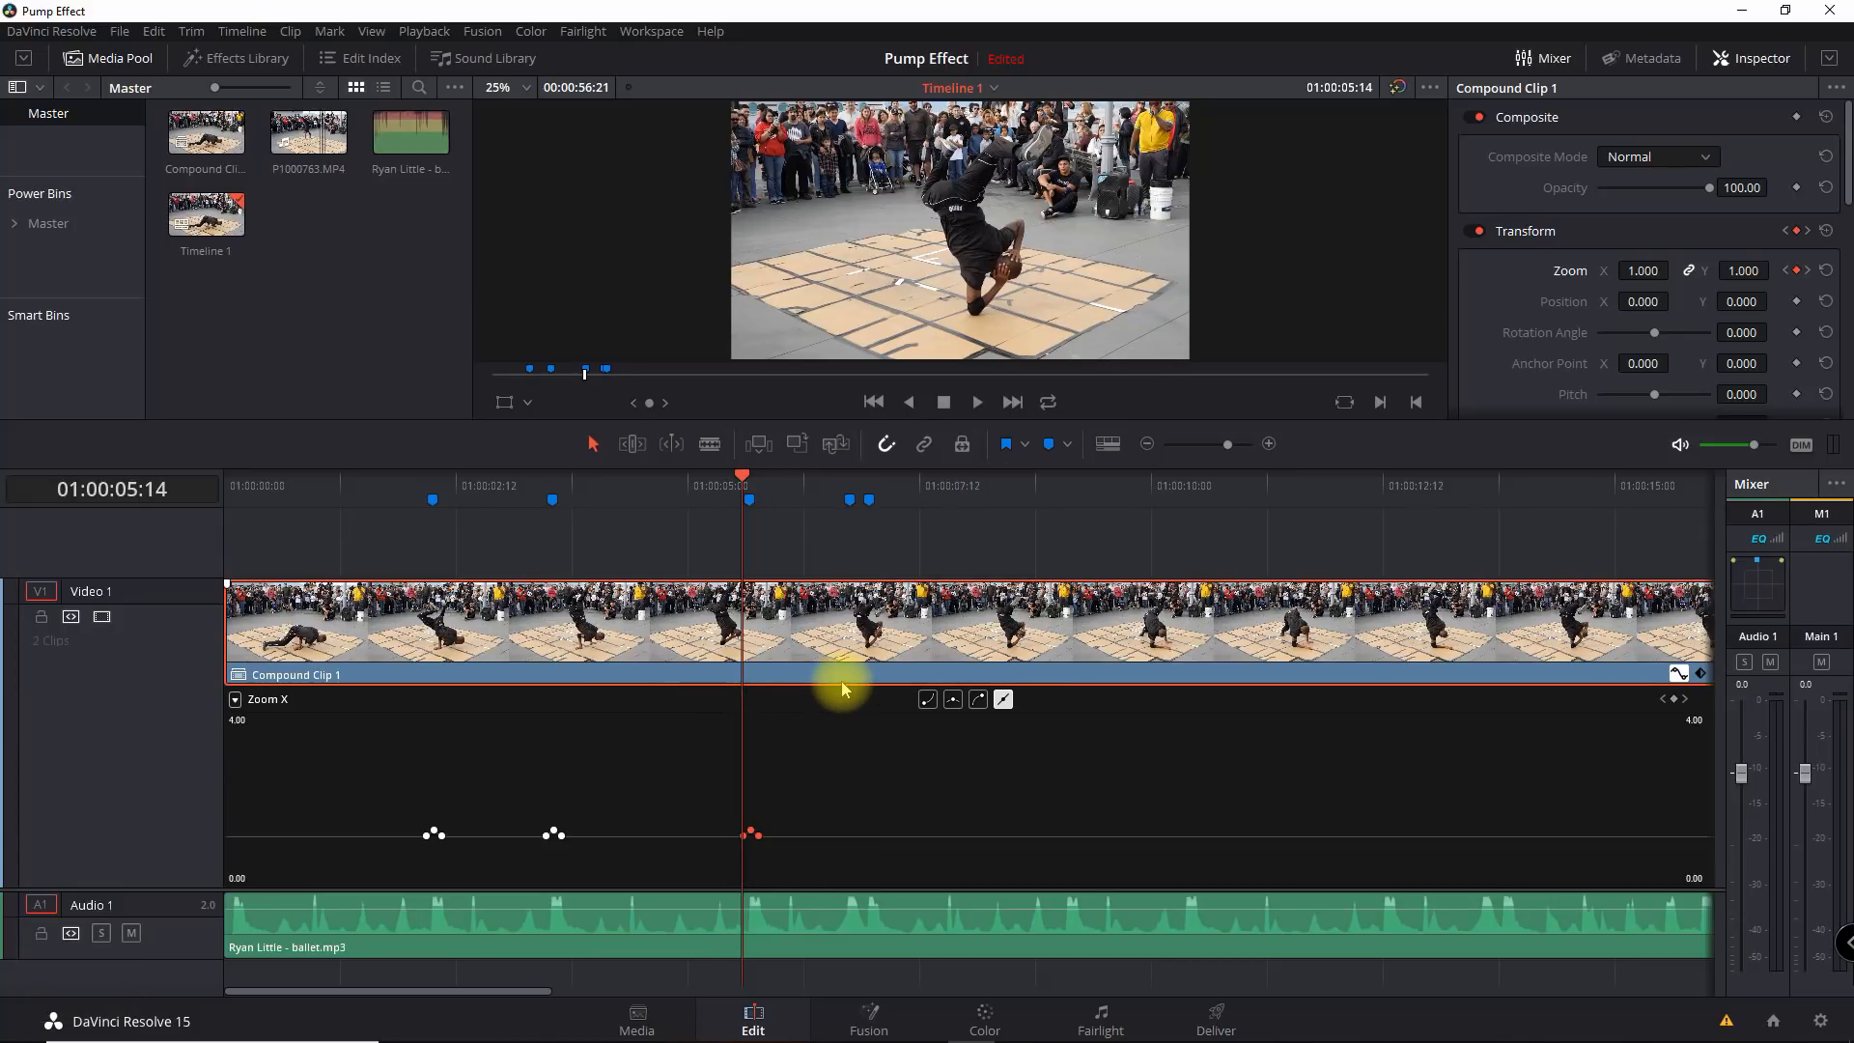
pyautogui.moveTo(923, 641)
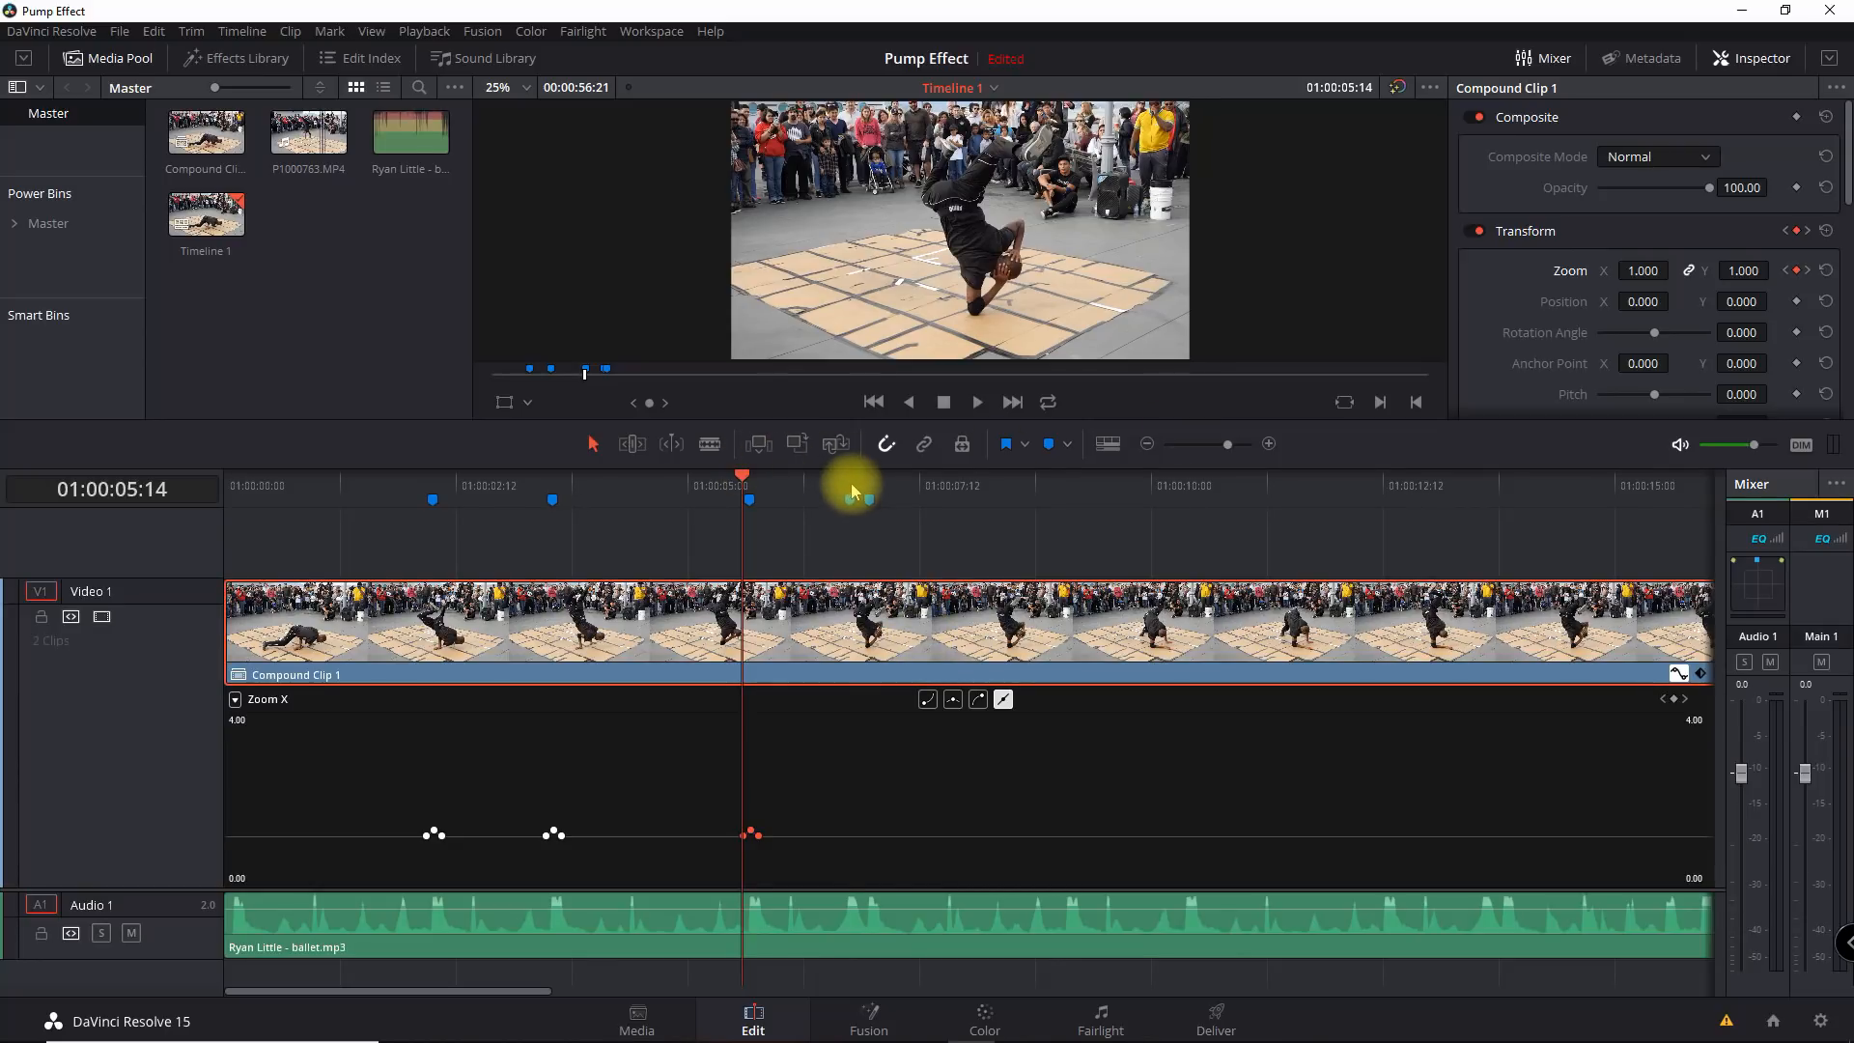
# Paste the zoom pump at the fourth beat marker and check the frames around it.
pyautogui.click(850, 485)
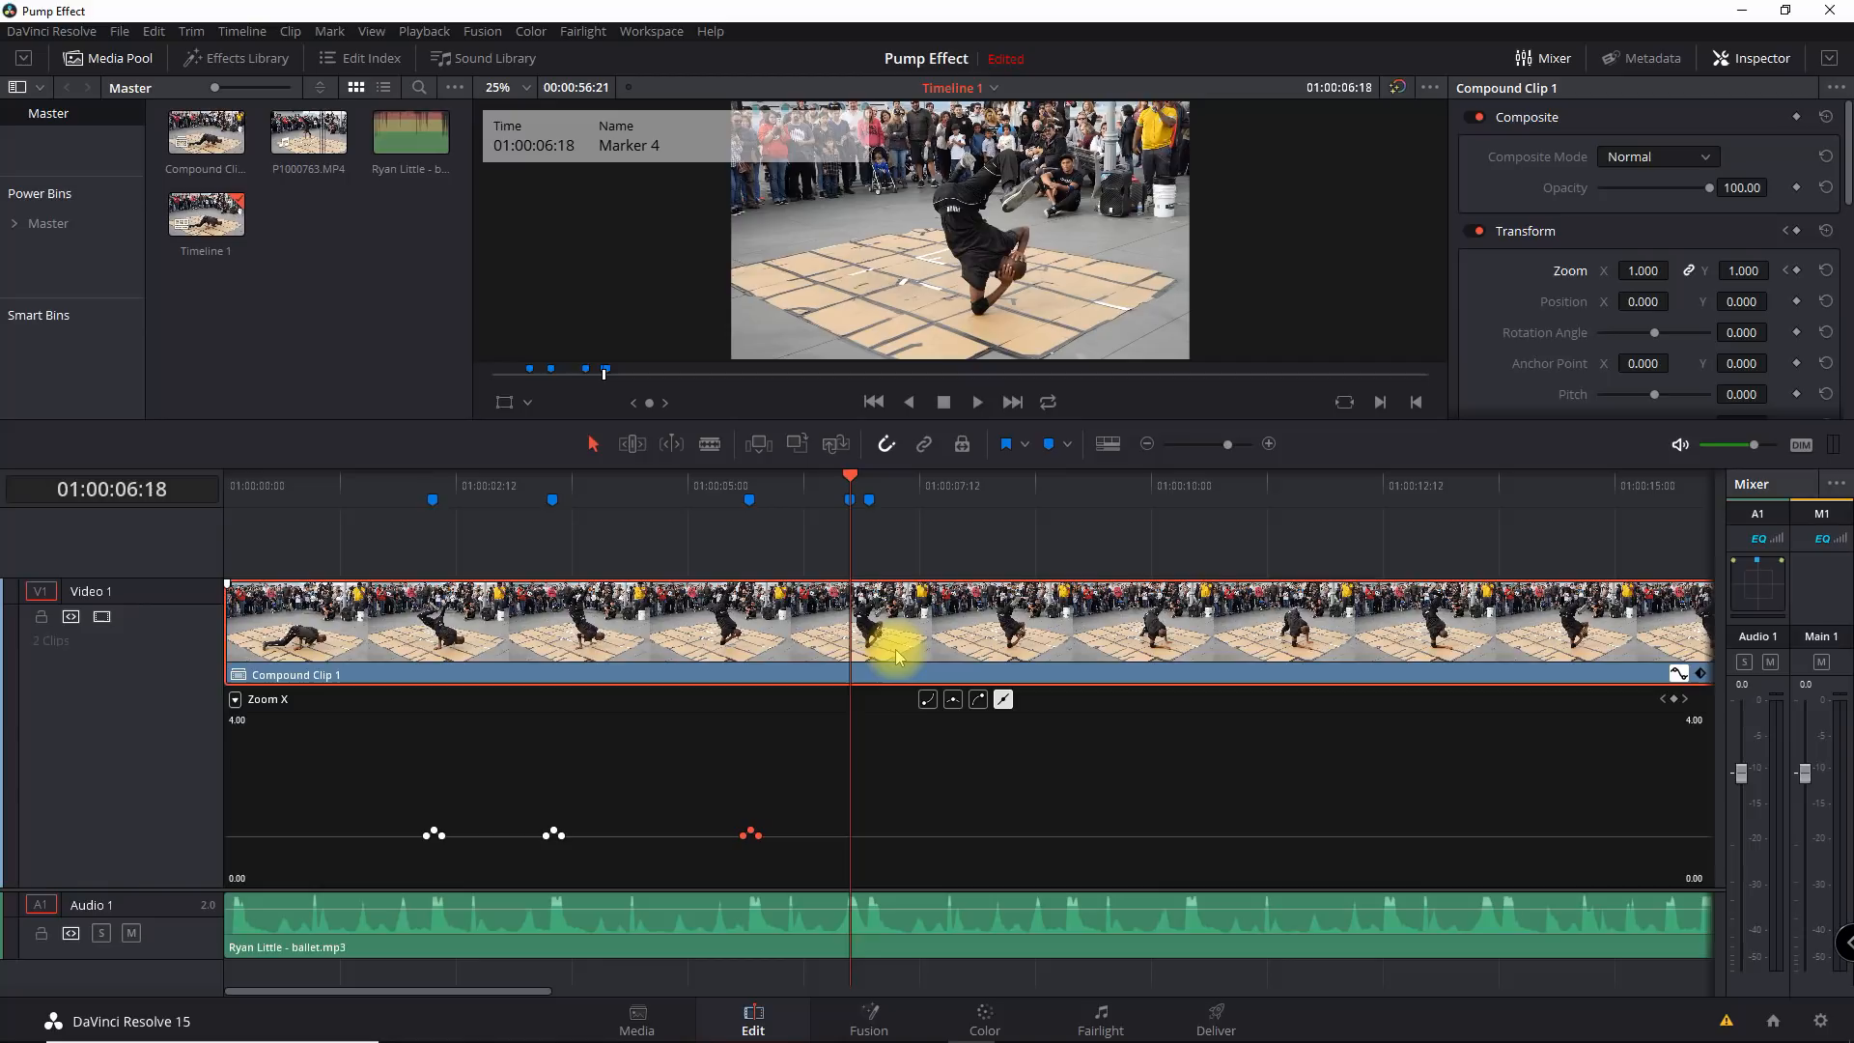
pyautogui.press('ctrl+v')
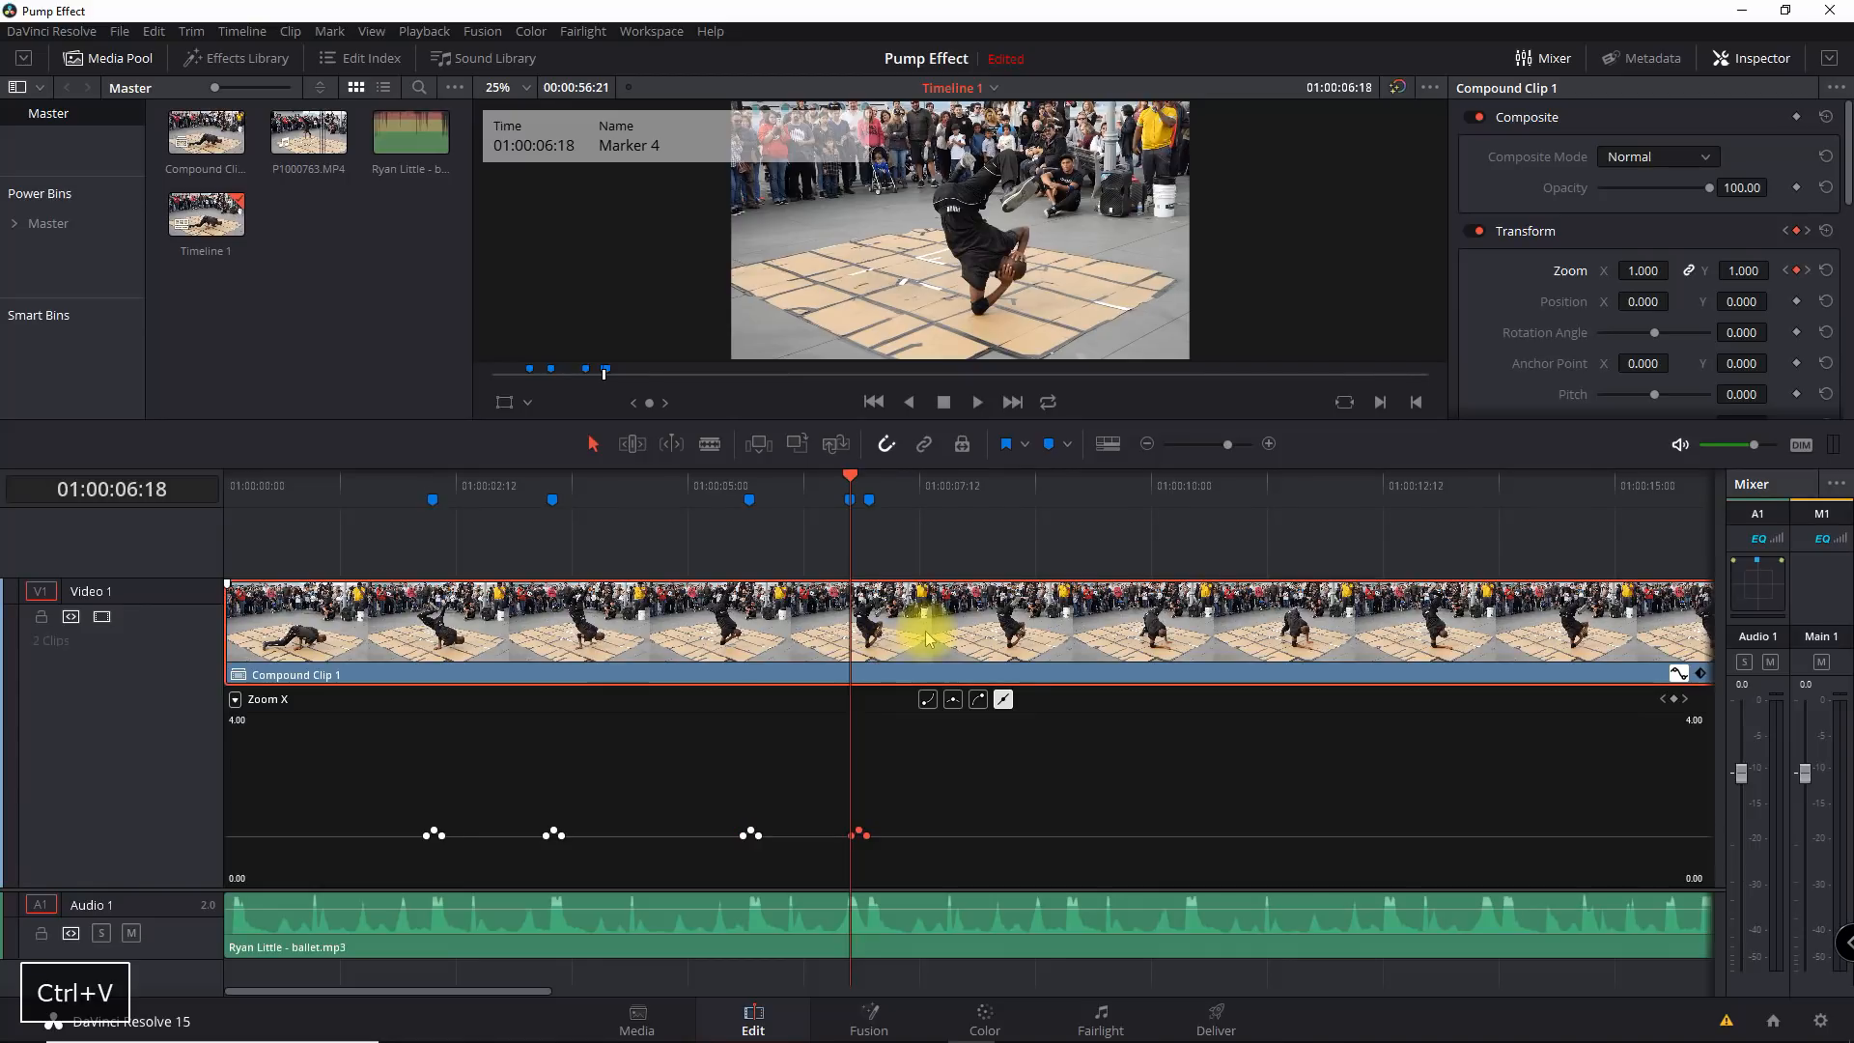
pyautogui.press('Left')
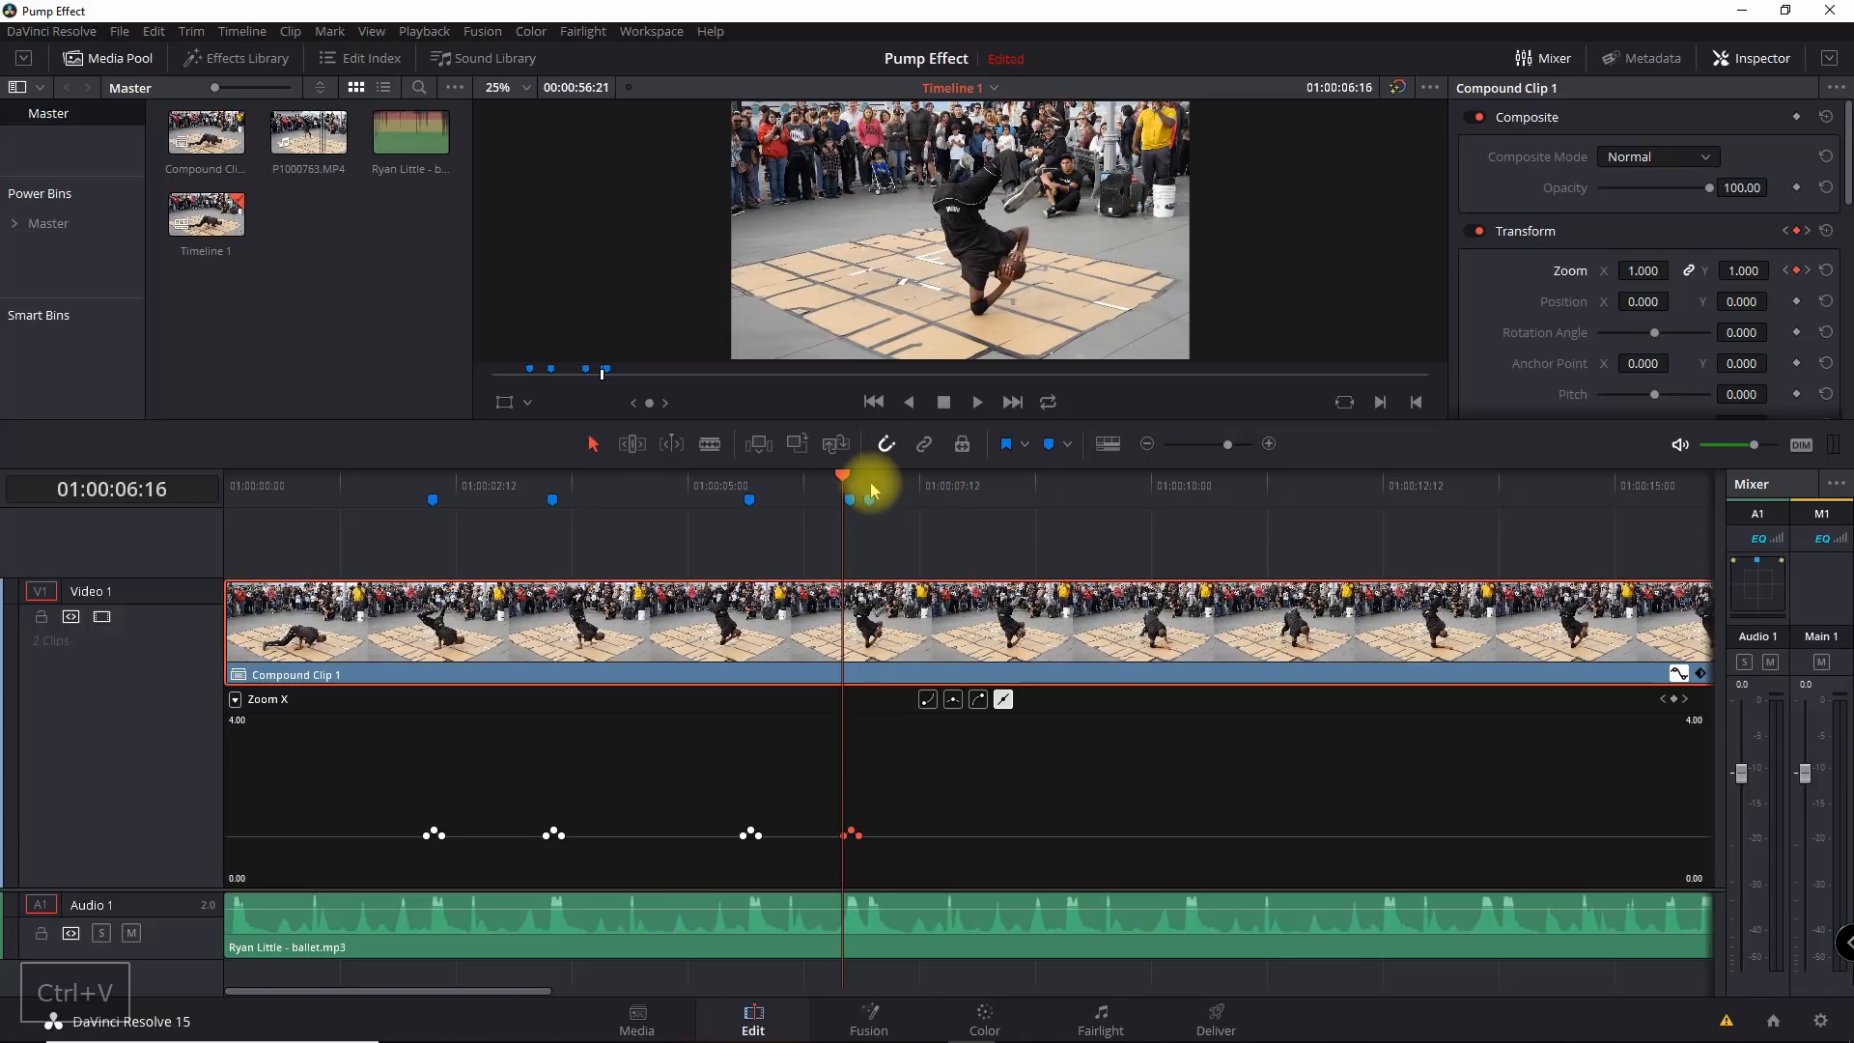
pyautogui.press('Right')
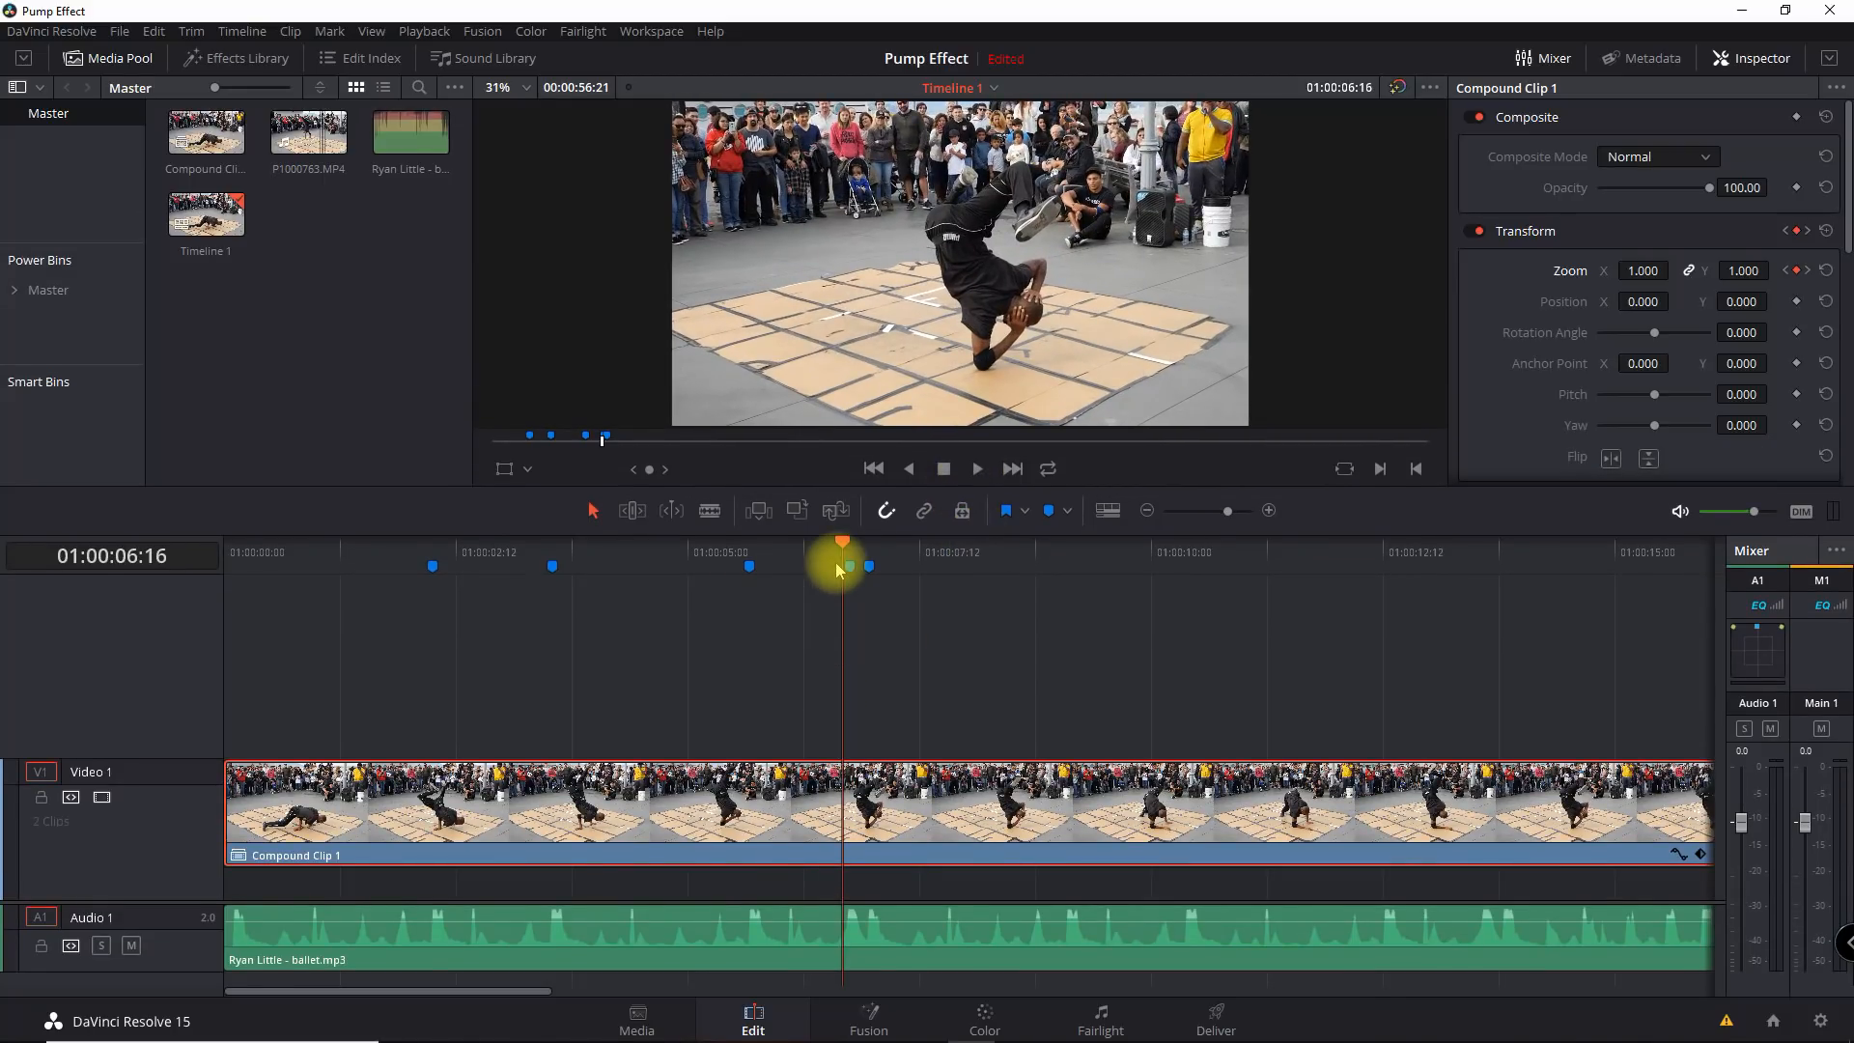
# Apply Prism Blur from the OpenFX ResolveFX Stylize effects to Compound Clip 1.
pyautogui.click(205, 214)
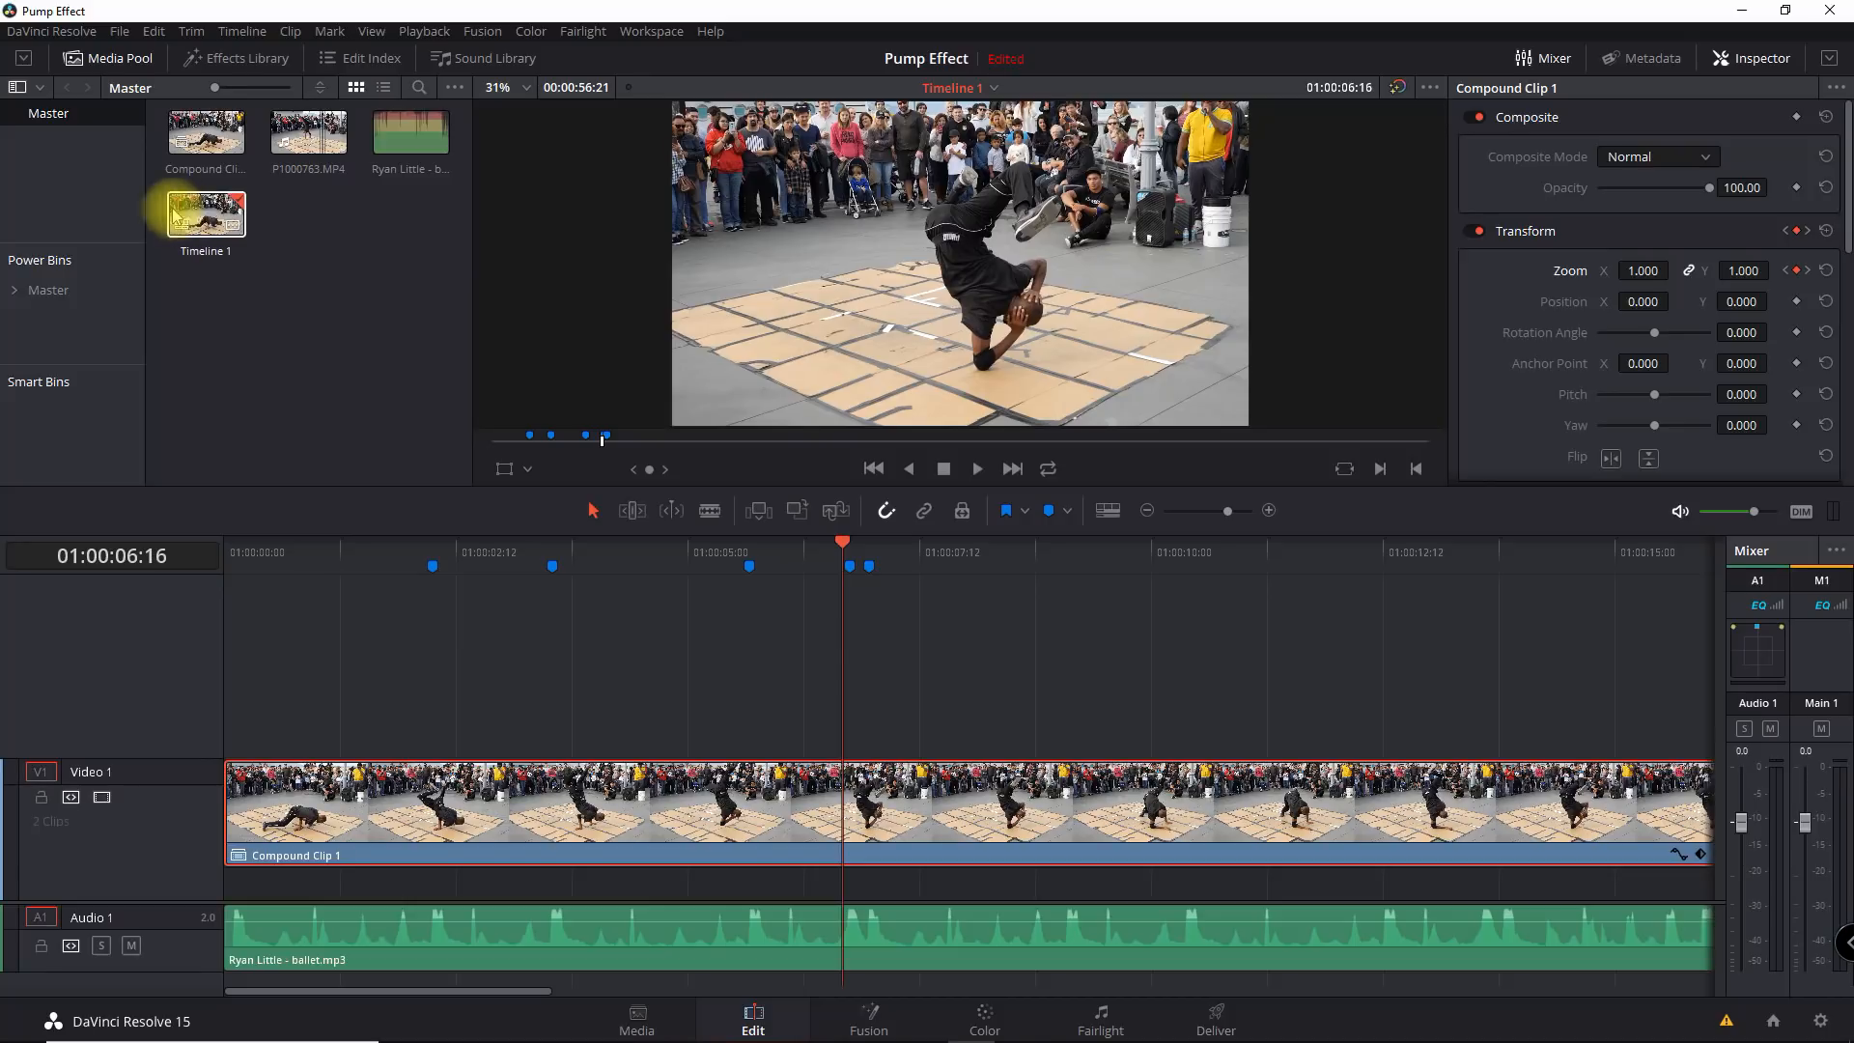
pyautogui.click(234, 58)
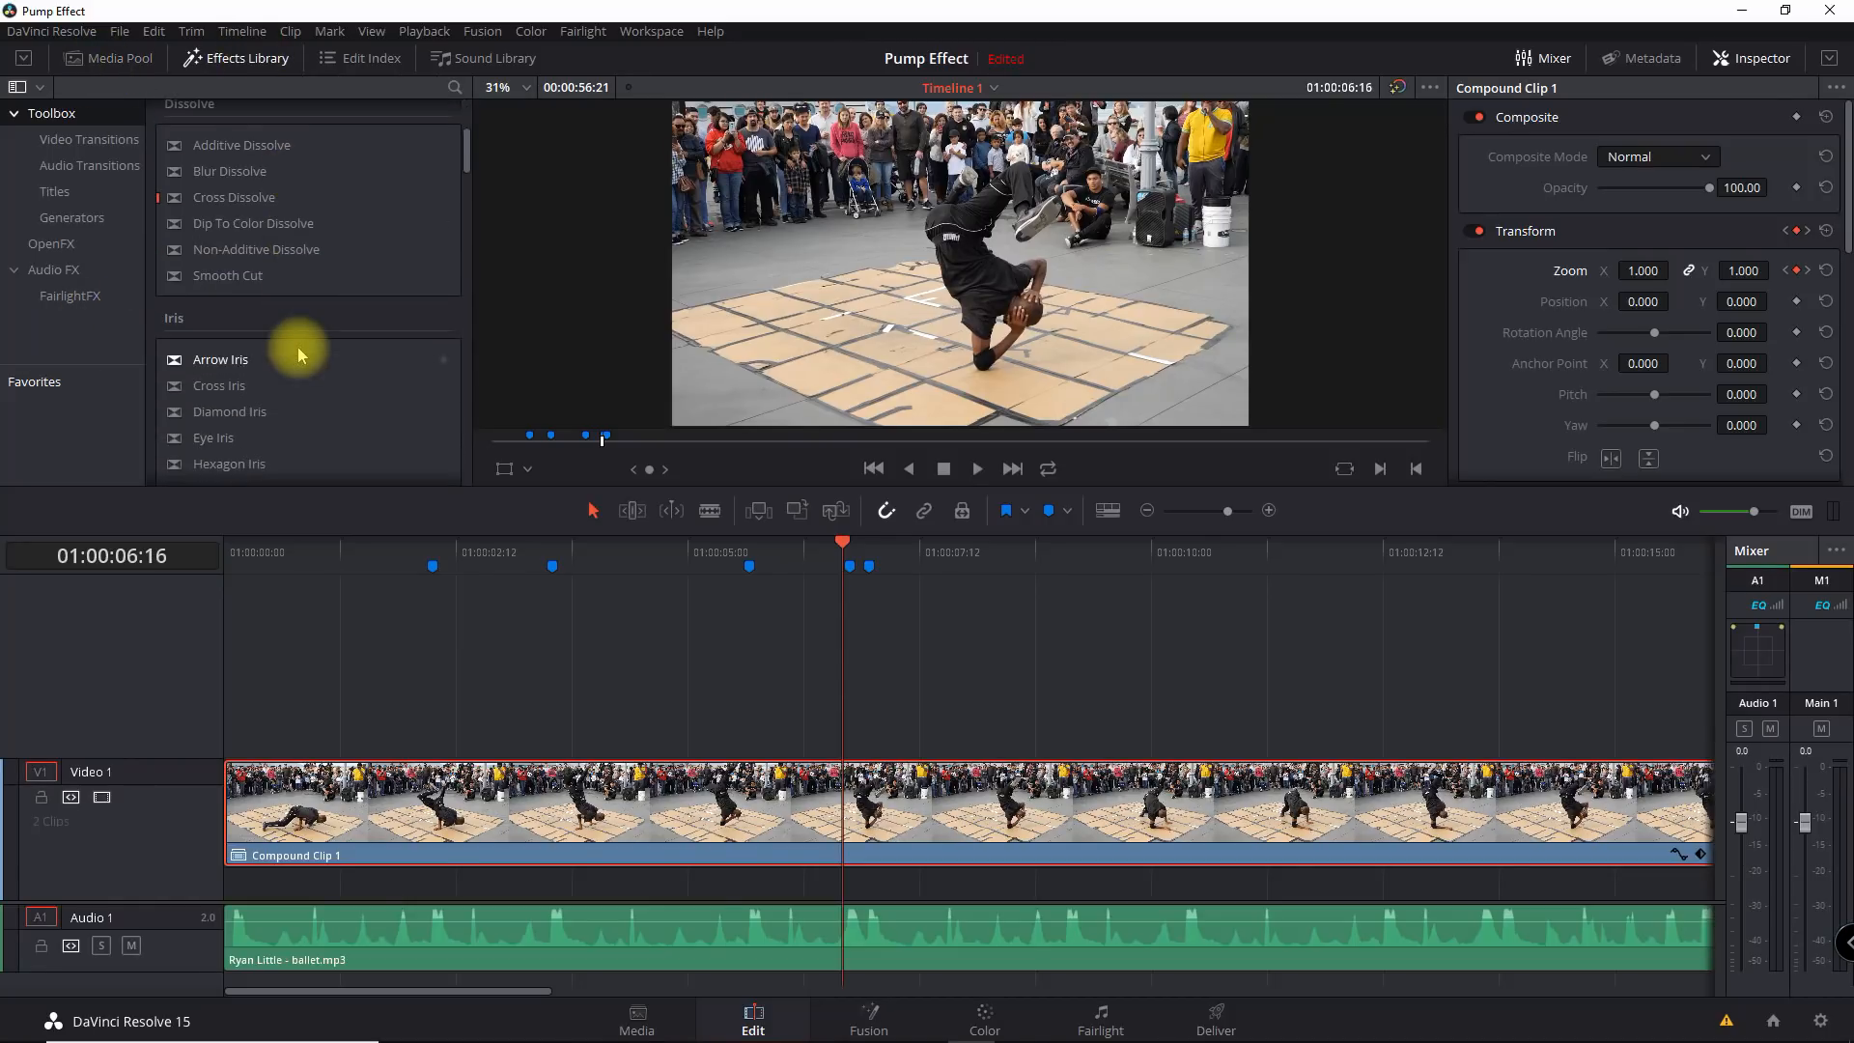
pyautogui.scroll(-3)
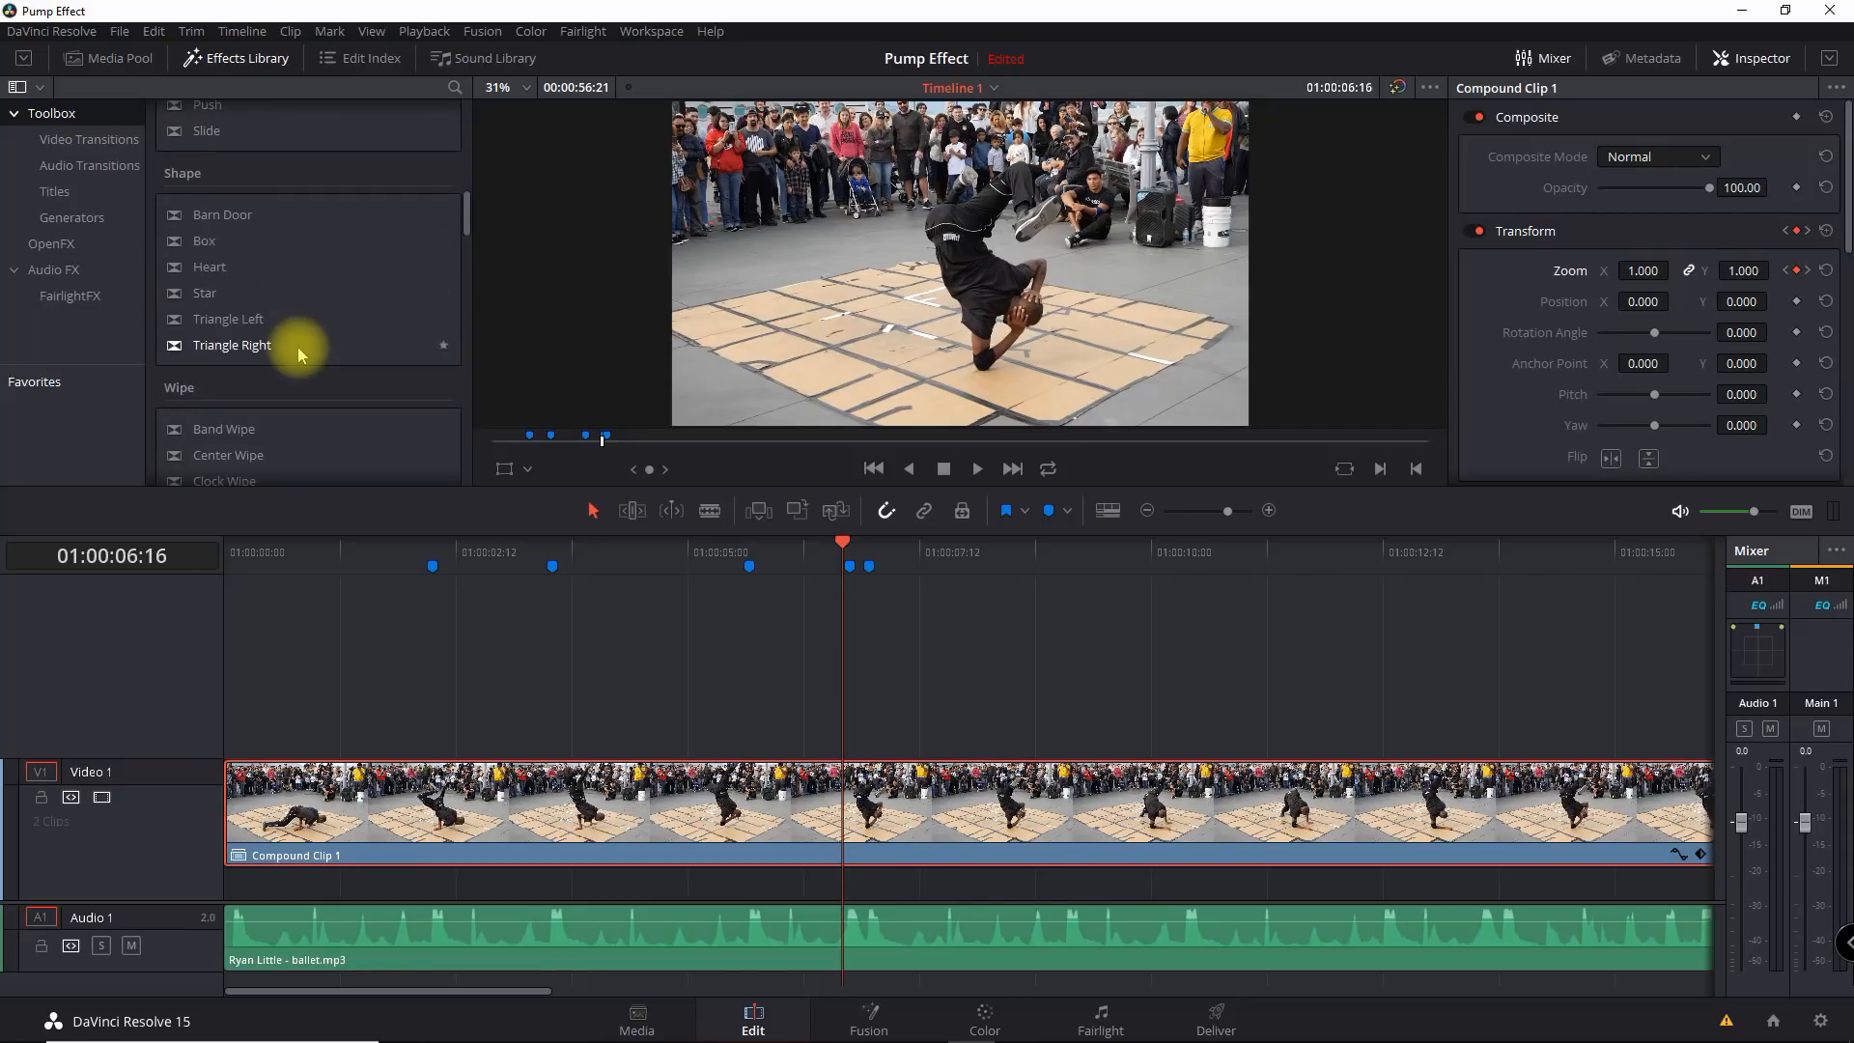
pyautogui.click(53, 244)
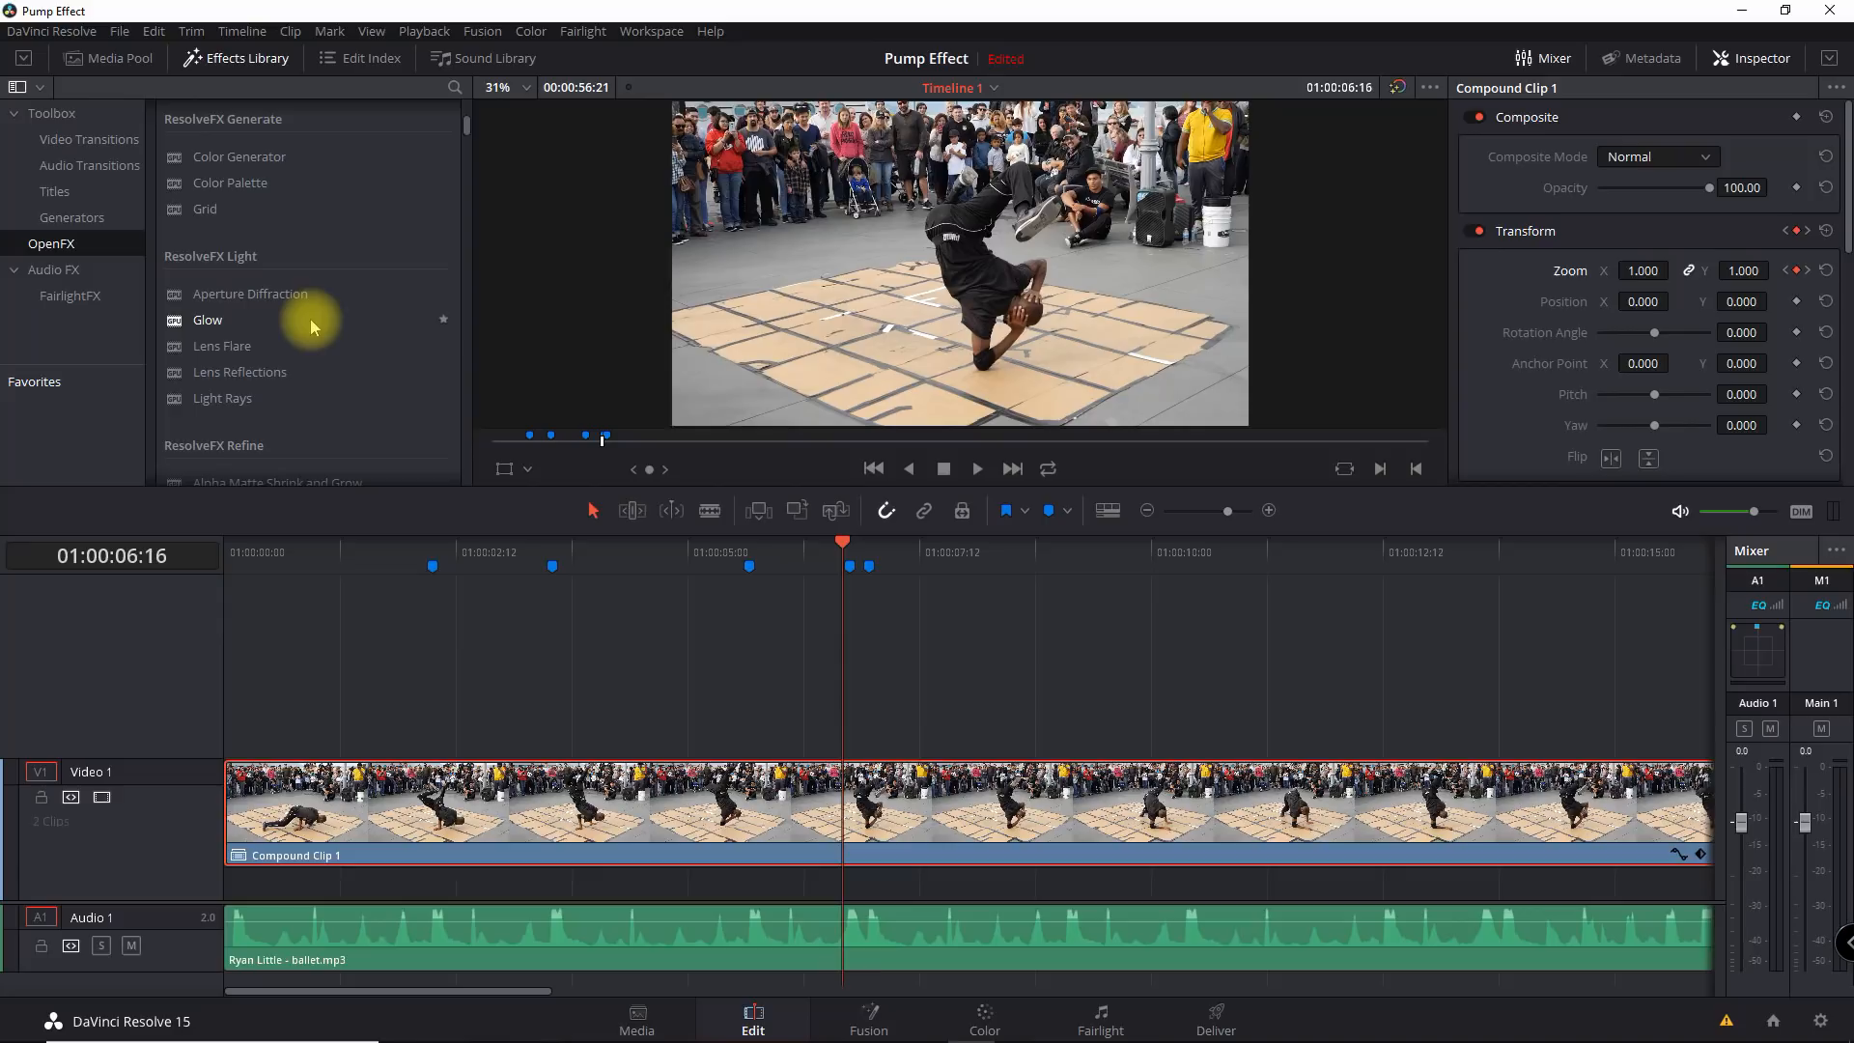
pyautogui.scroll(-3)
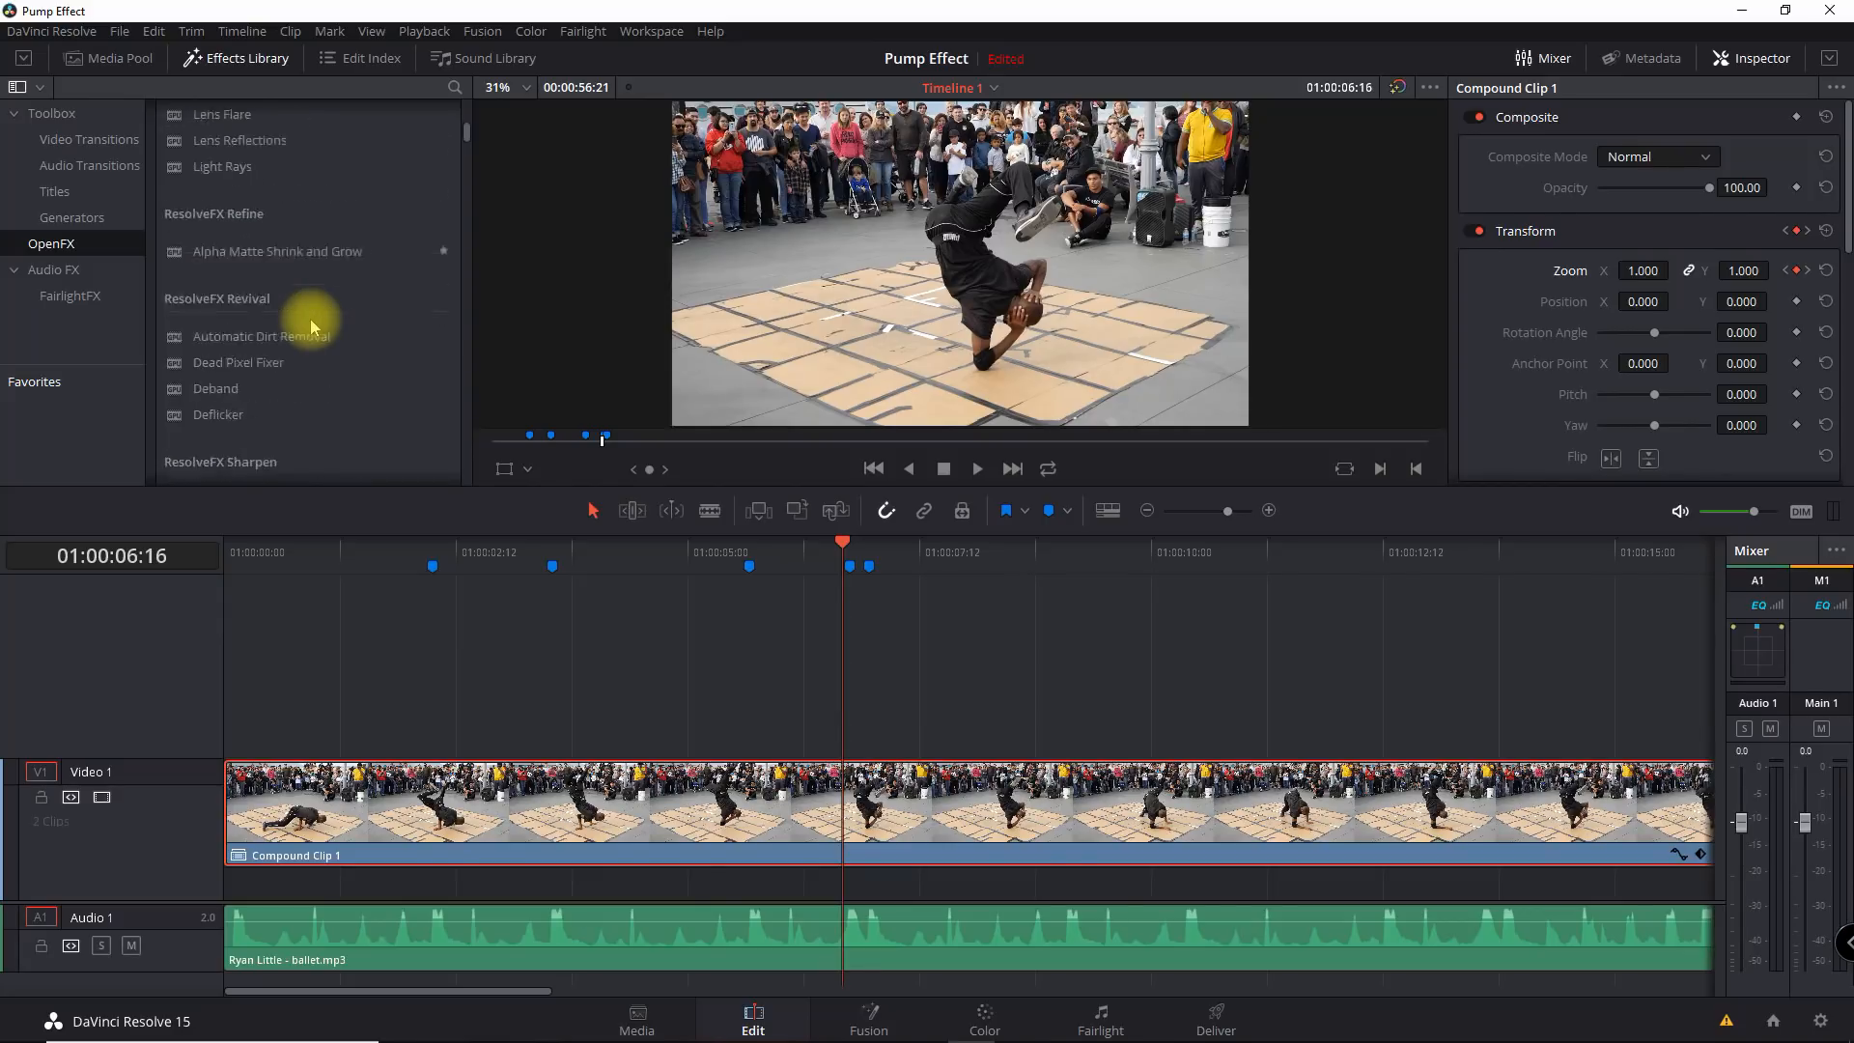
pyautogui.scroll(-3)
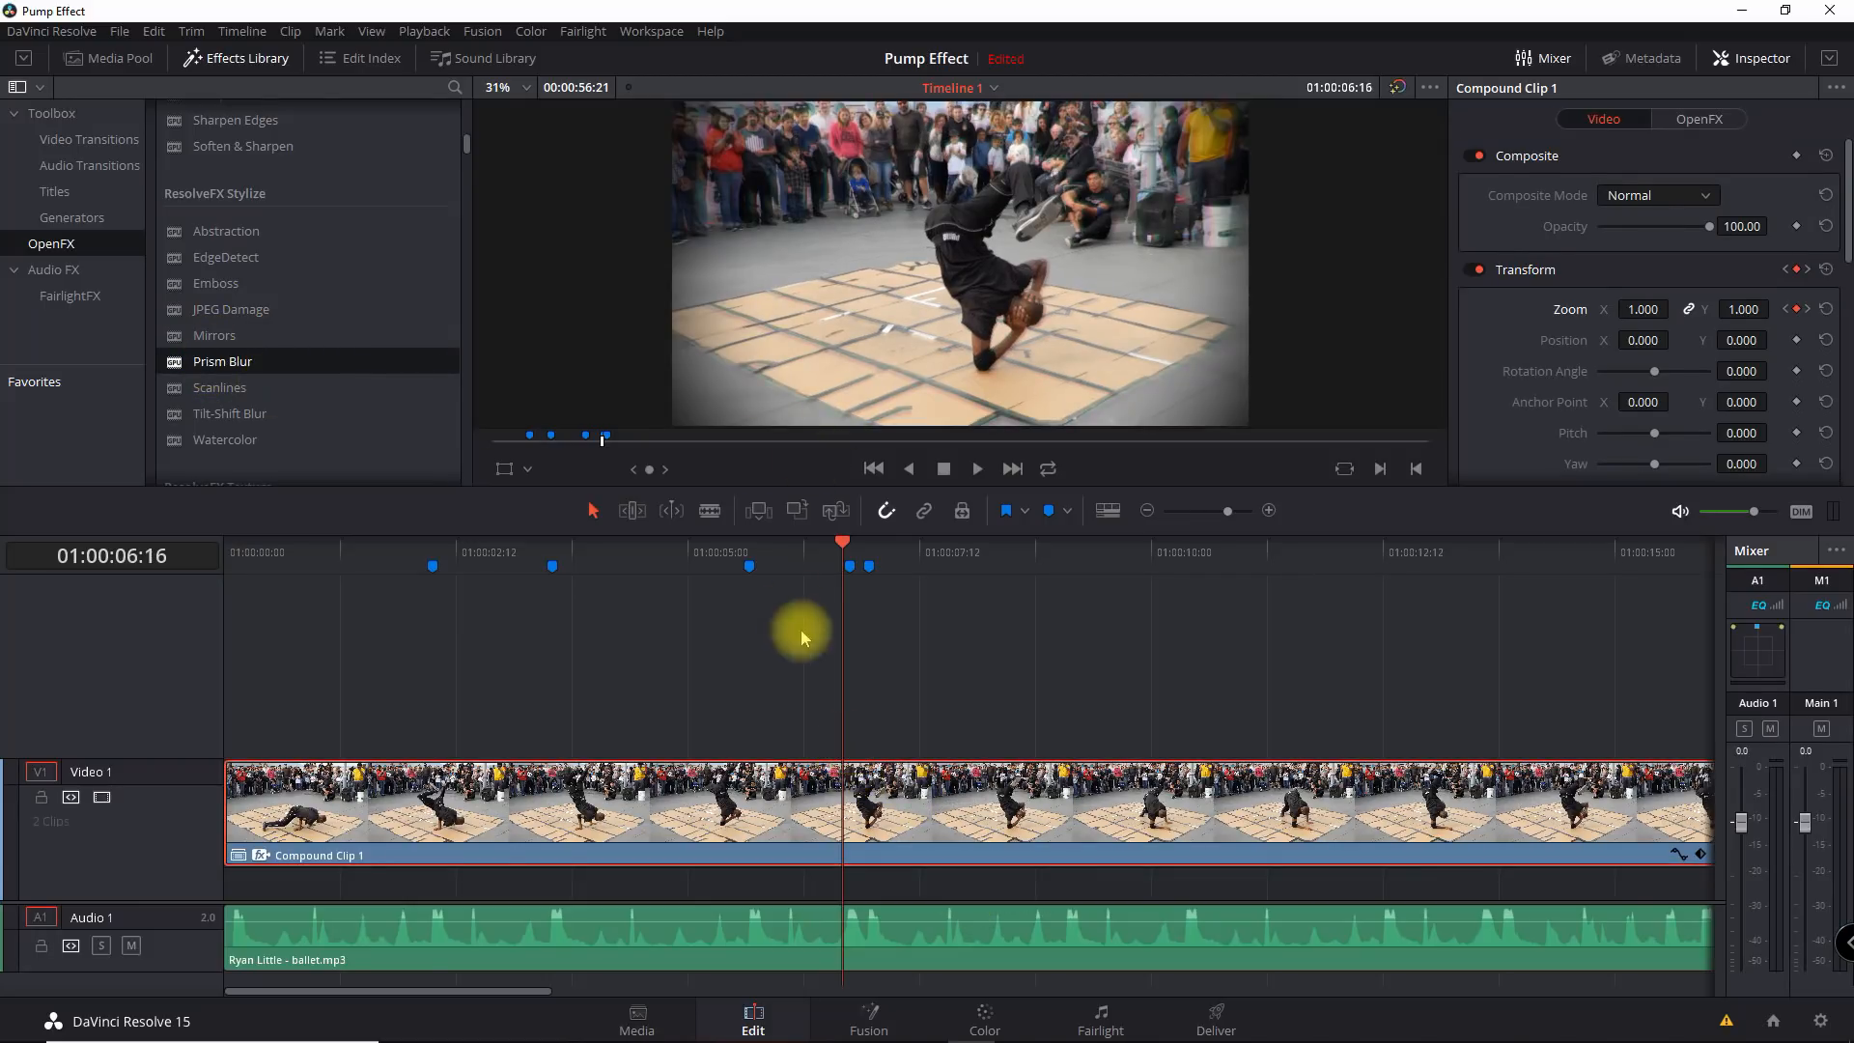
pyautogui.press('Right')
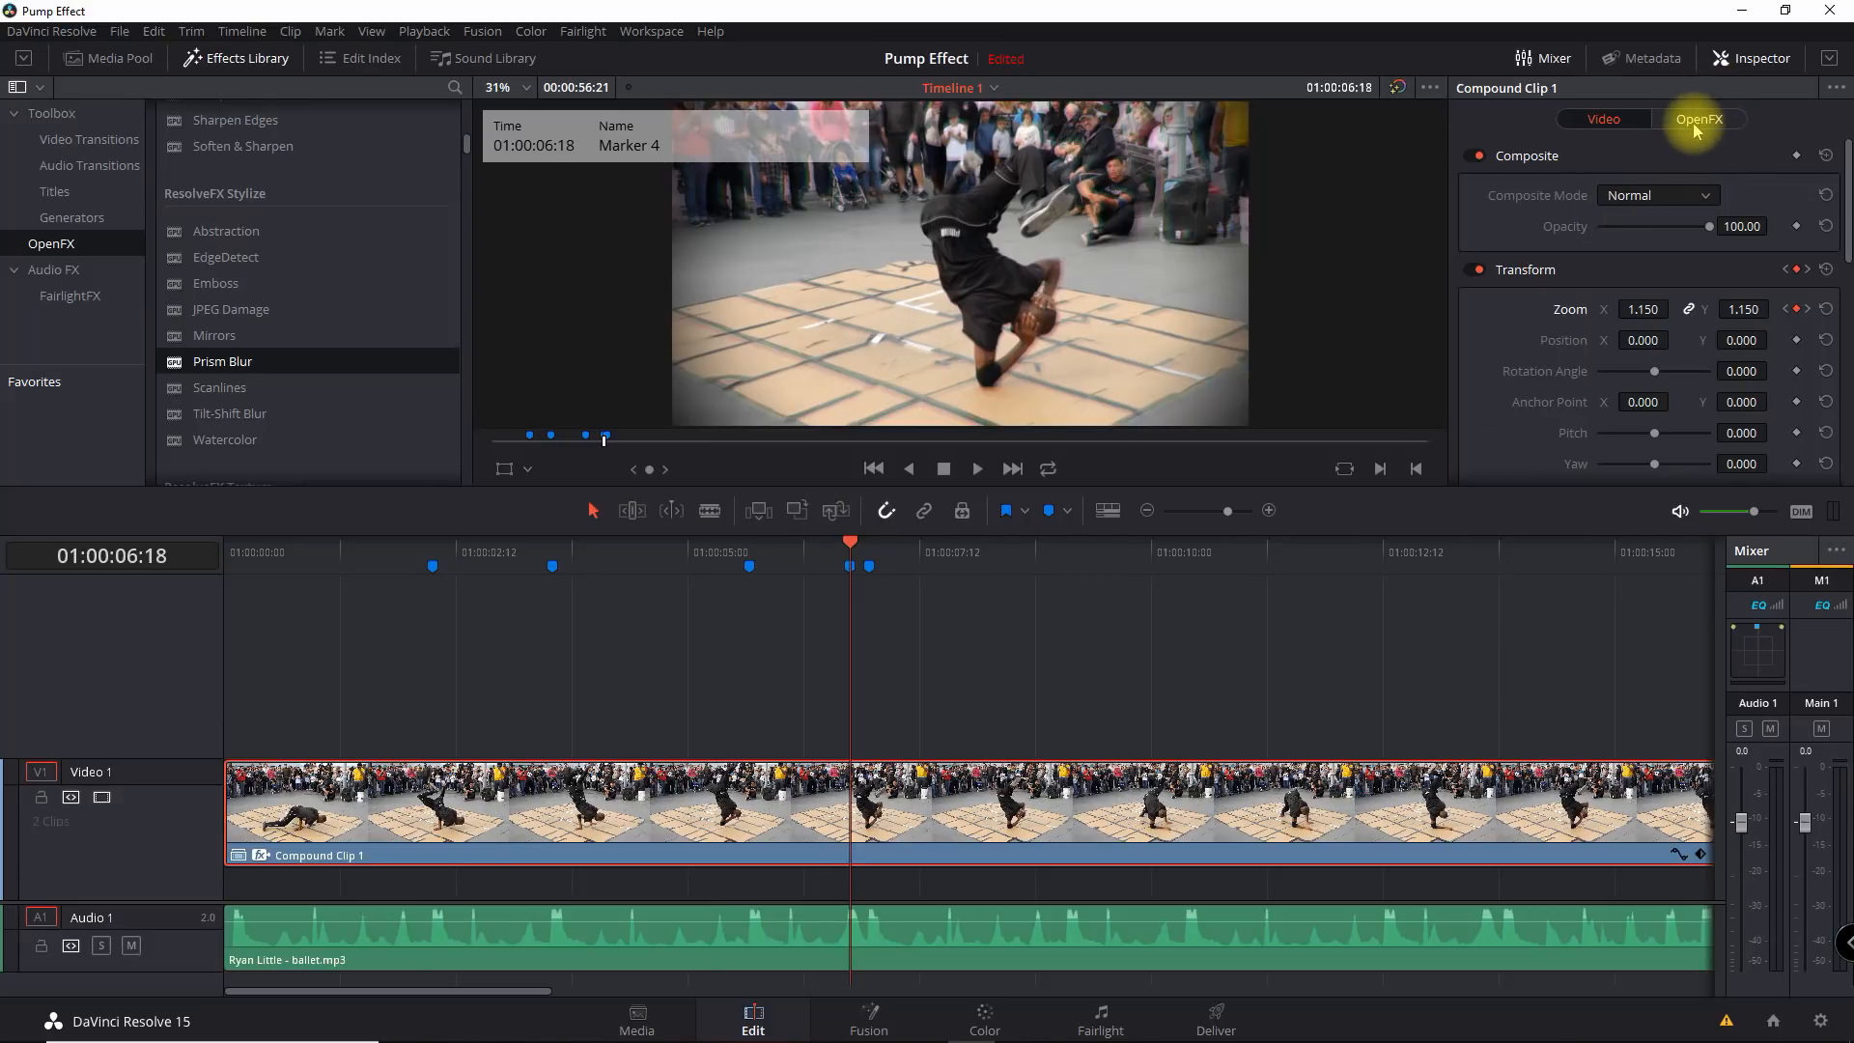
# Set Prism Blur strength 0.19, aberration distance 0.135 and aberration strength 0.55 in the OpenFX Inspector.
pyautogui.click(1699, 118)
pyautogui.write('1')
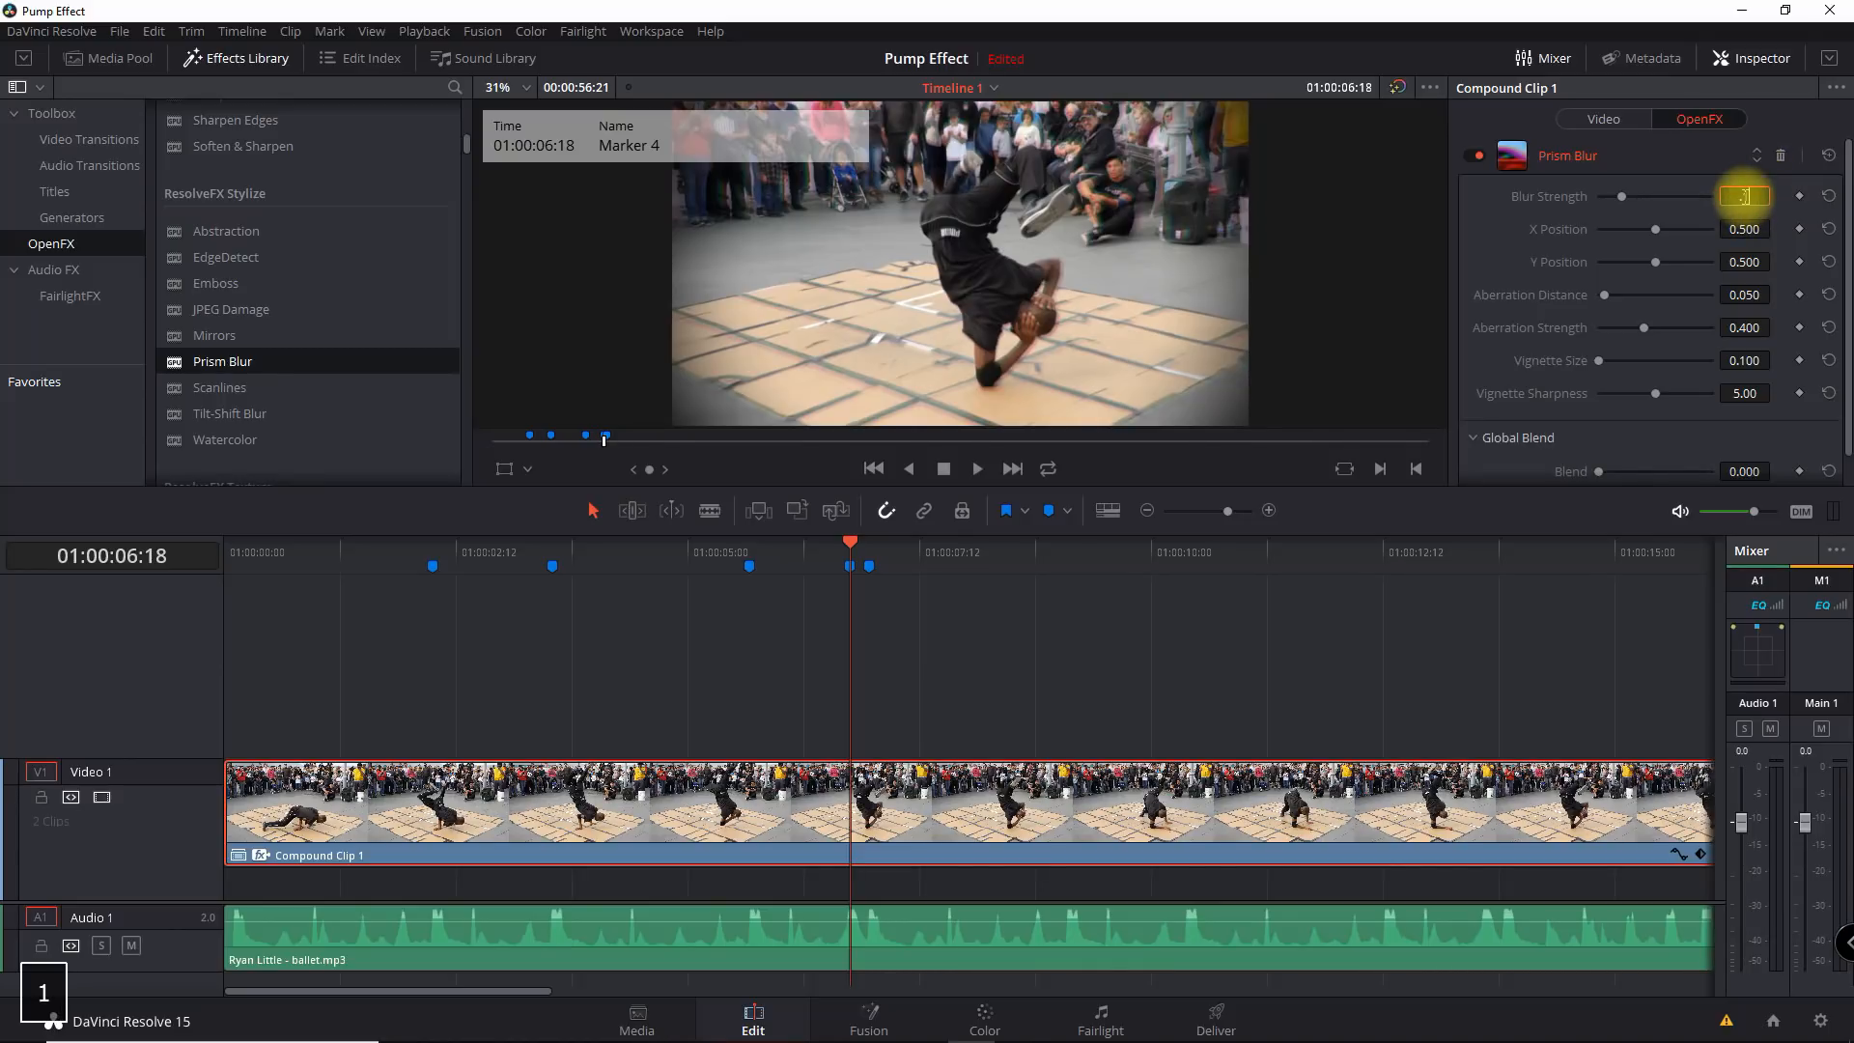
pyautogui.press('Enter')
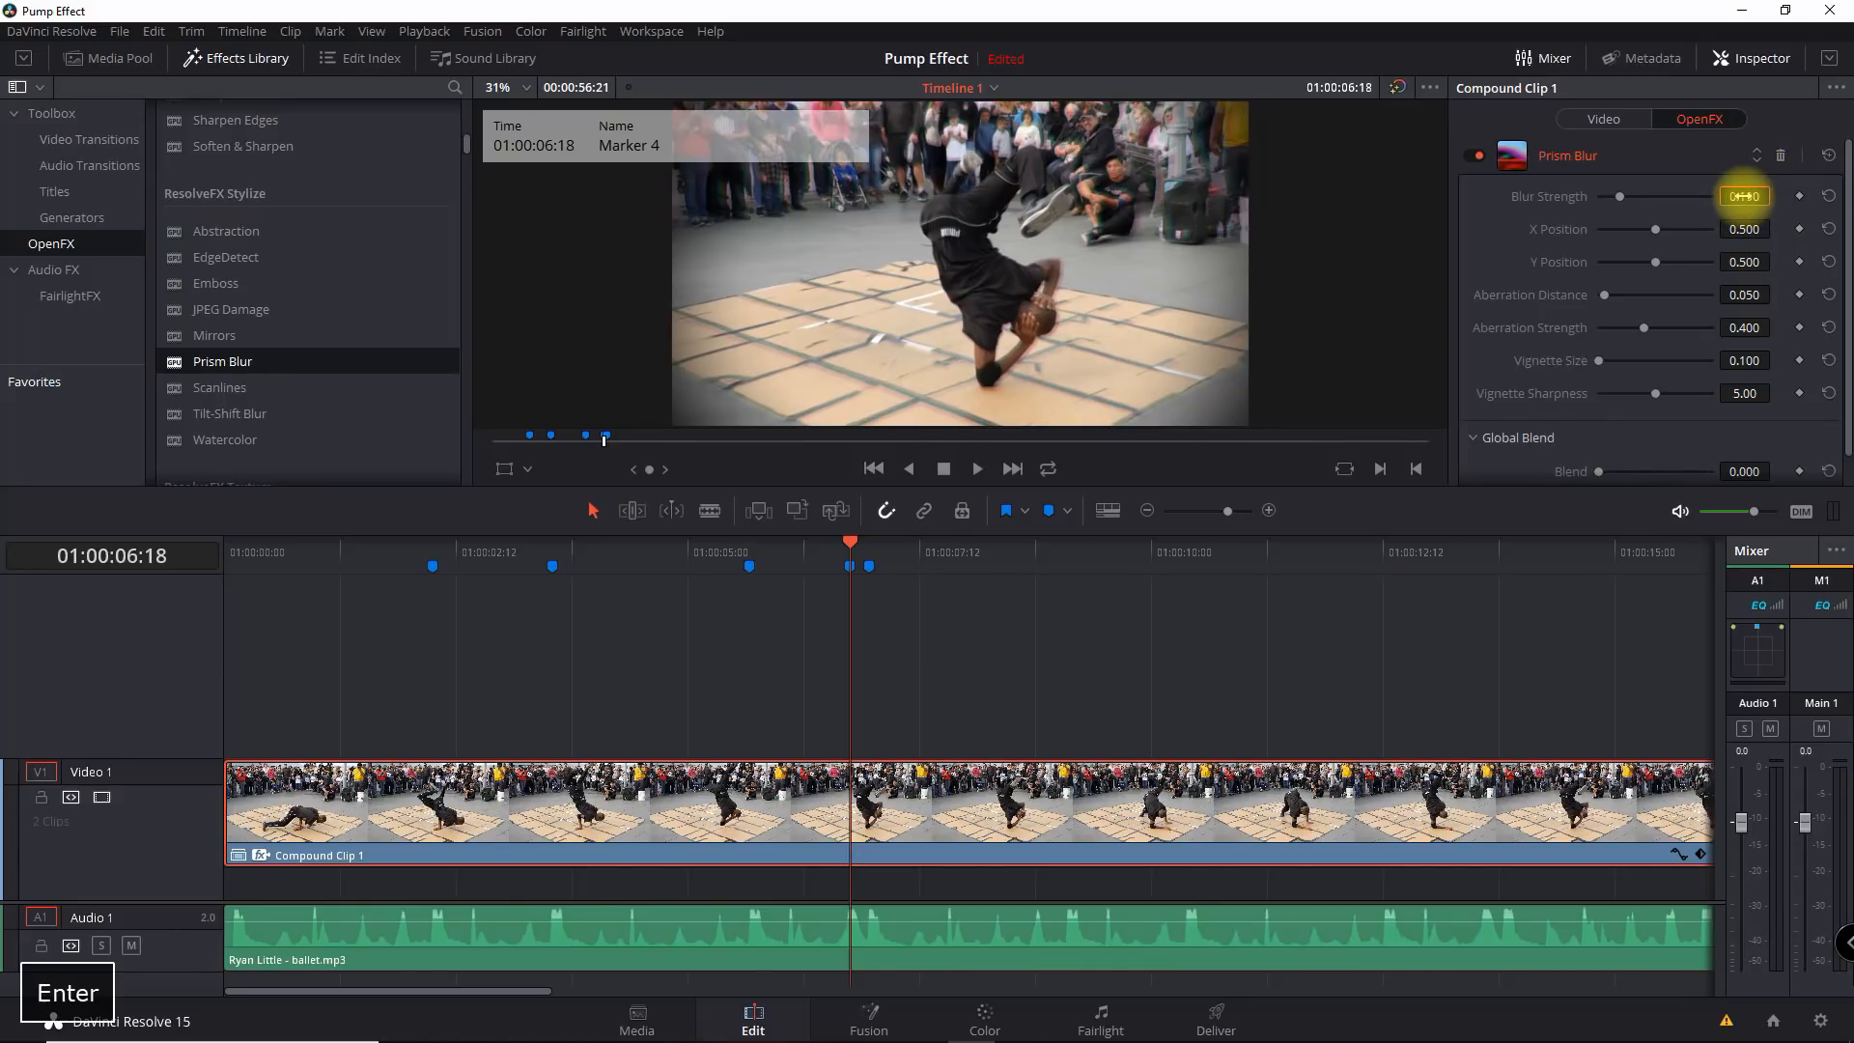
pyautogui.click(1741, 294)
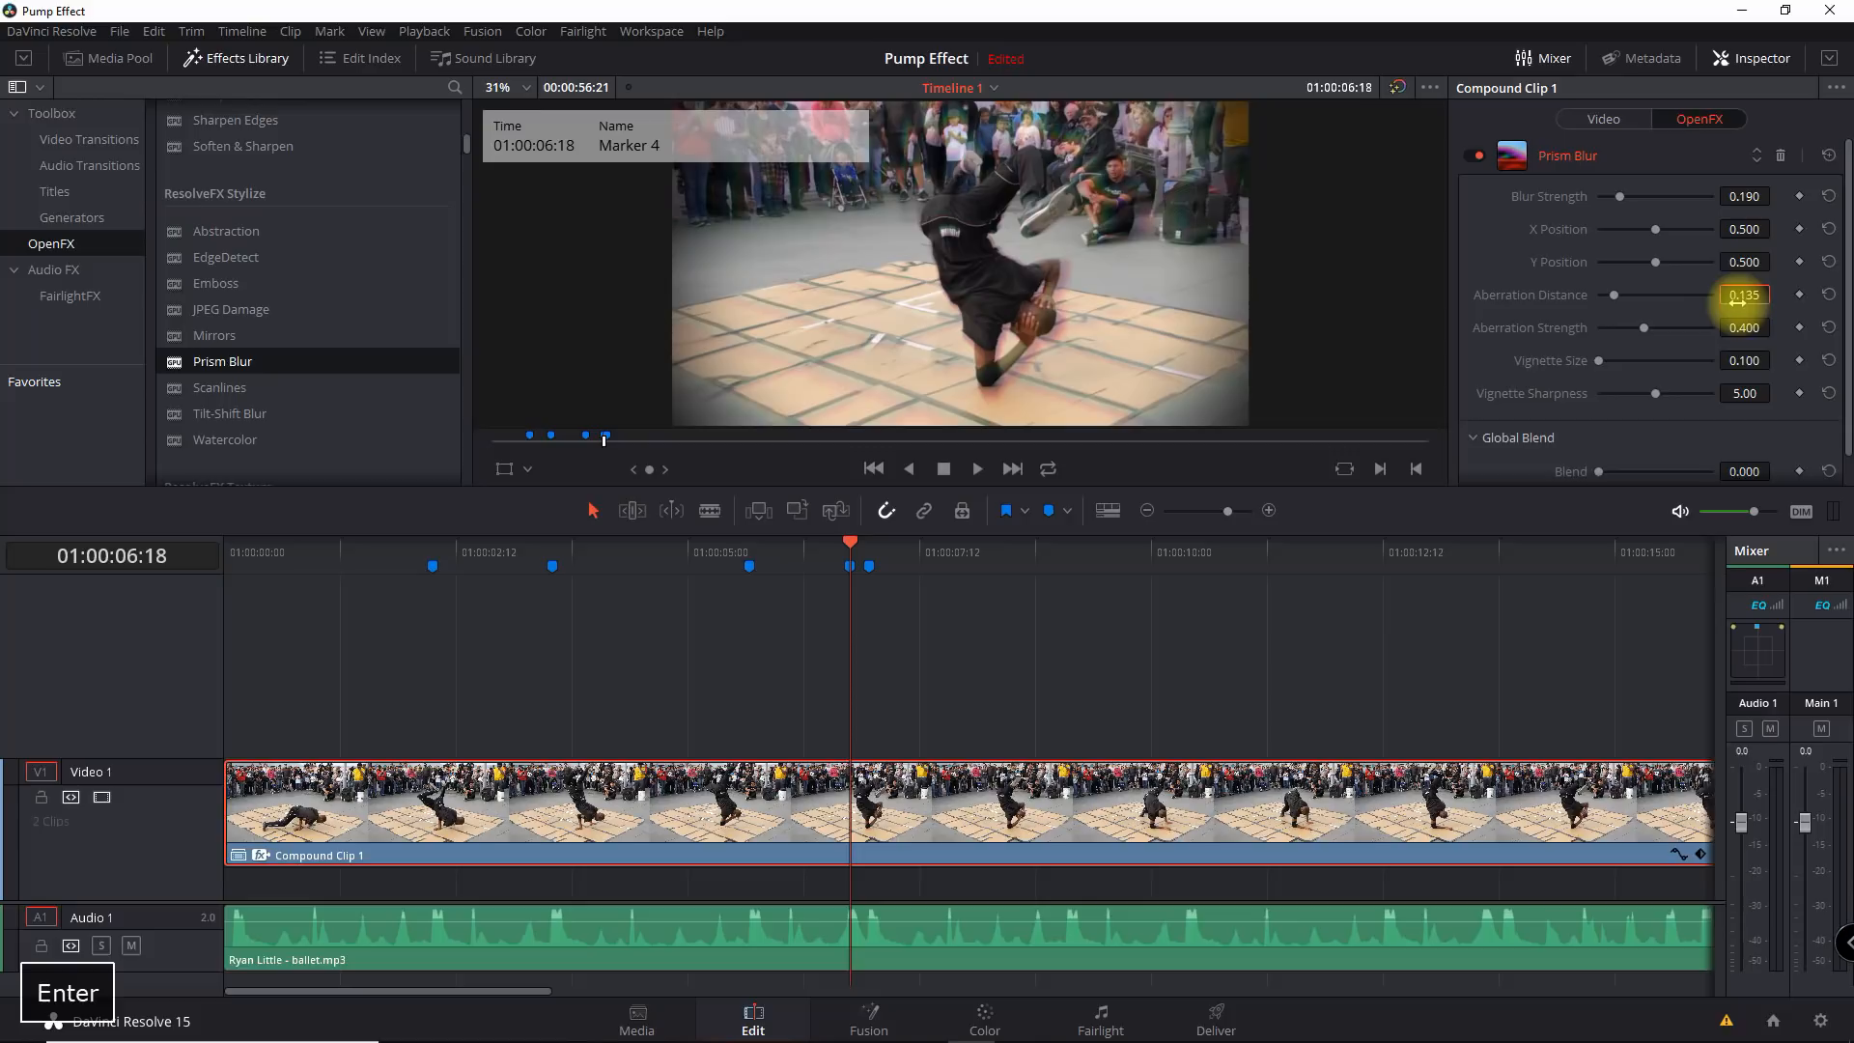
pyautogui.click(1742, 328)
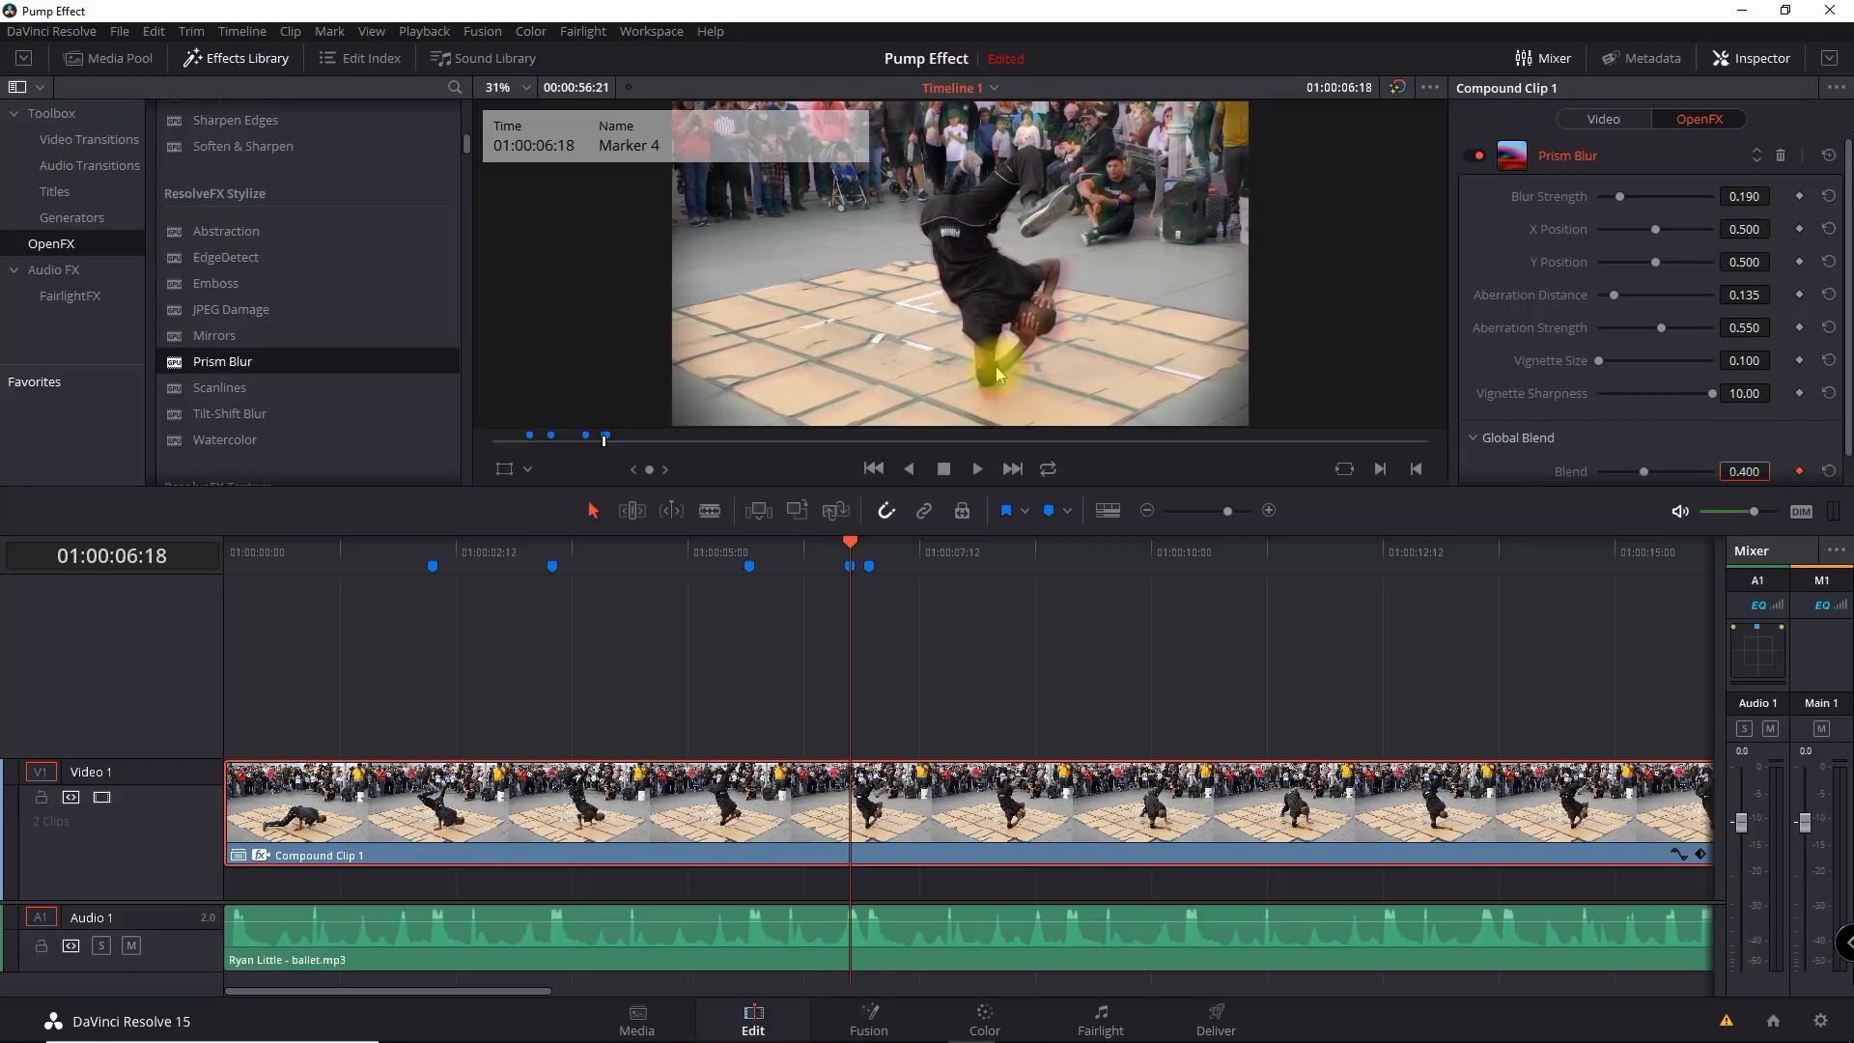
pyautogui.moveTo(940, 218)
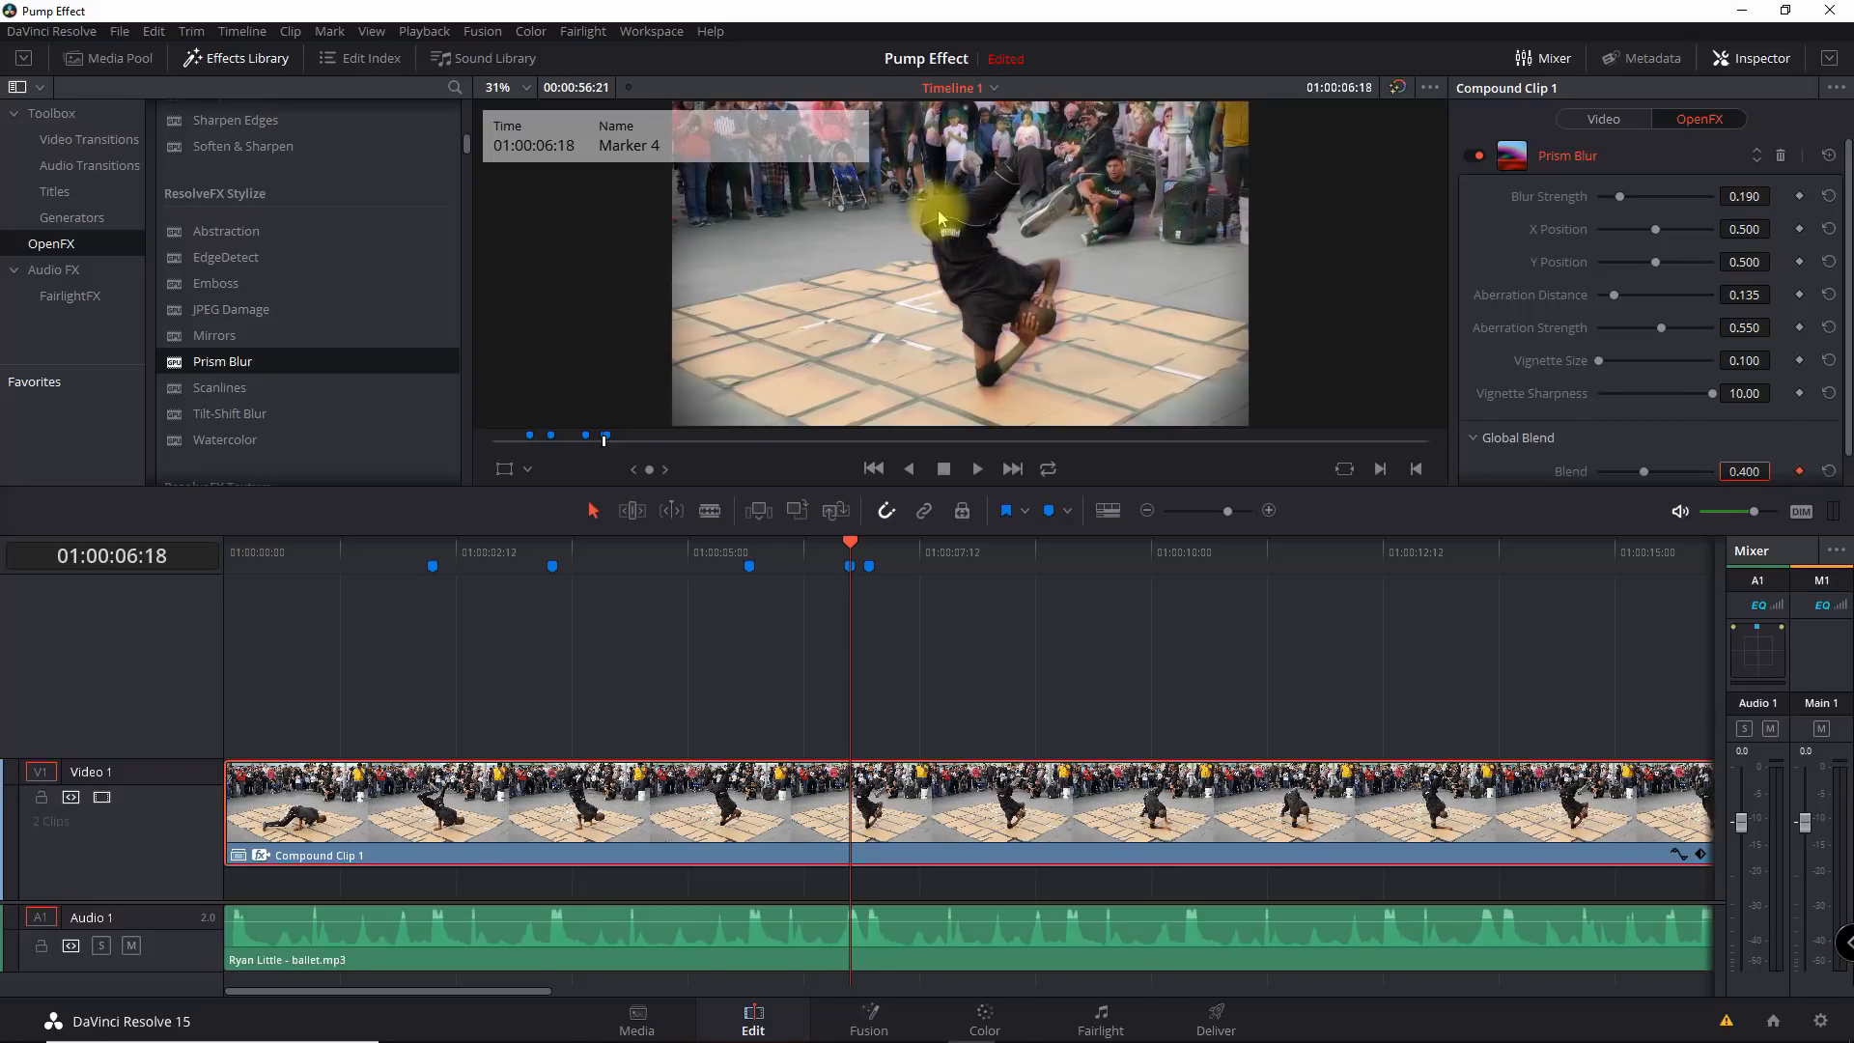
pyautogui.moveTo(836, 902)
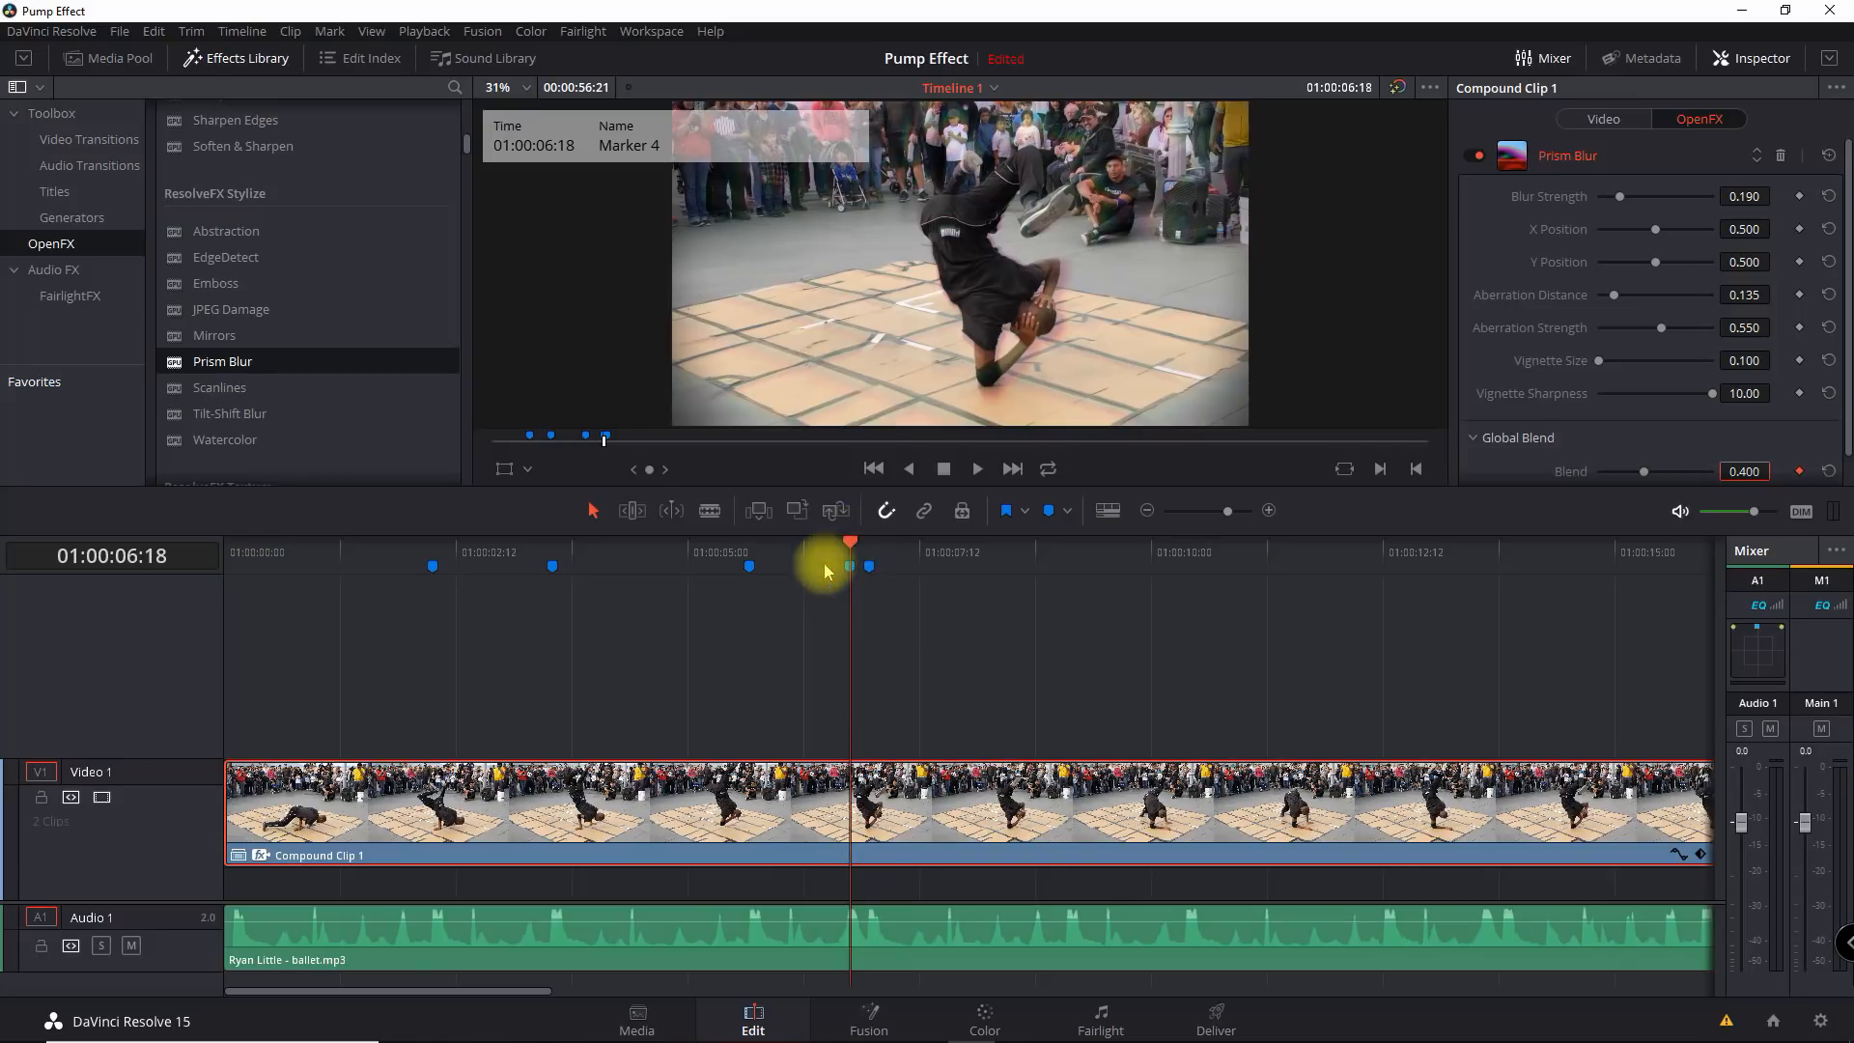
pyautogui.moveTo(1570, 562)
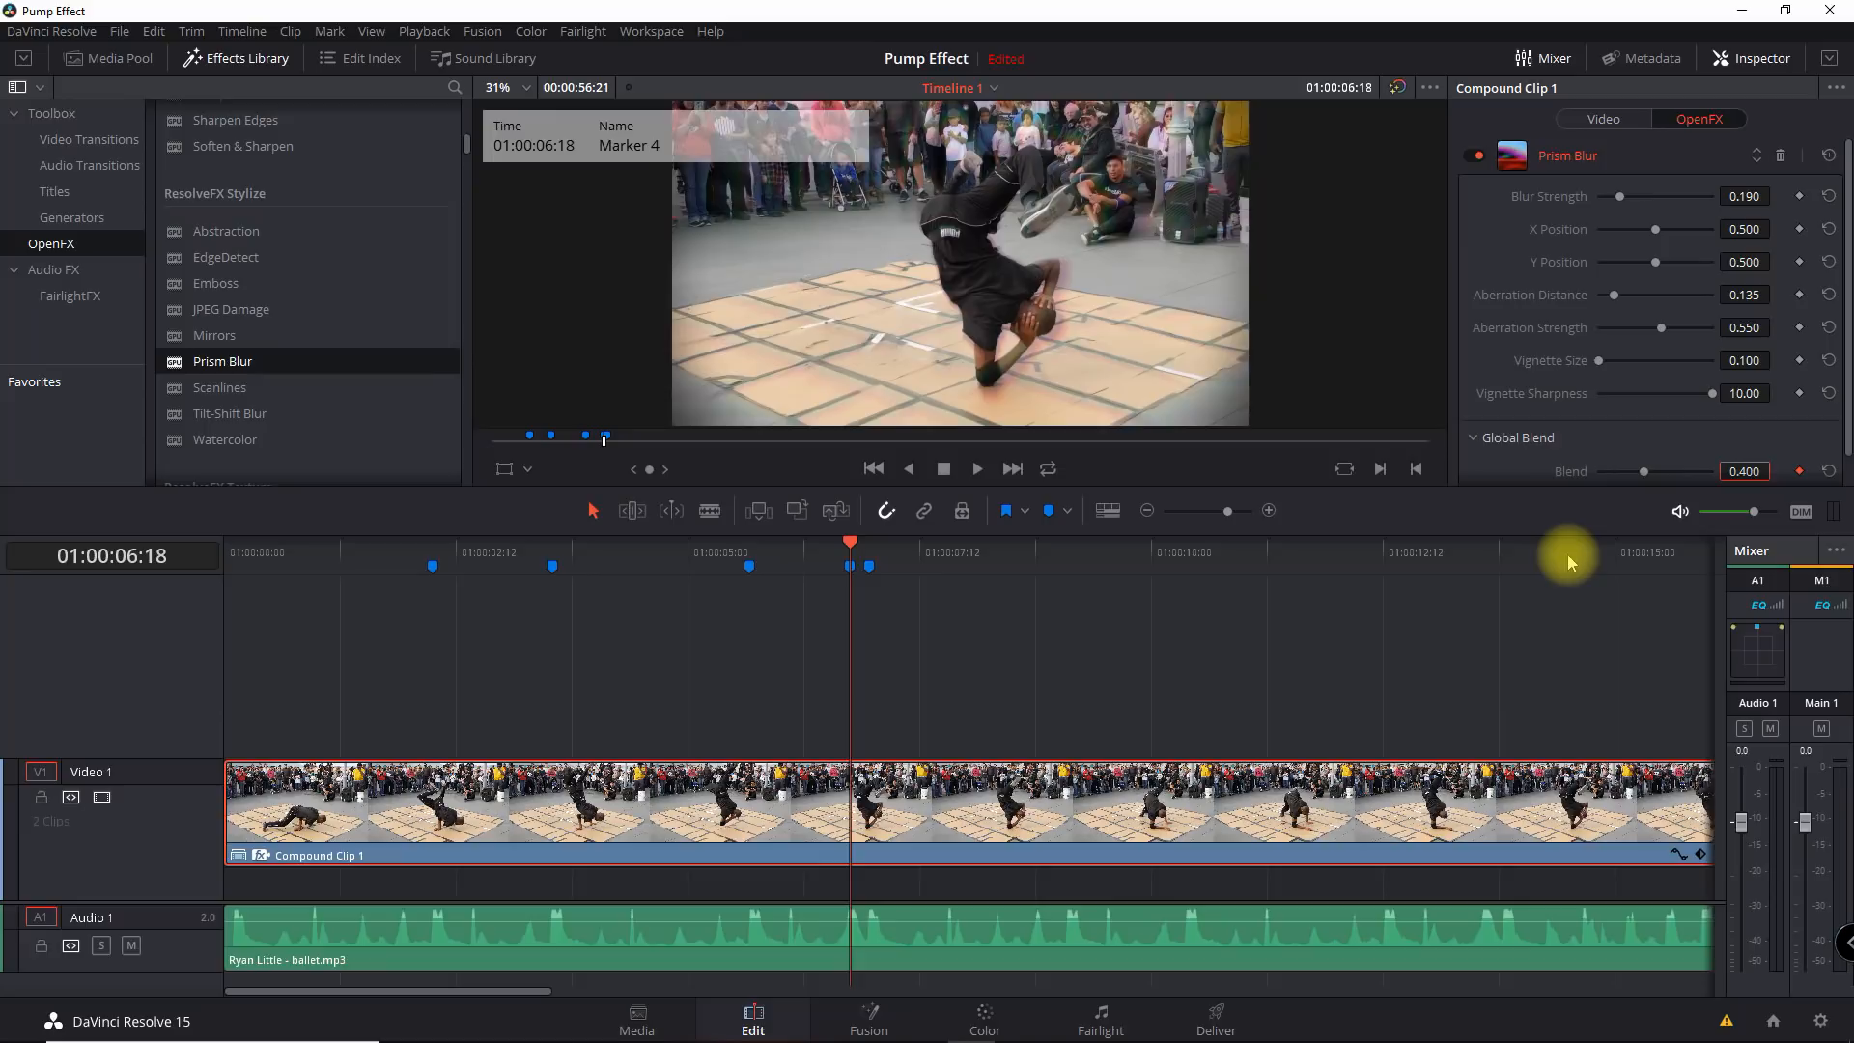
# Keyframe Blend at 1.000 a few frames before and after marker 4, leaving 0.4 on the marker.
pyautogui.press('Right')
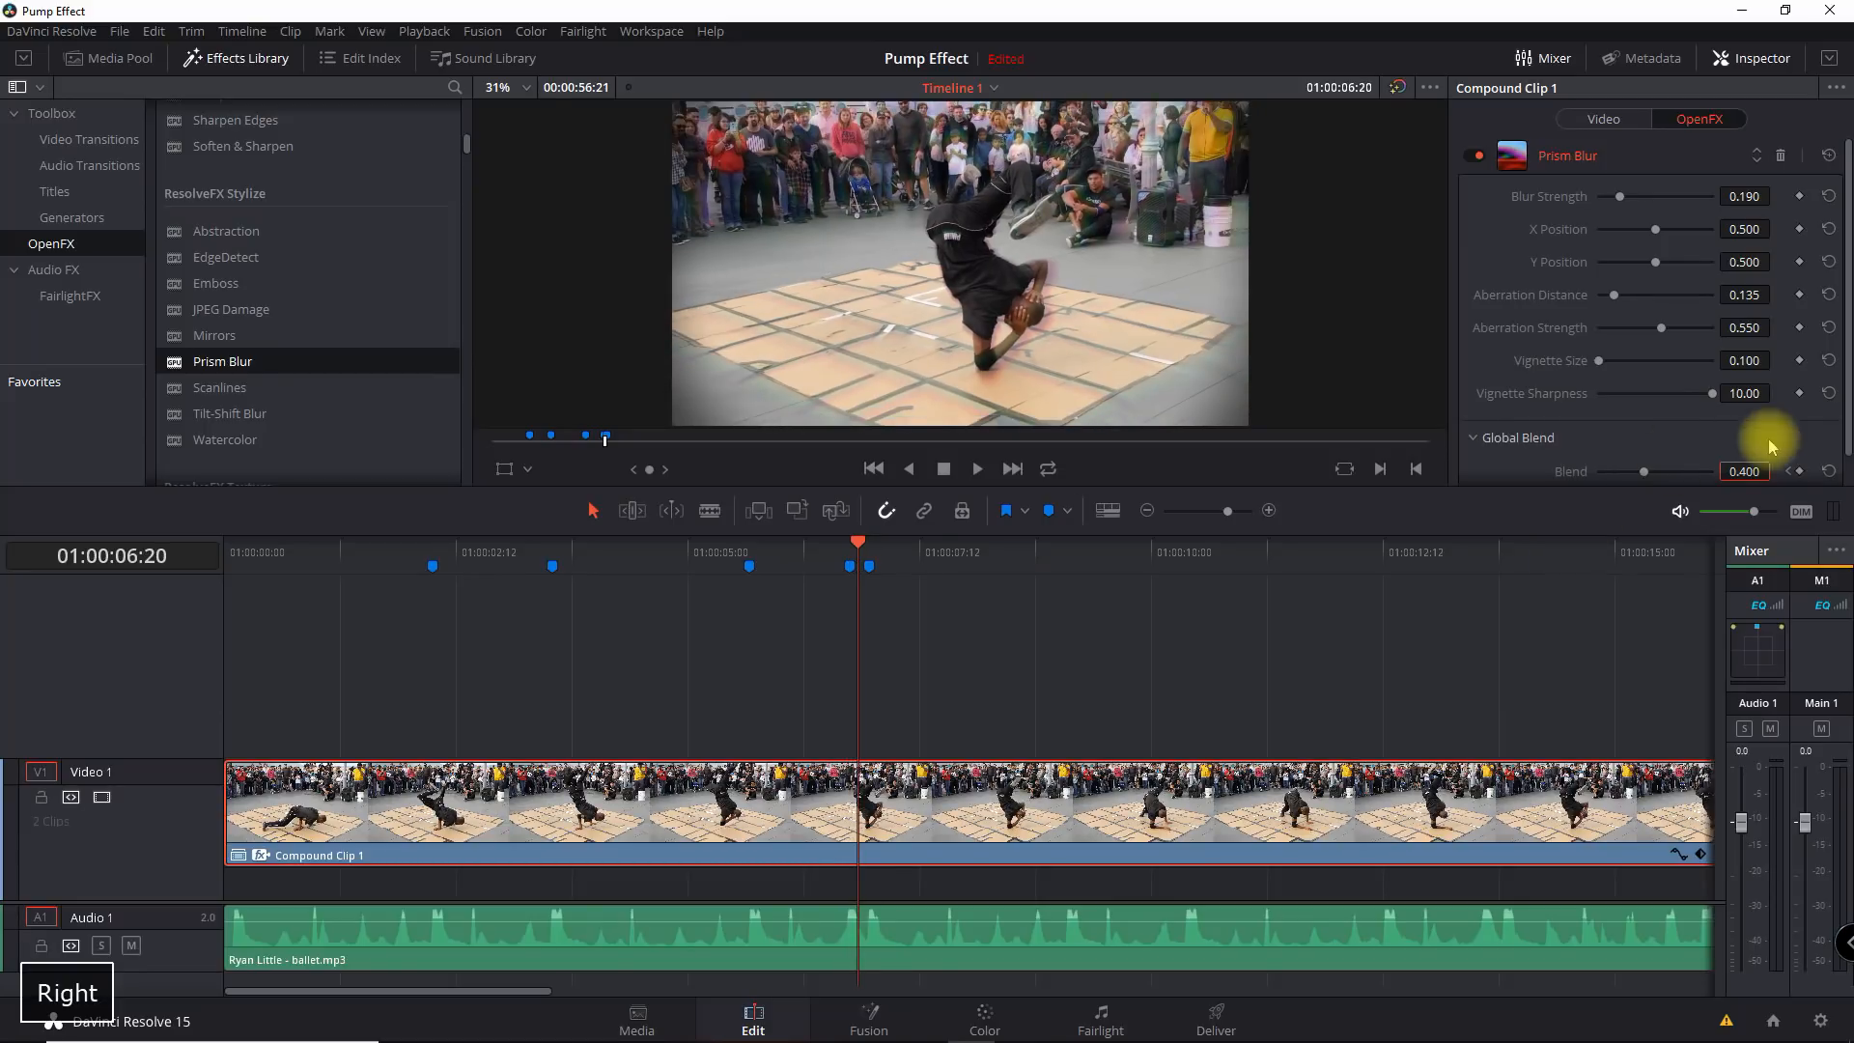
pyautogui.moveTo(1644, 471); pyautogui.dragTo(1665, 471)
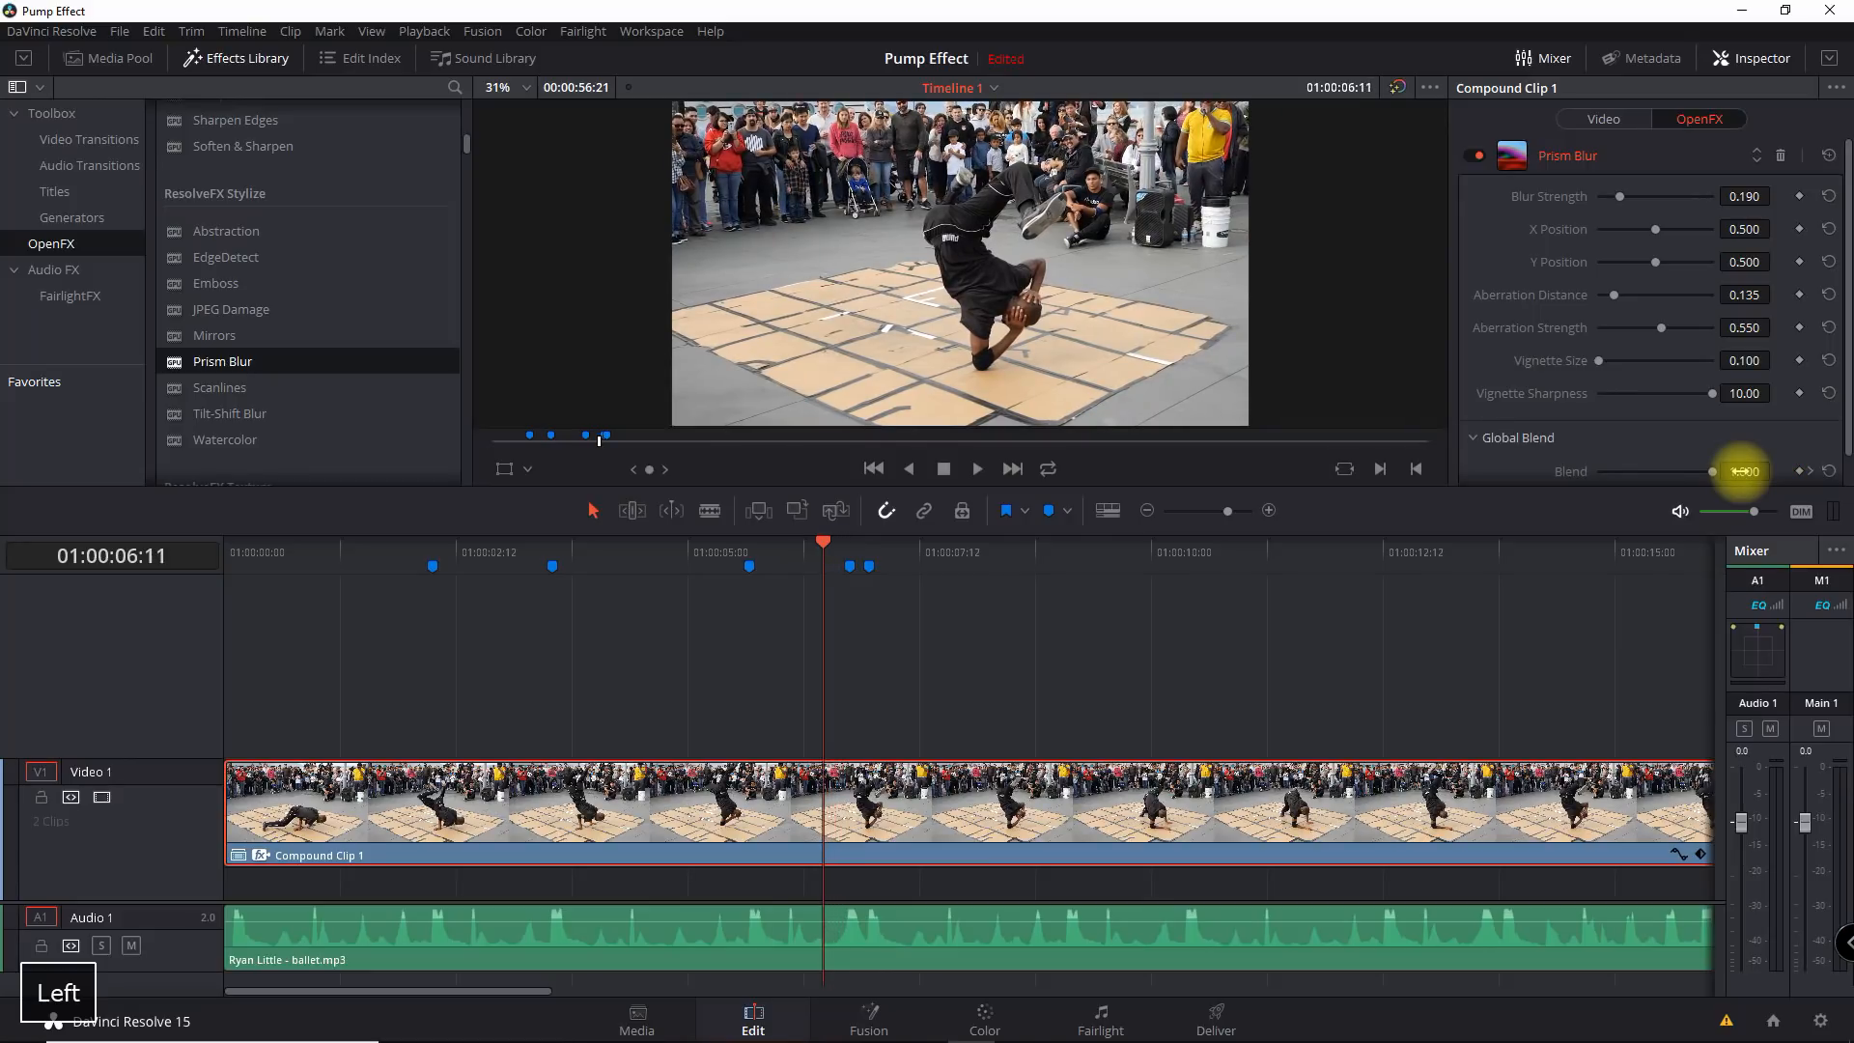
pyautogui.press('Right')
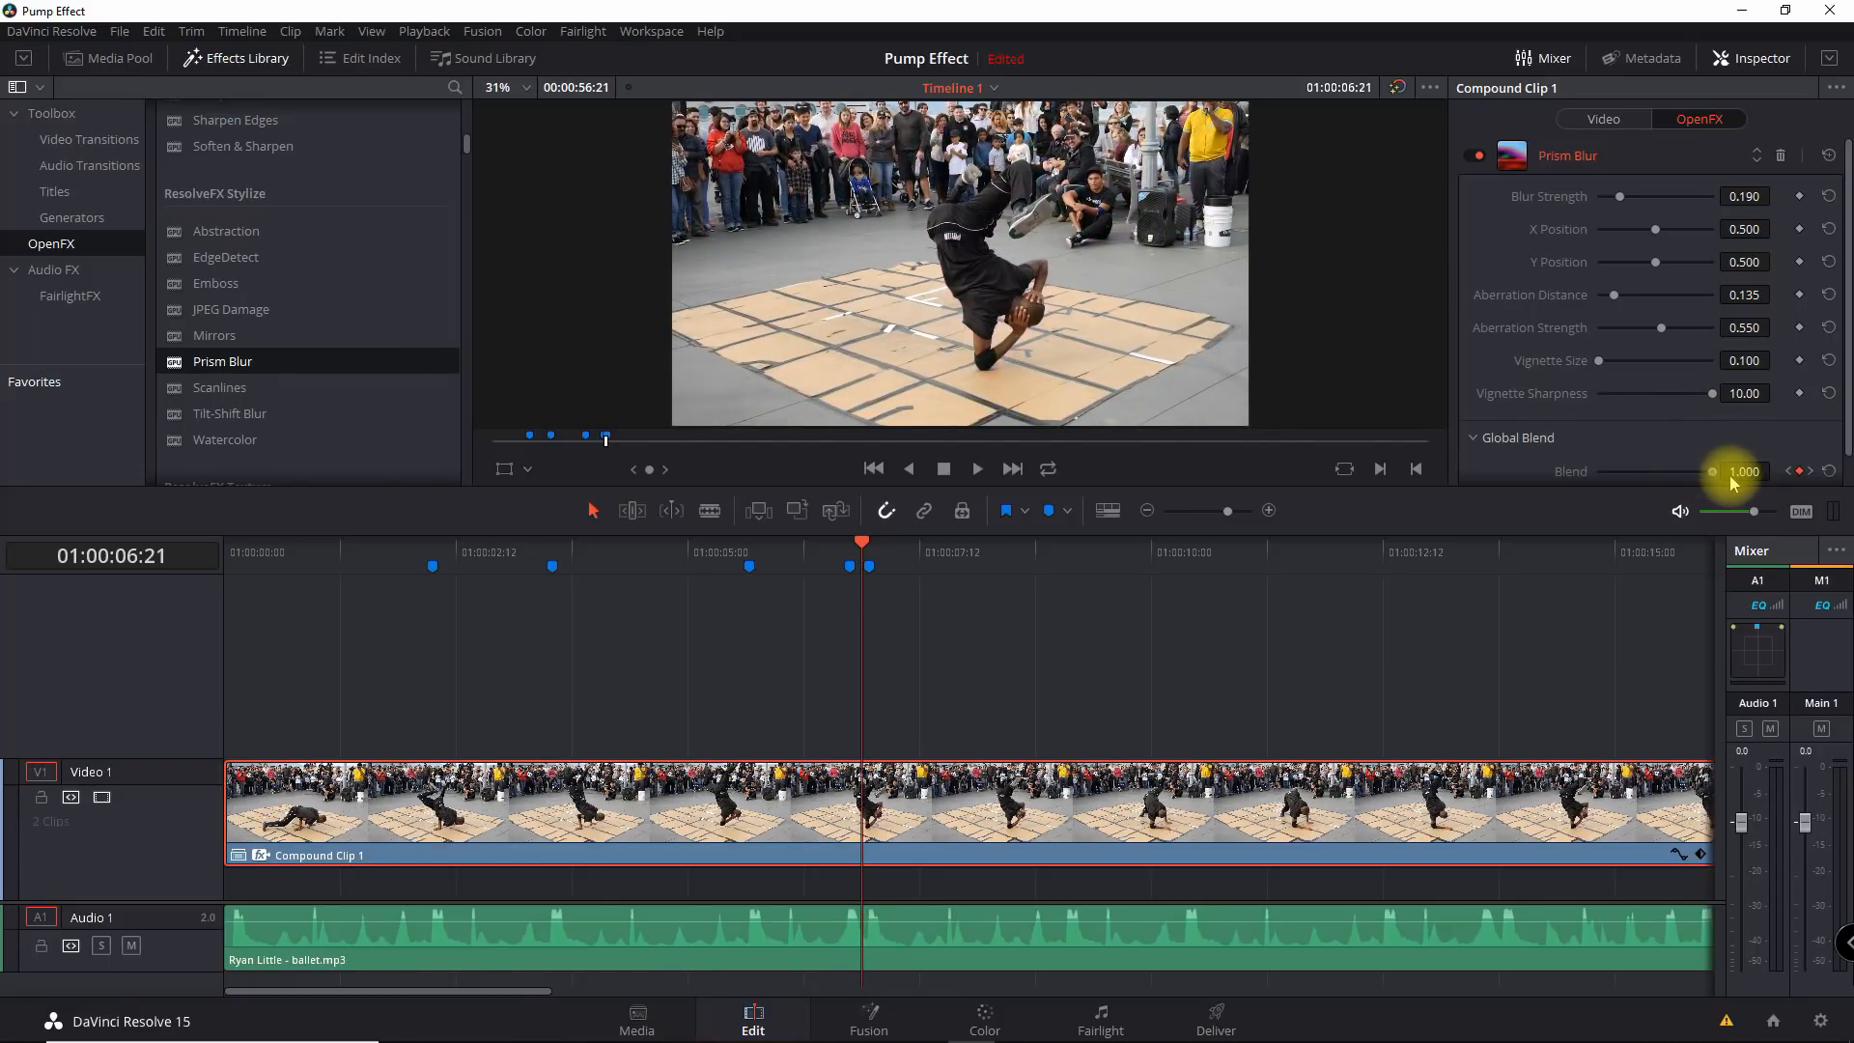
pyautogui.press('Right')
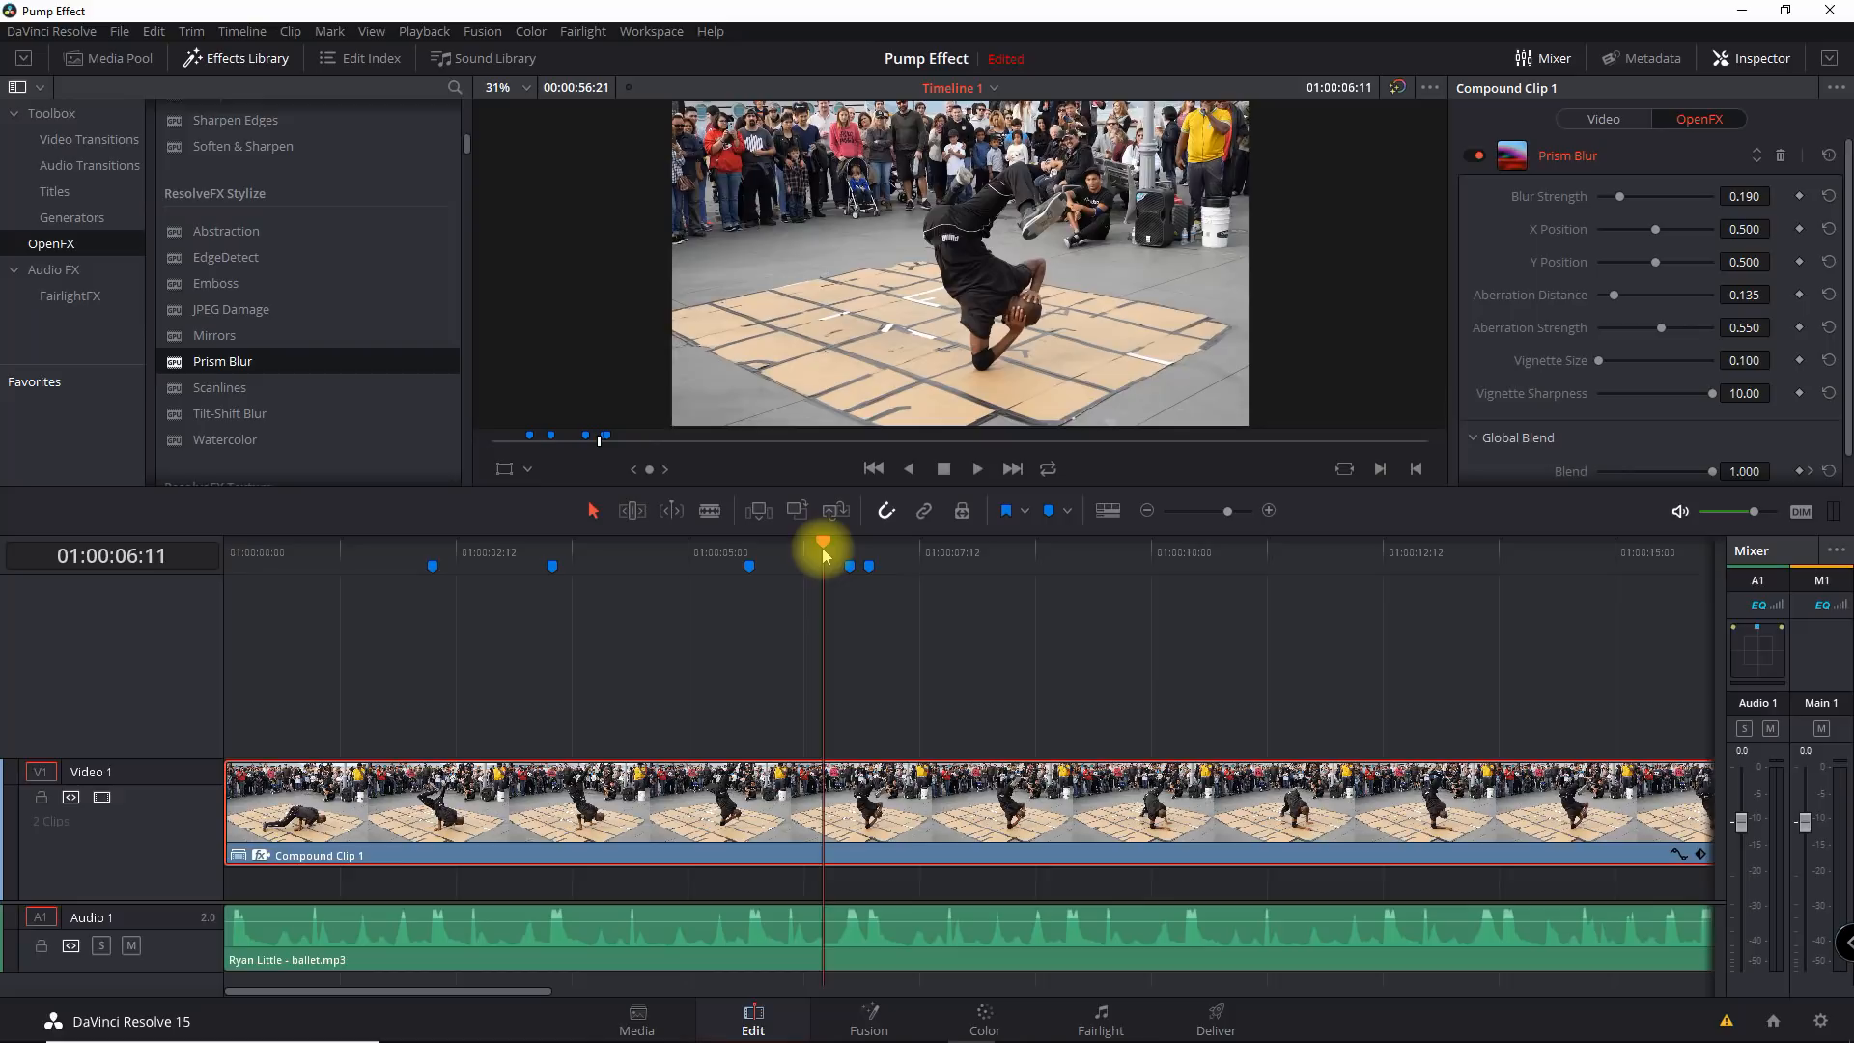
pyautogui.press('Right')
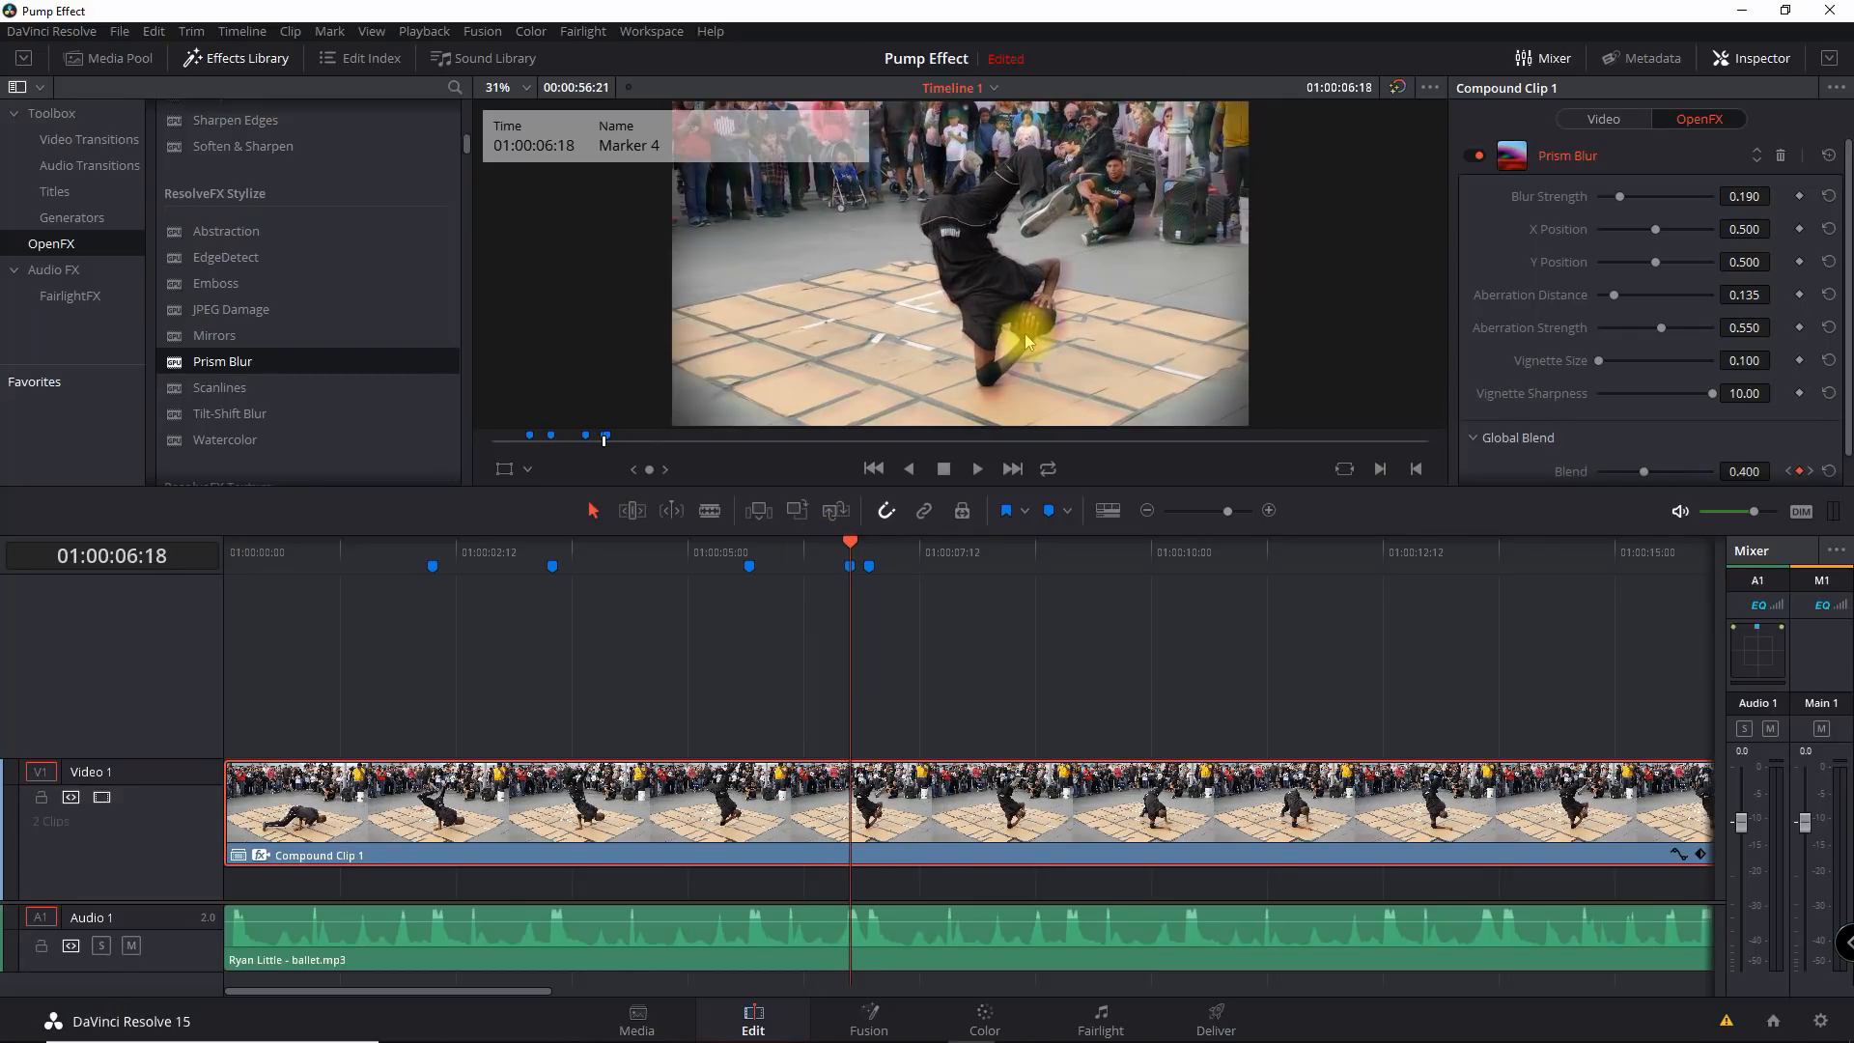
pyautogui.press('Right')
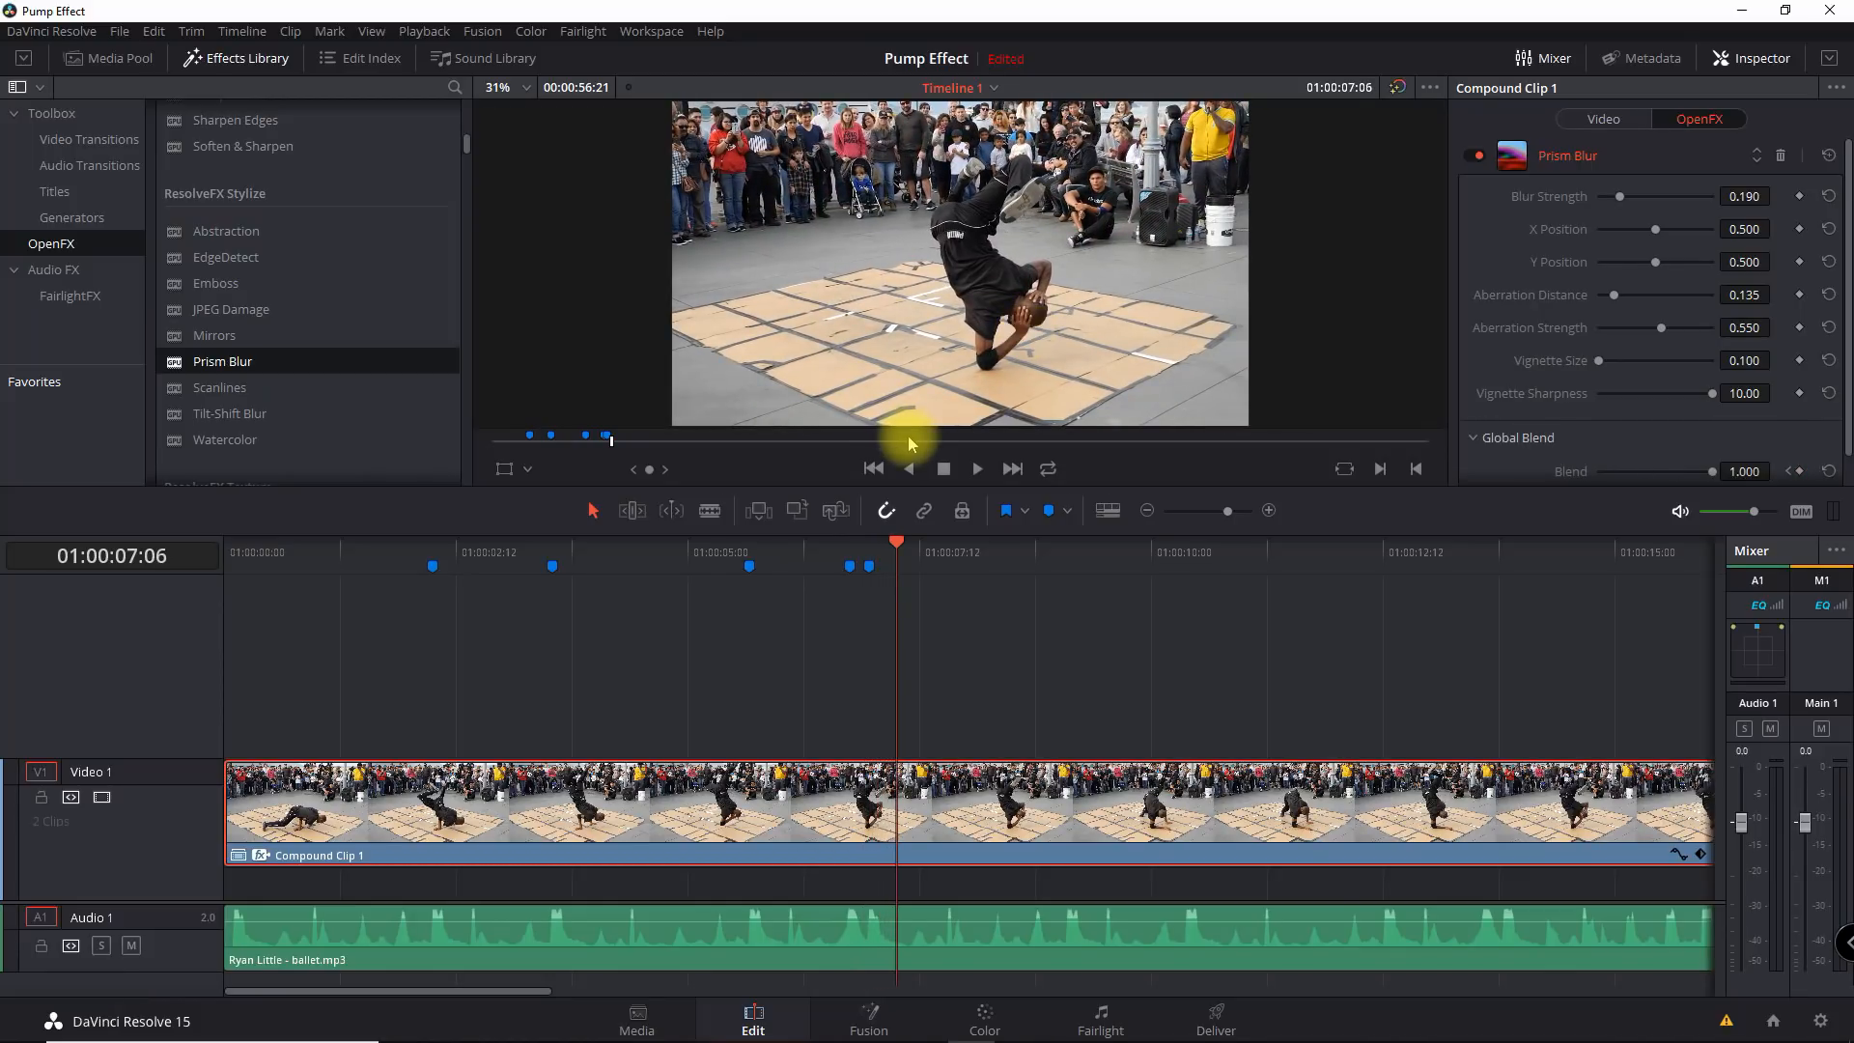
pyautogui.press('space')
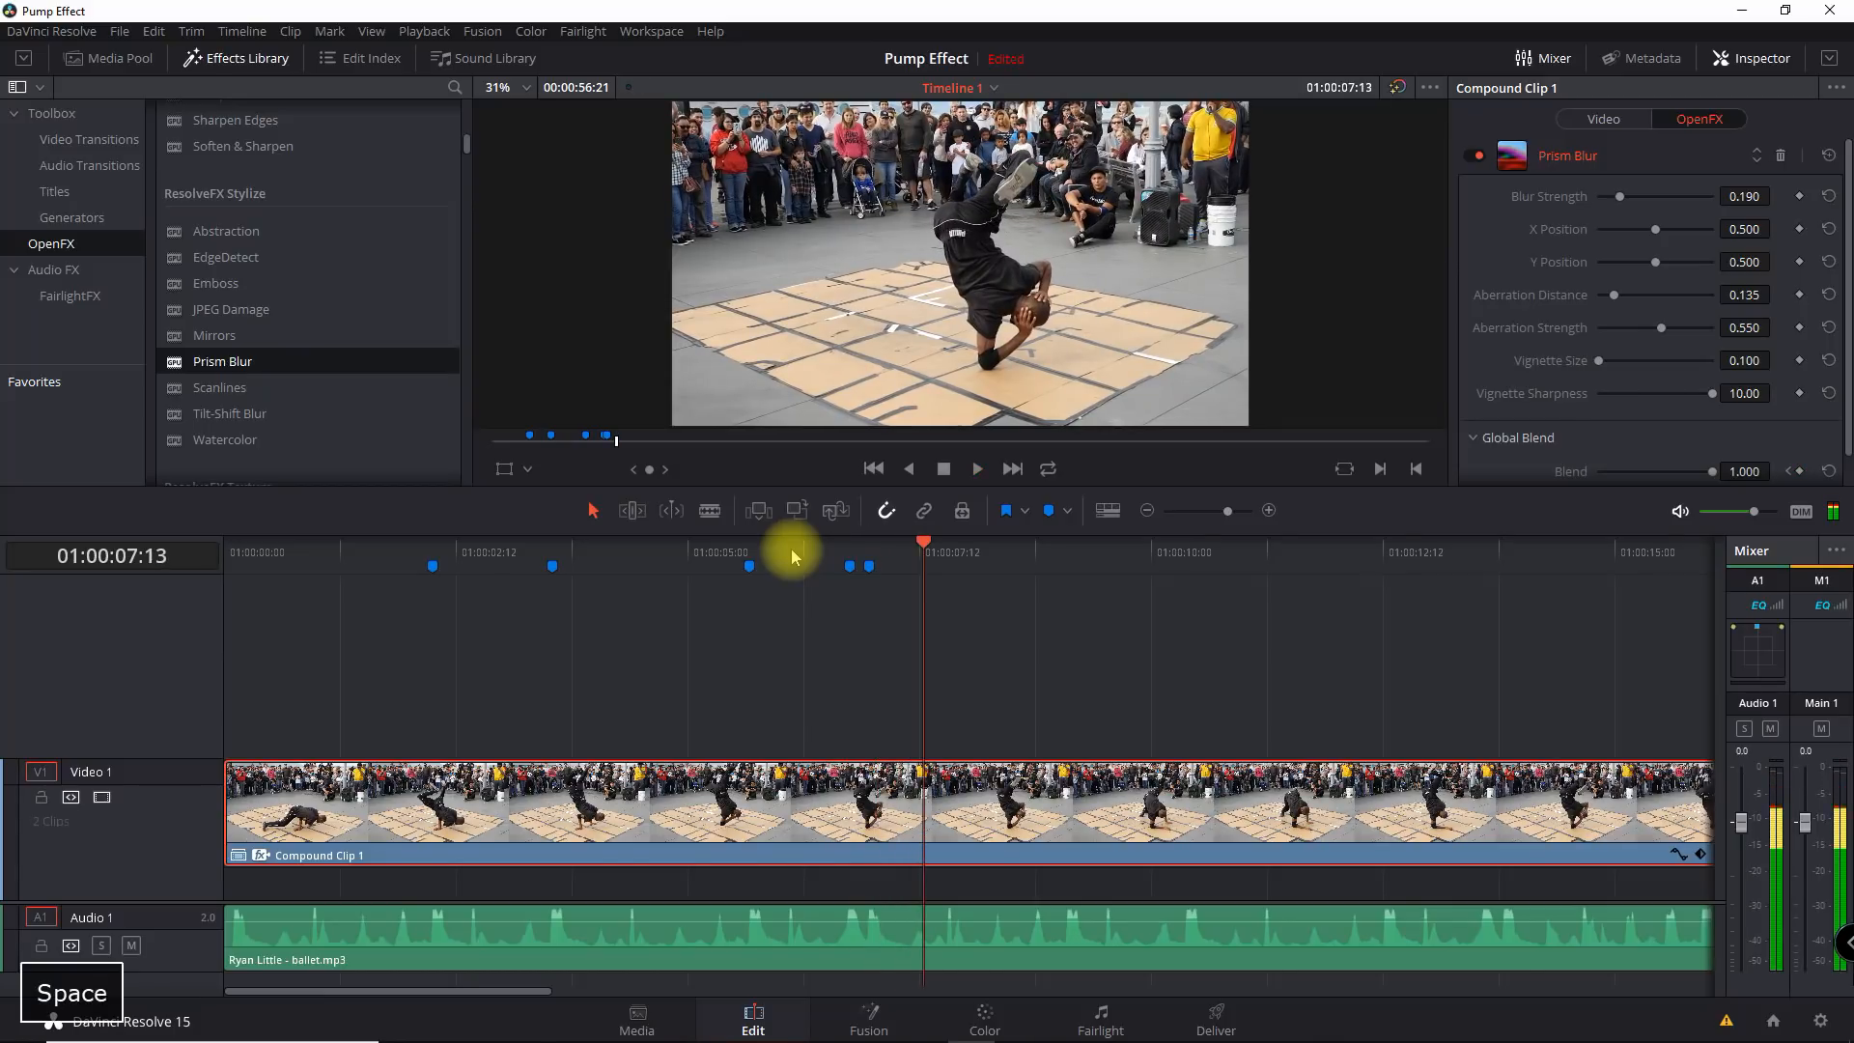
pyautogui.press('space')
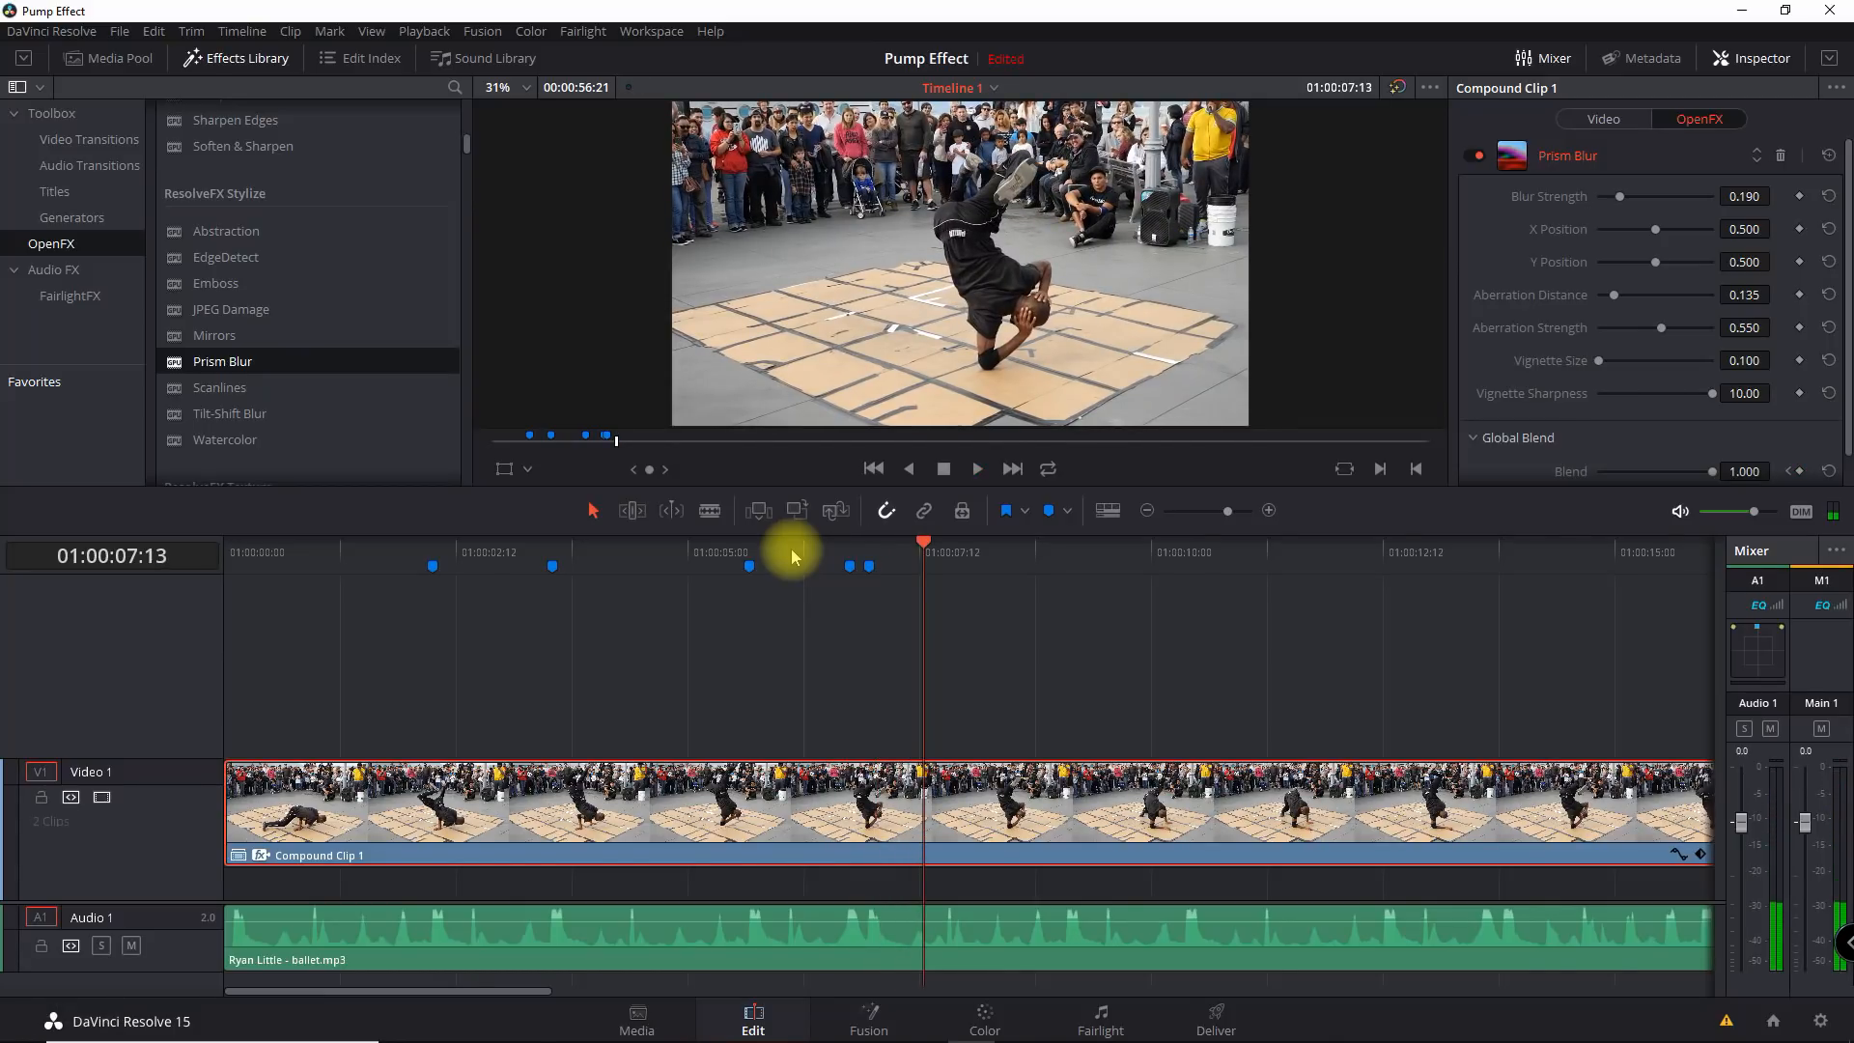